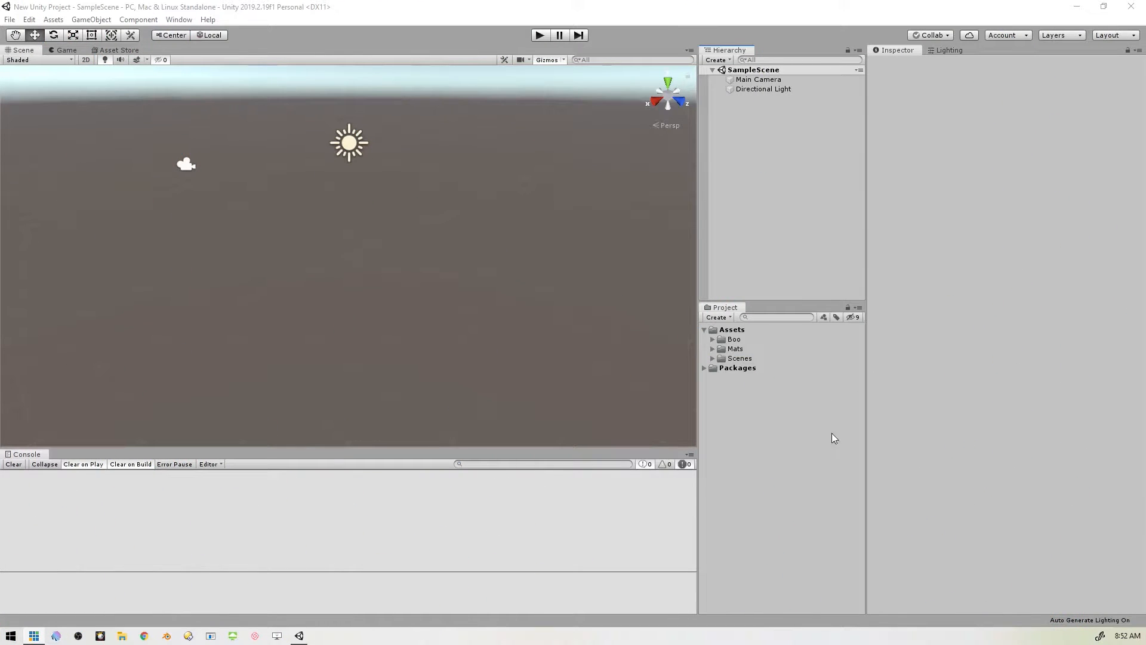
{"action": "mouse_move", "coordinate": [758, 161]}
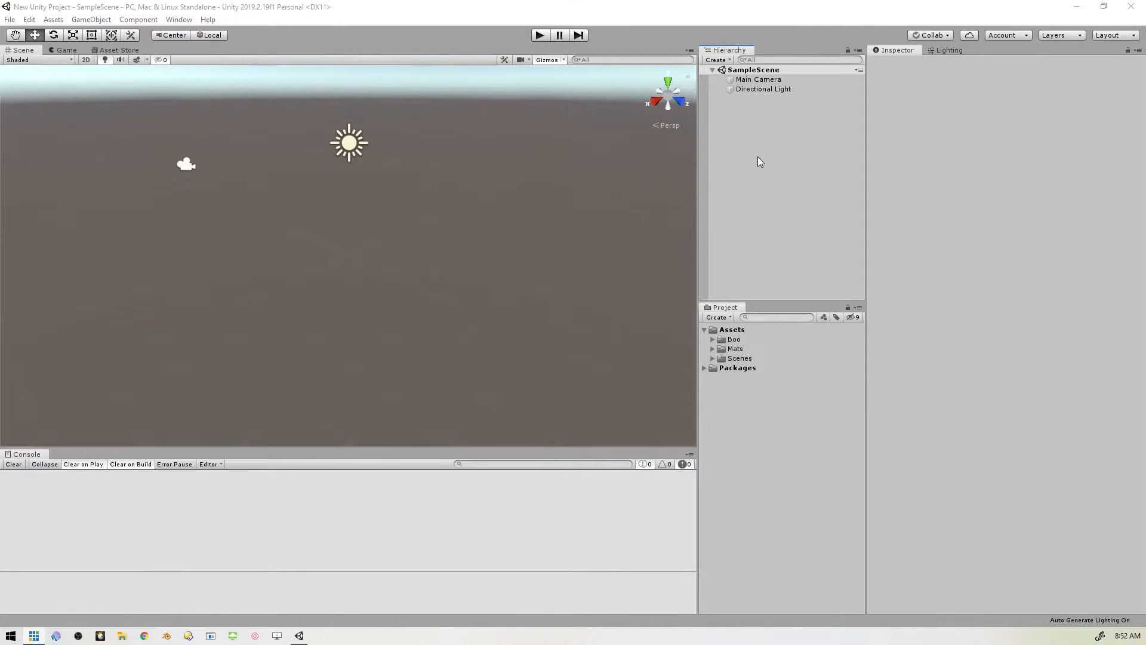
{"action": "mouse_move", "coordinate": [793, 205]}
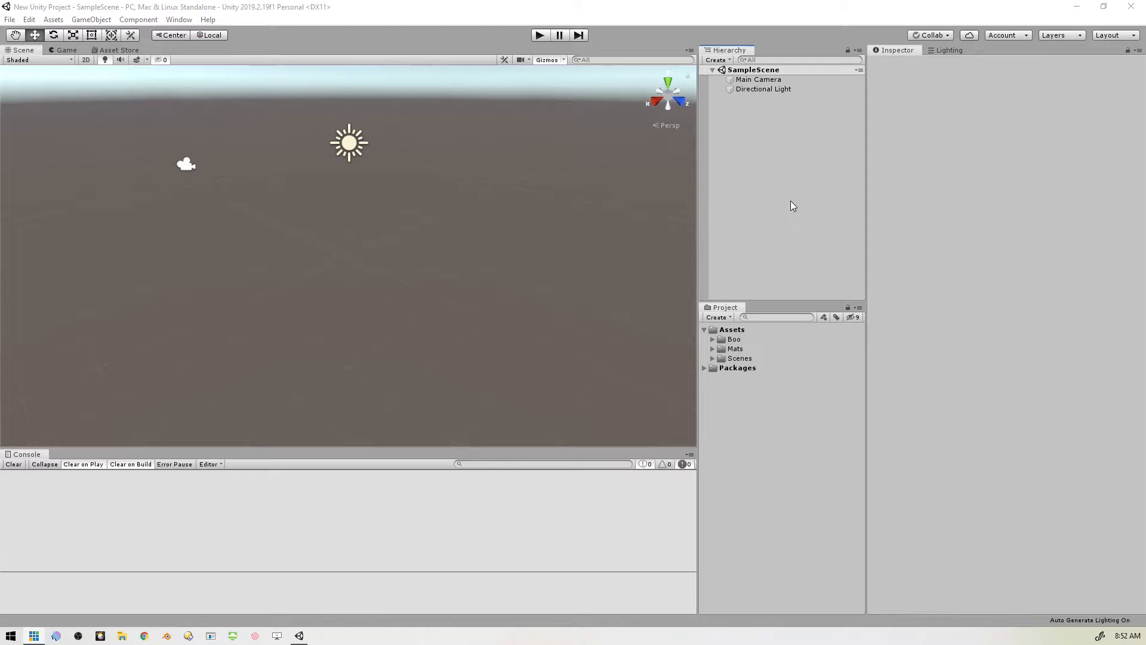
Step: Add a flat Plane 3D object to the scene from the Hierarchy
{"action": "right_click", "coordinate": [793, 206]}
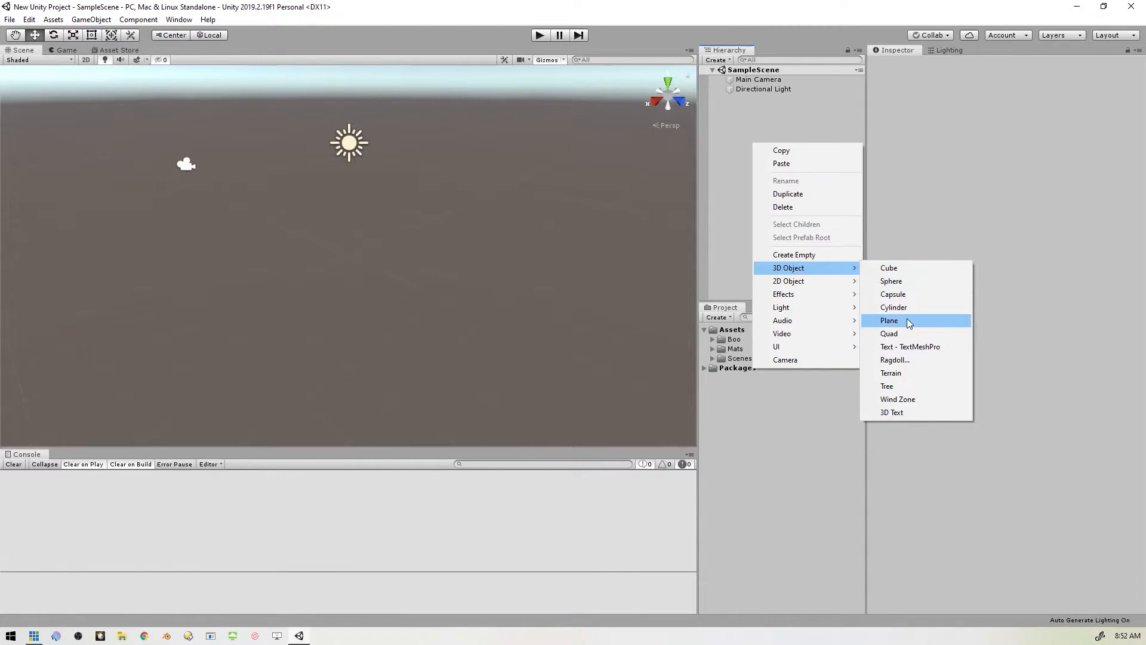
{"action": "left_click", "coordinate": [888, 320]}
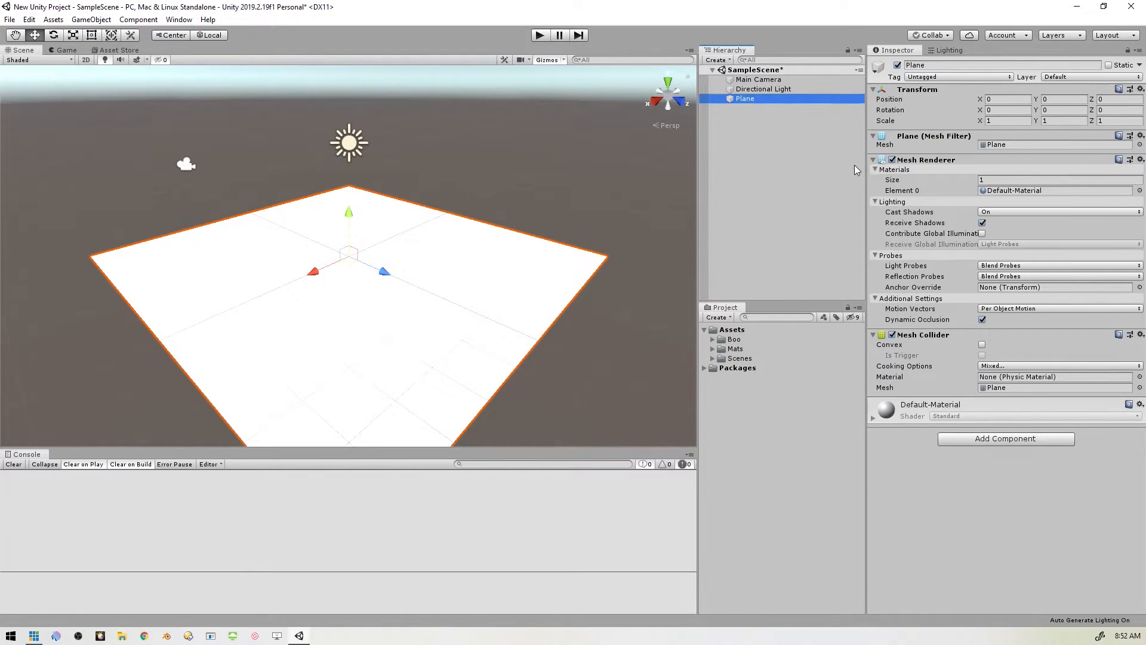
{"action": "mouse_move", "coordinate": [943, 83]}
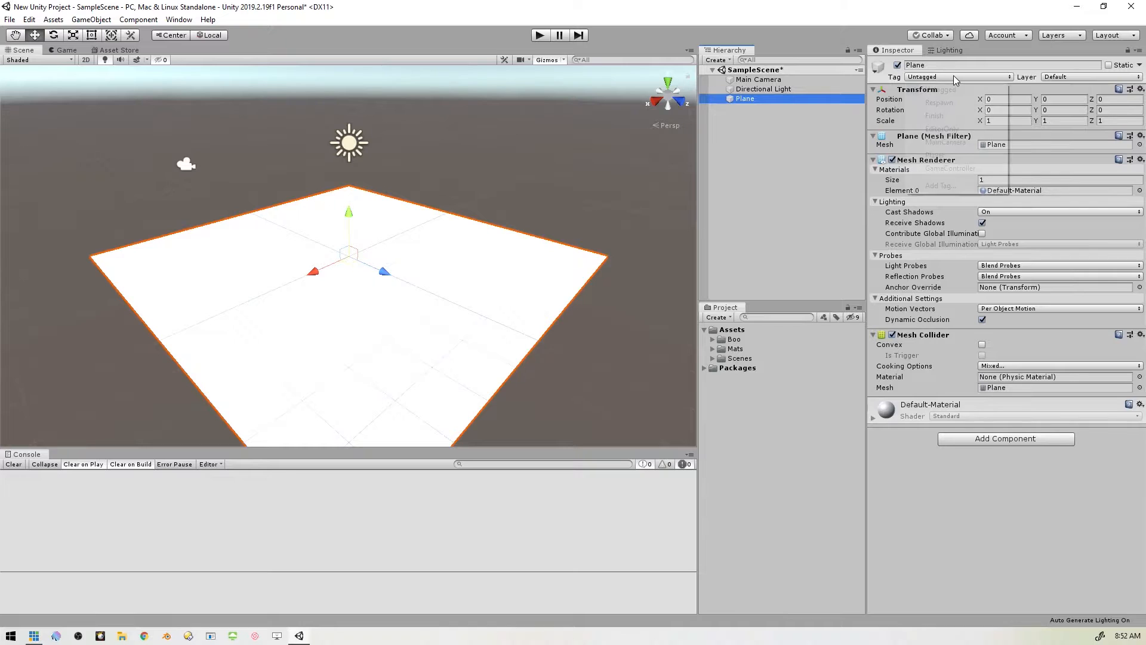
Step: Create and save a new tag named Ground in the tag list
{"action": "left_click", "coordinate": [957, 77]}
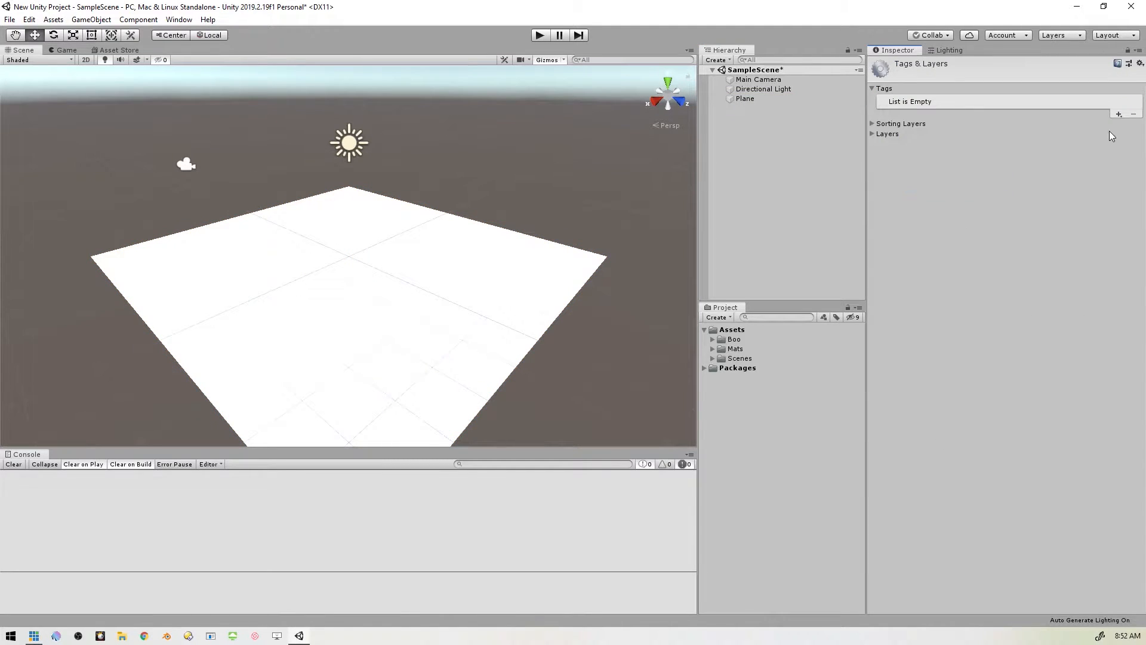
{"action": "left_click", "coordinate": [1117, 114]}
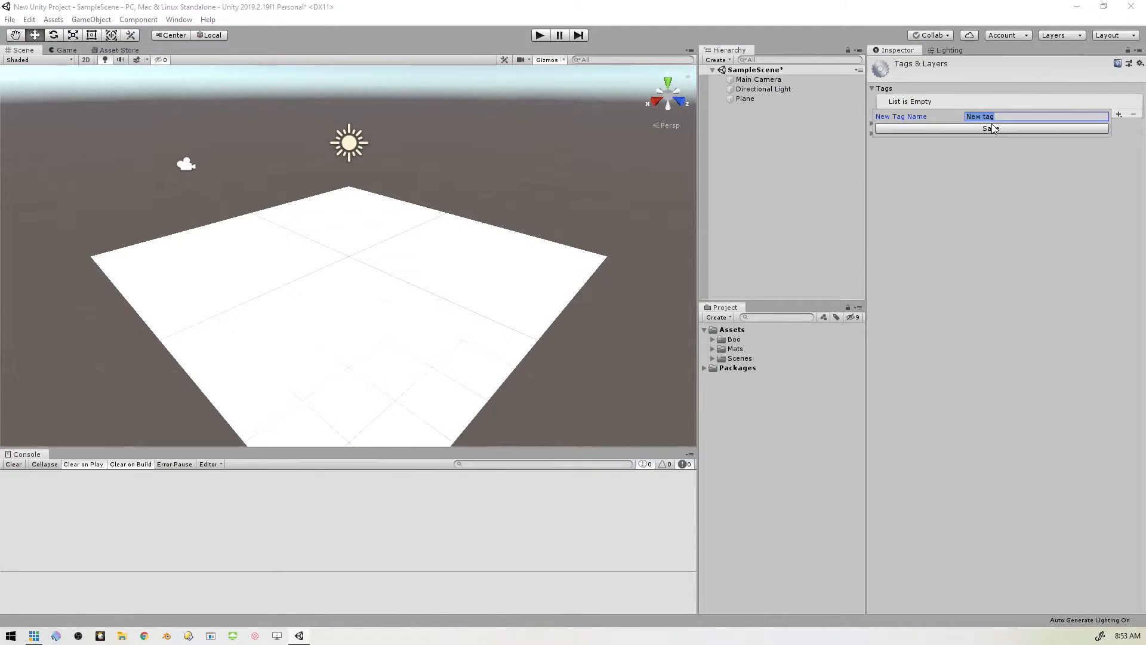
{"action": "type", "text": "Ground"}
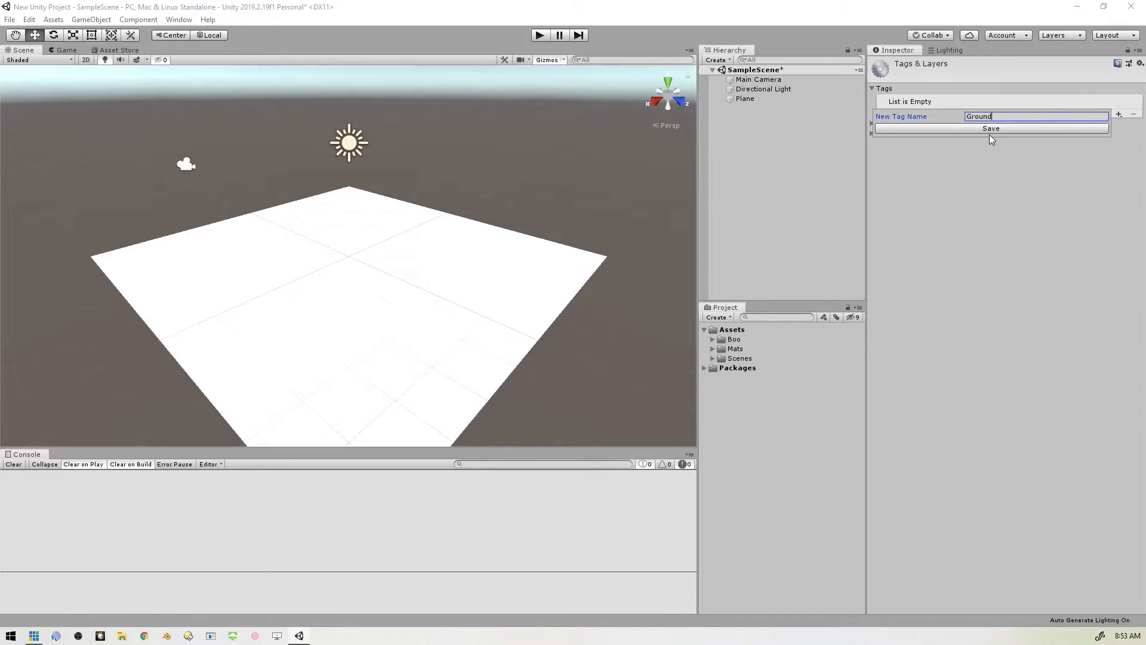
{"action": "left_click", "coordinate": [745, 99]}
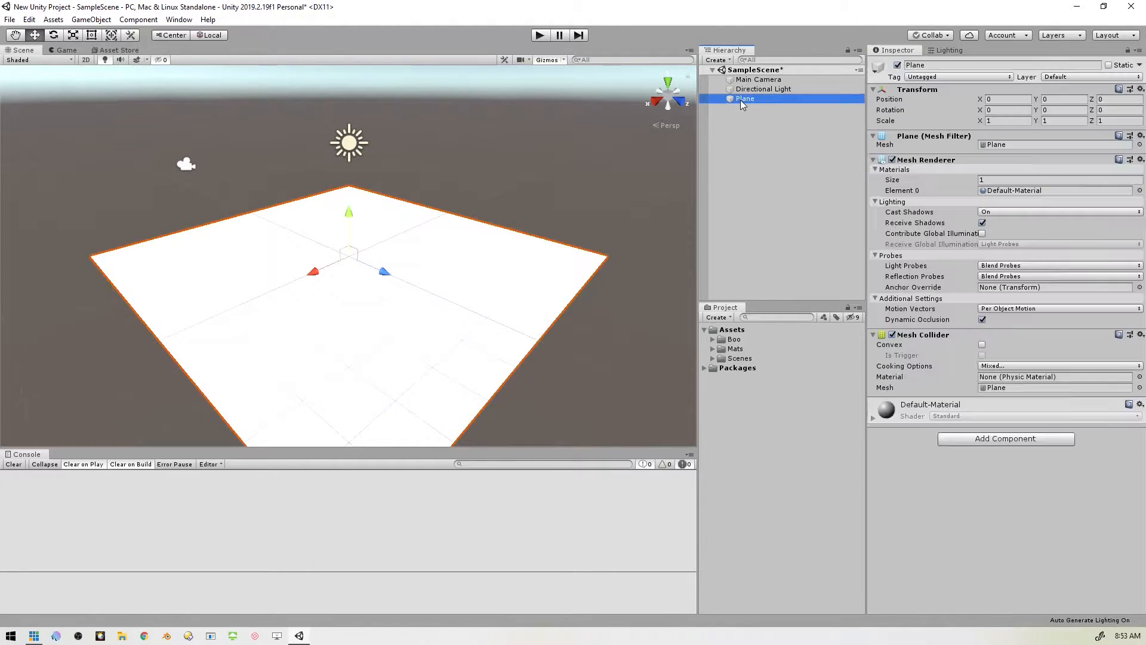
{"action": "left_click", "coordinate": [957, 76]}
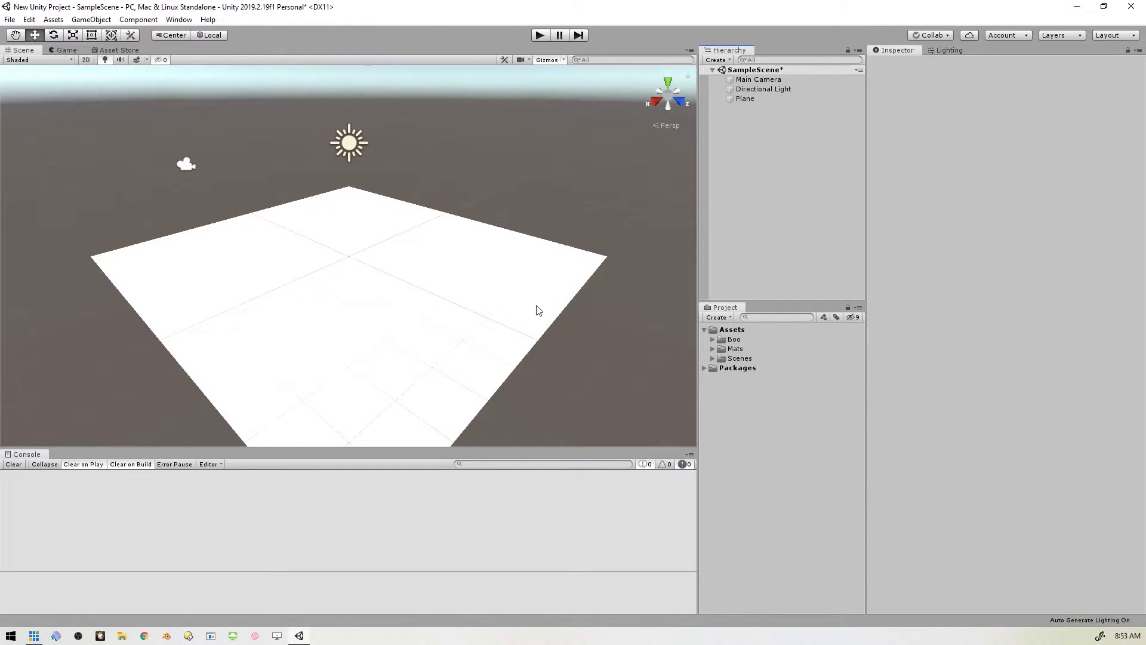
Step: Apply the green material from the Mats folder onto the plane
{"action": "left_click", "coordinate": [712, 348]}
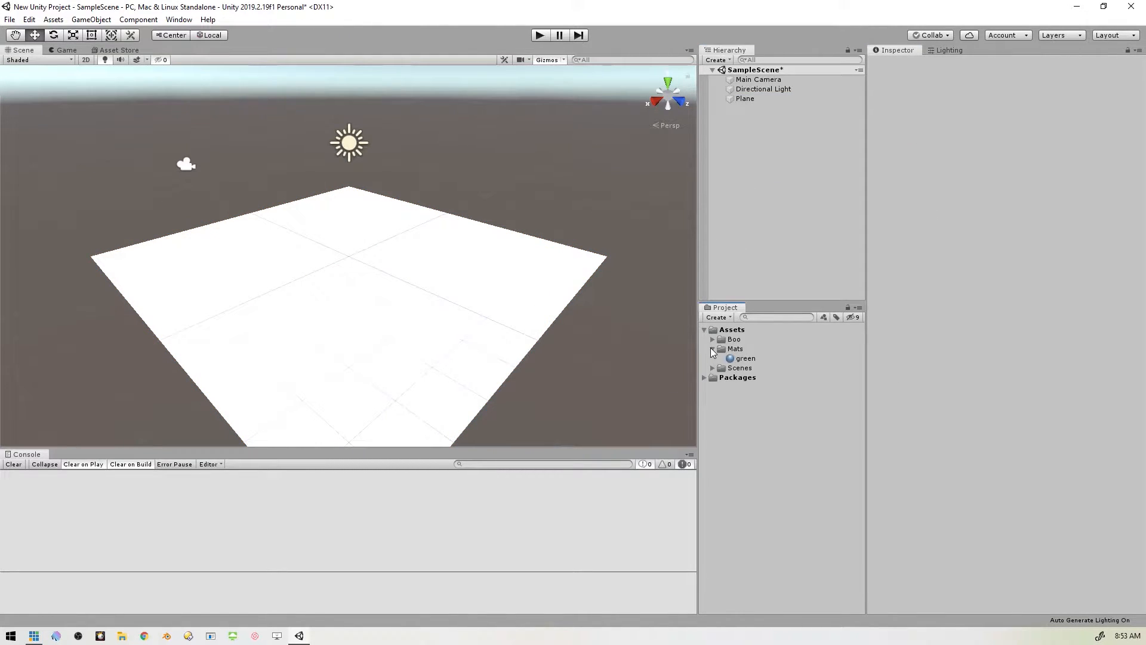
{"action": "left_click", "coordinate": [745, 357]}
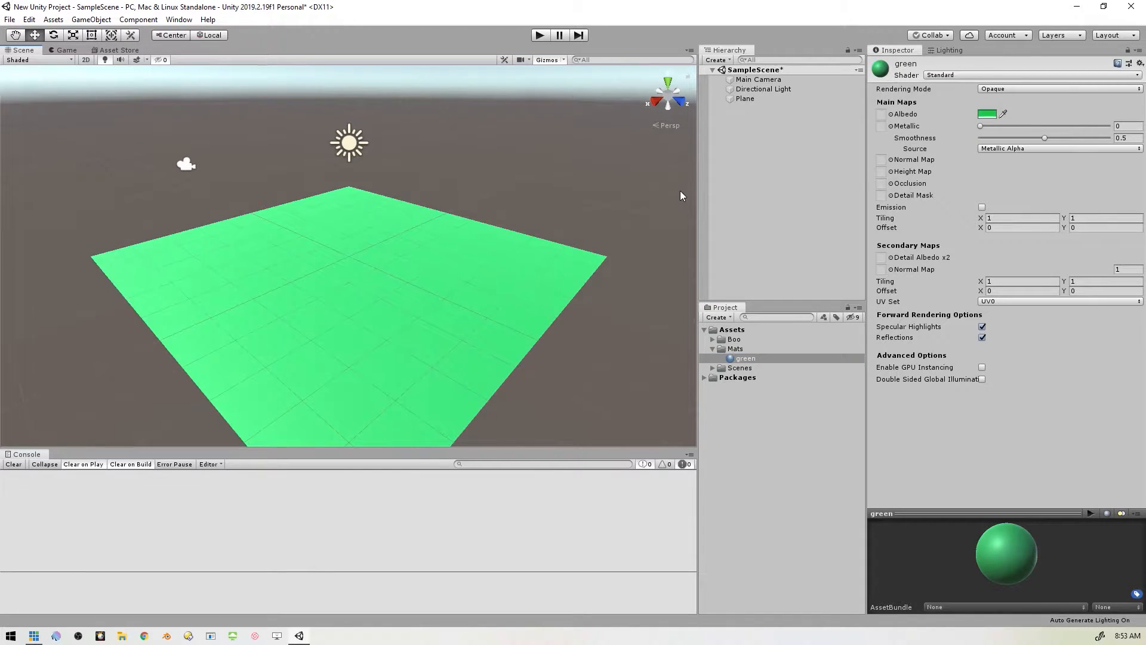
{"action": "mouse_move", "coordinate": [795, 201]}
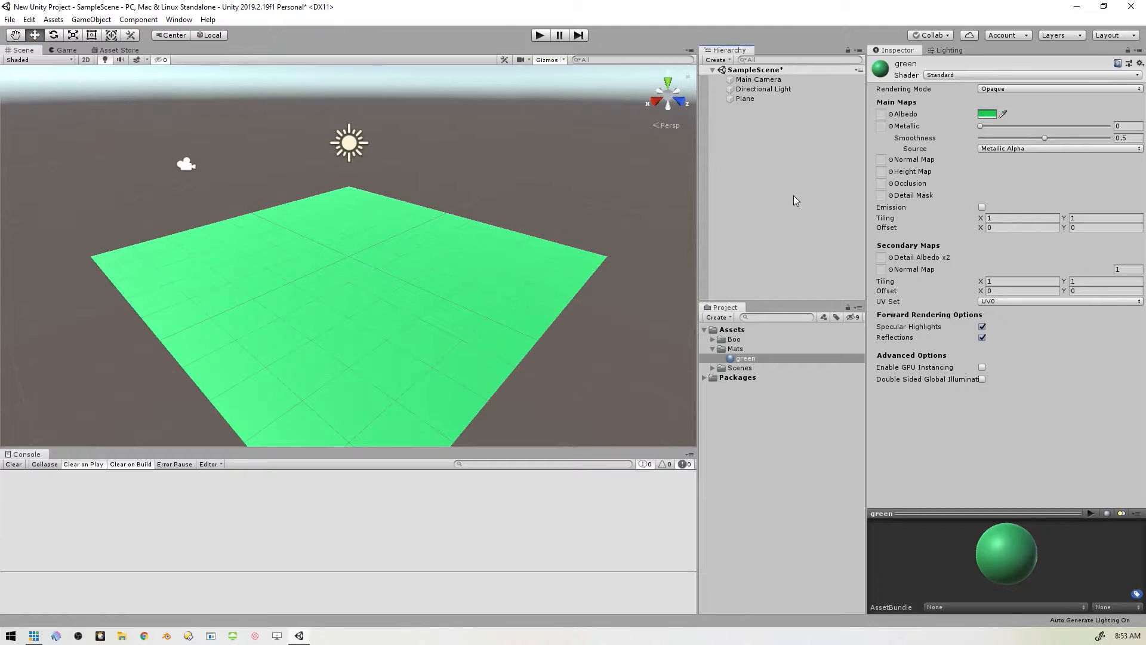
Step: Create a C# script named Patrol in Assets and select it for preview
{"action": "right_click", "coordinate": [730, 330]}
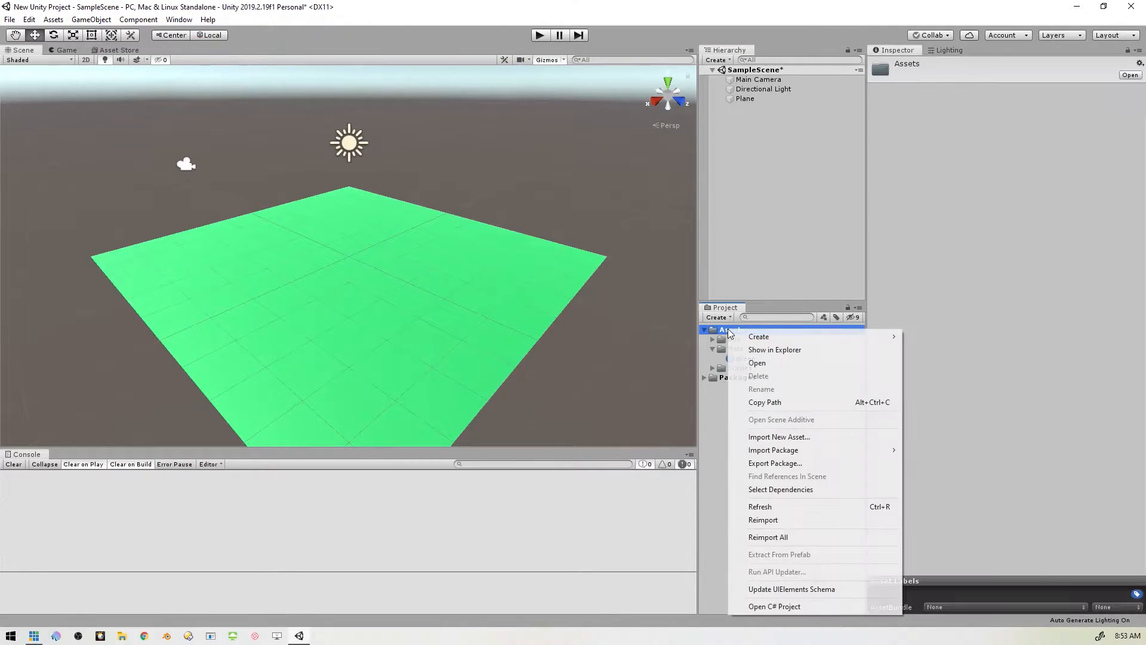
{"action": "left_click", "coordinate": [758, 336]}
{"action": "type", "text": "Pat"}
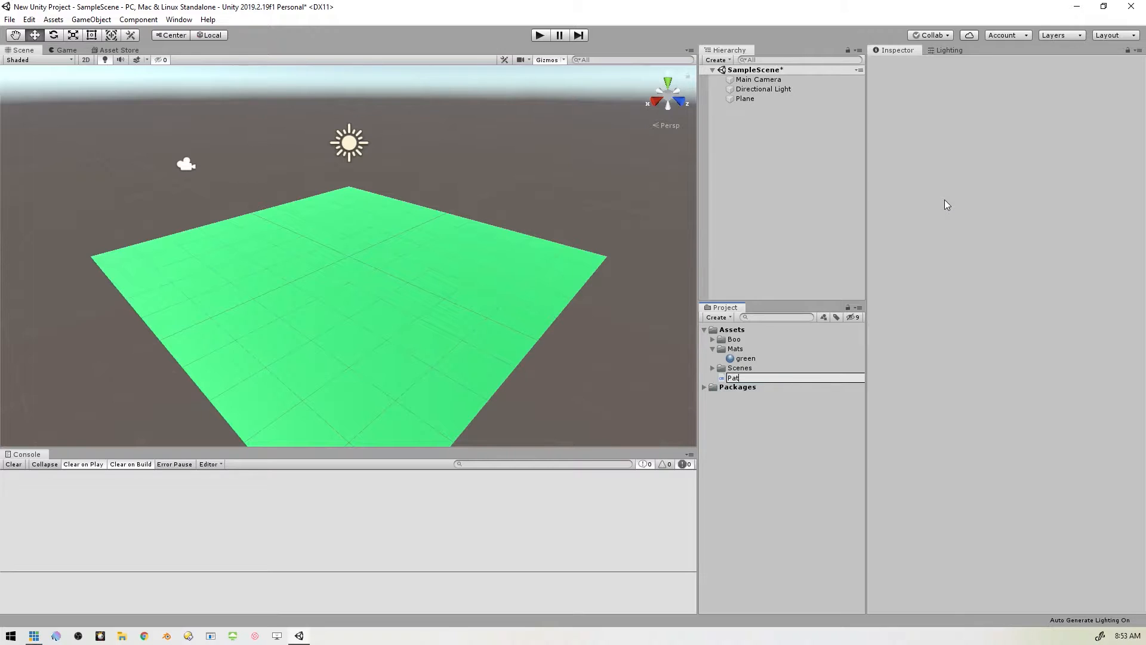
{"action": "key", "text": "Return"}
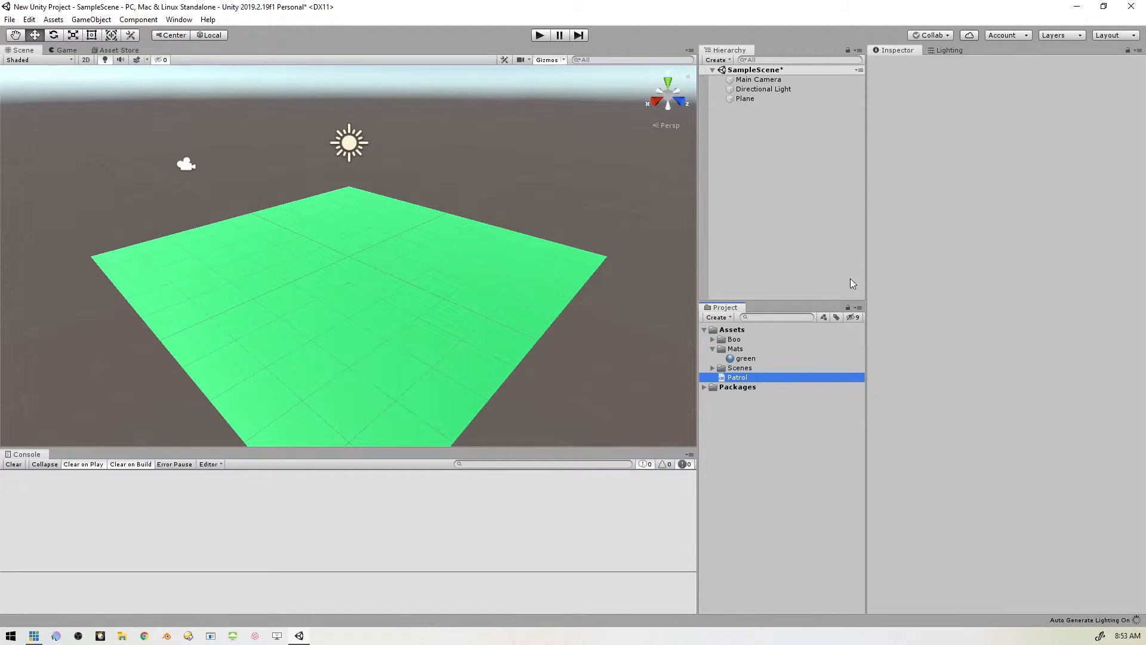
{"action": "mouse_move", "coordinate": [776, 265]}
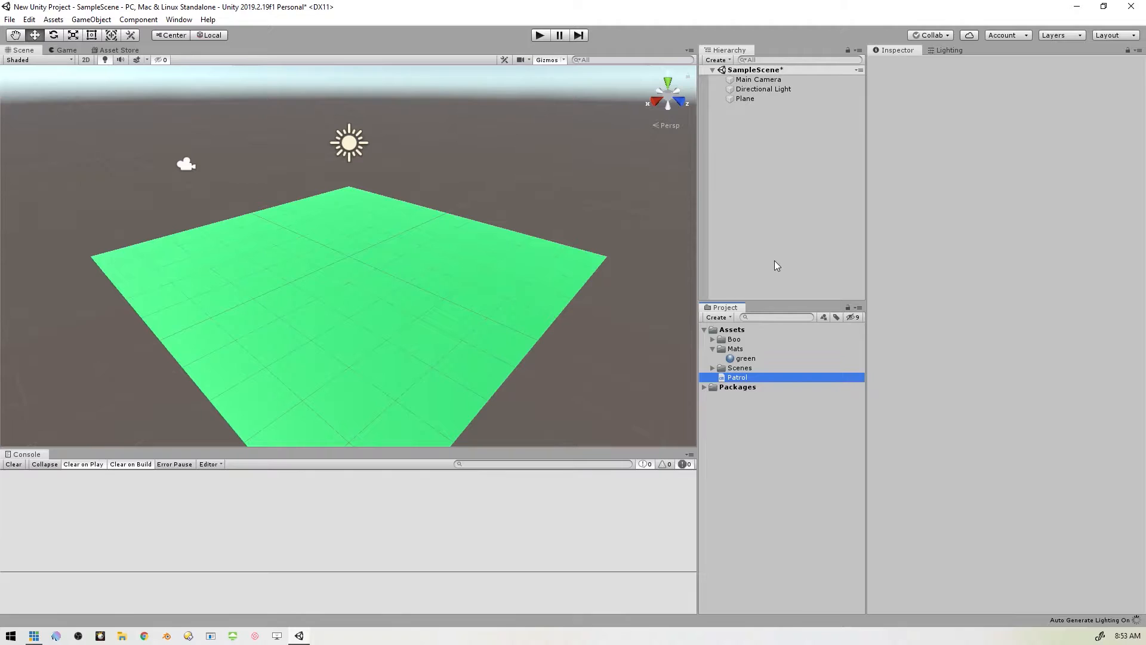
{"action": "left_click", "coordinate": [736, 376]}
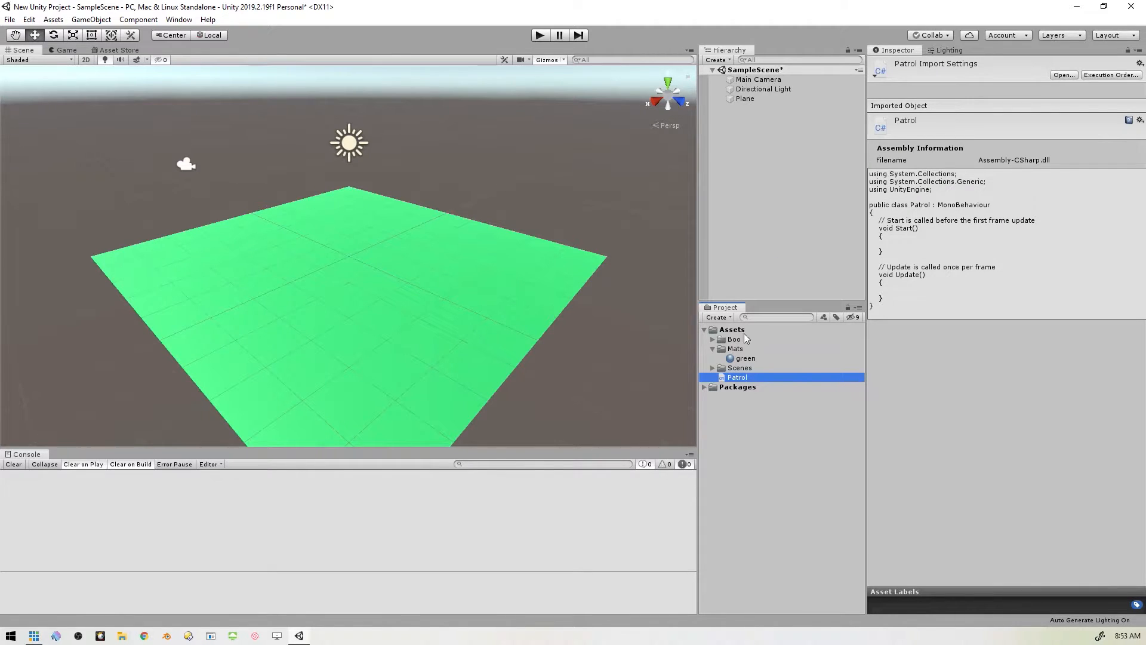
Step: In Patrol.cs, declare [SerializeField] float speed = 10f; inside the class
{"action": "double_click", "coordinate": [737, 378]}
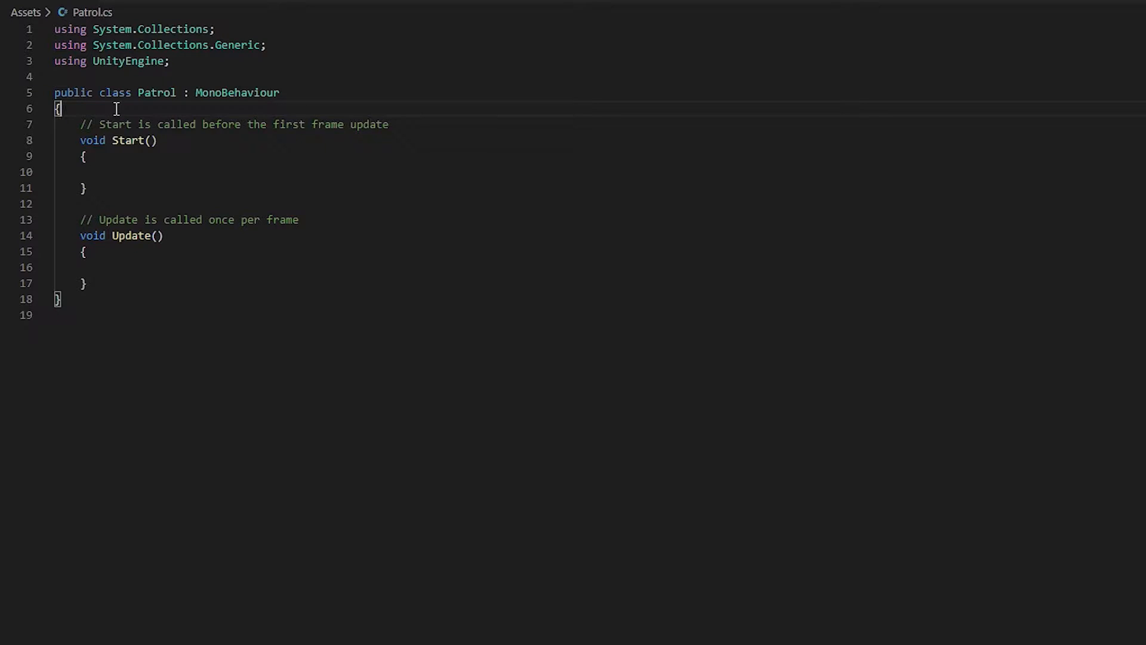
{"action": "key", "text": "Enter"}
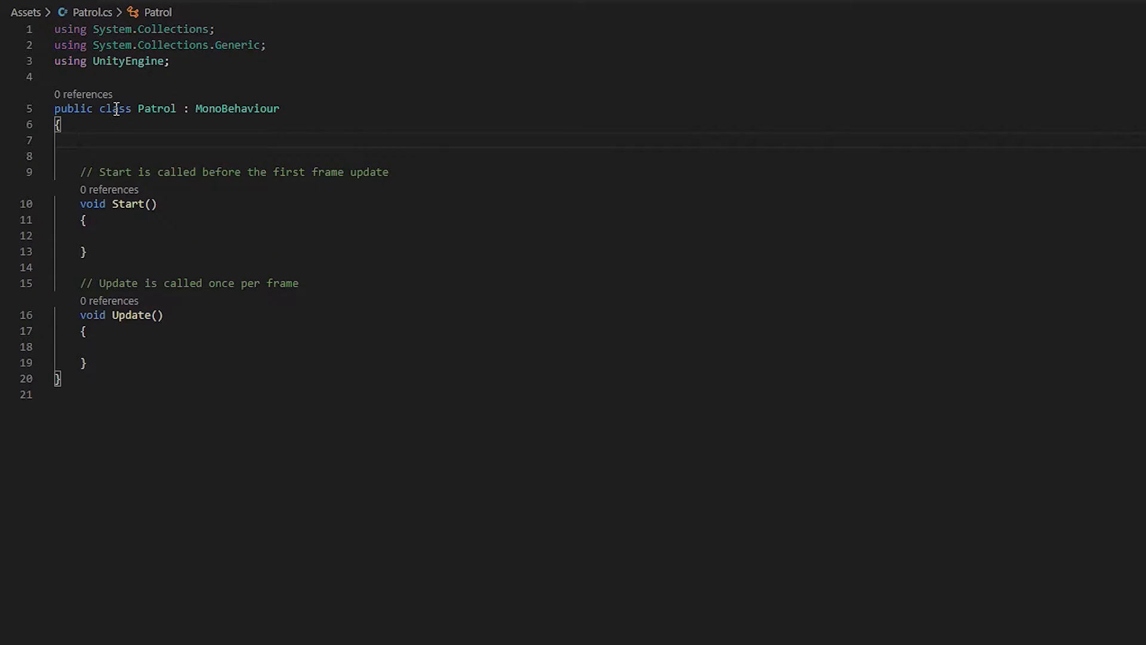
{"action": "type", "text": "[SerializeField"}
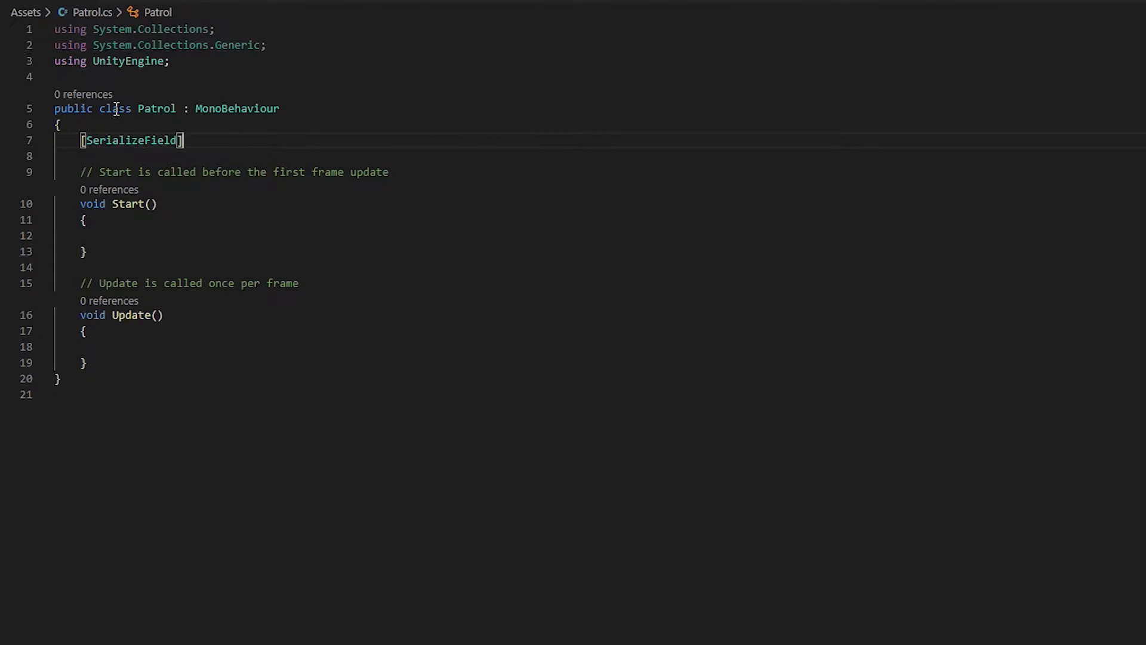
{"action": "type", "text": "float speed"}
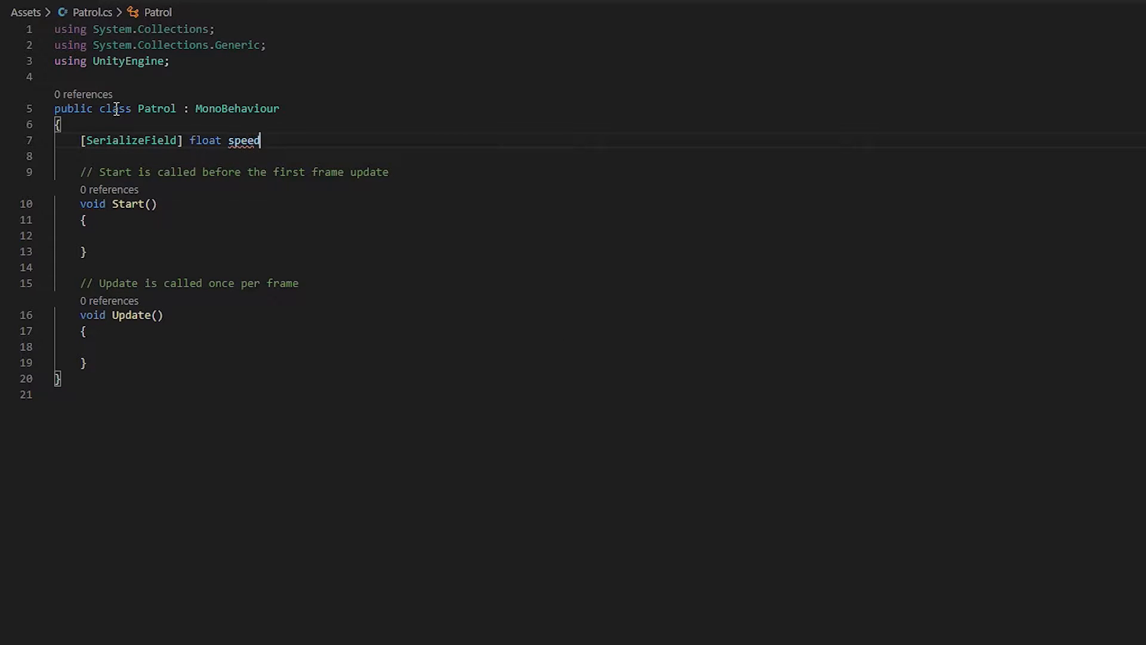
{"action": "type", "text": ";"}
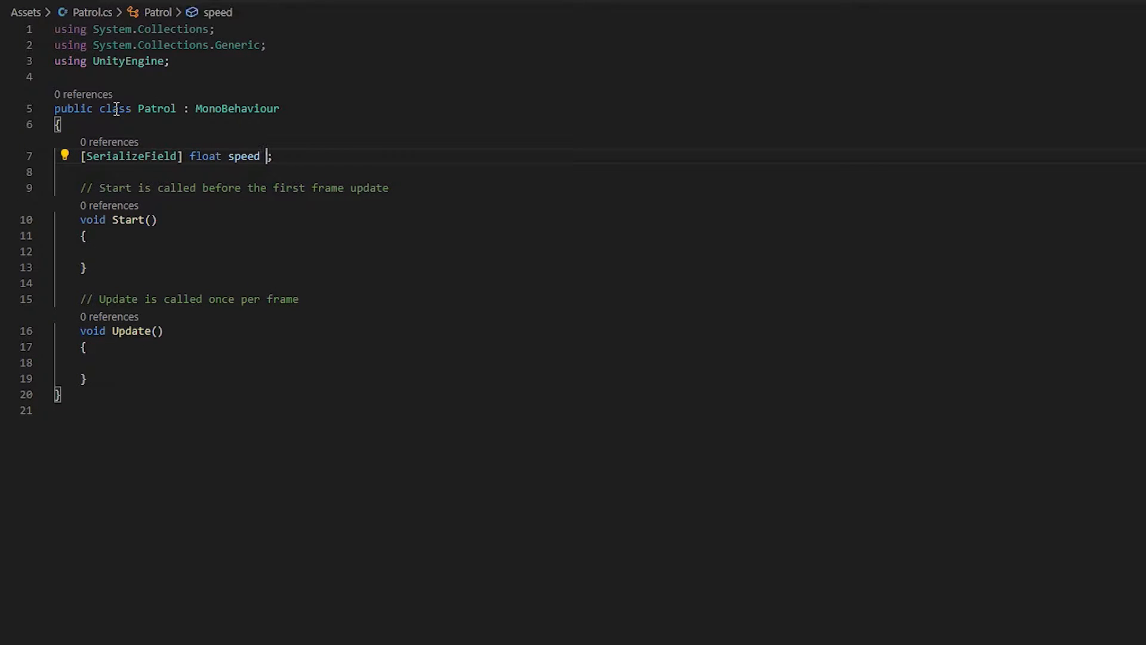
{"action": "type", "text": "= 10f"}
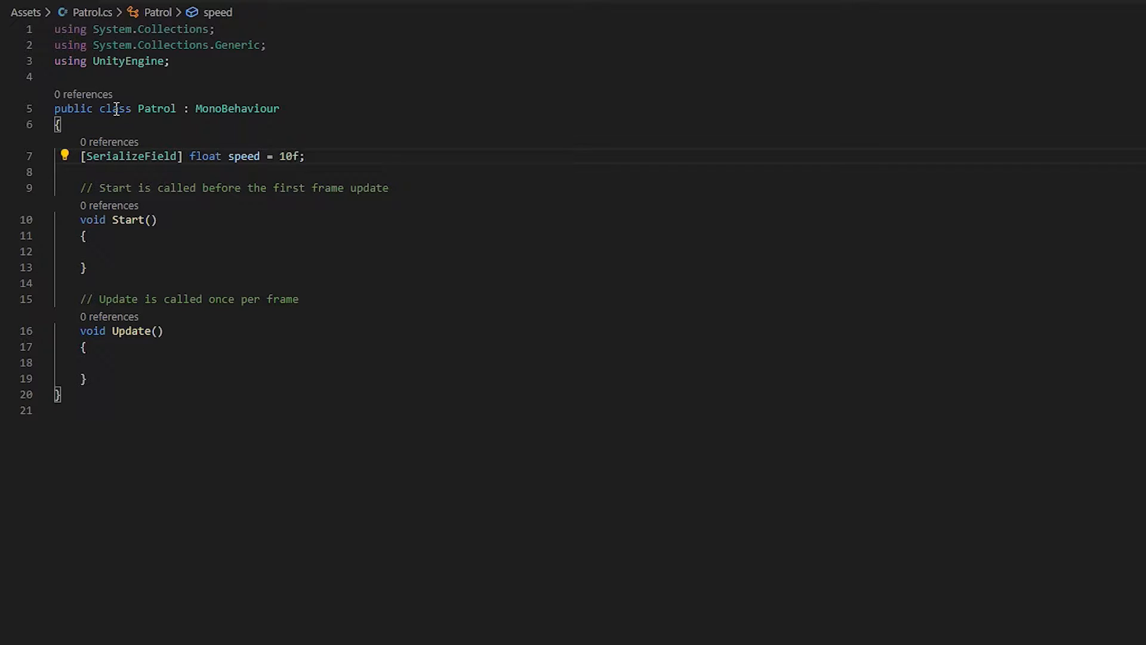
Step: Declare [SerializeField] float waitTime = 3f; below the speed field
{"action": "type", "text": "[se"}
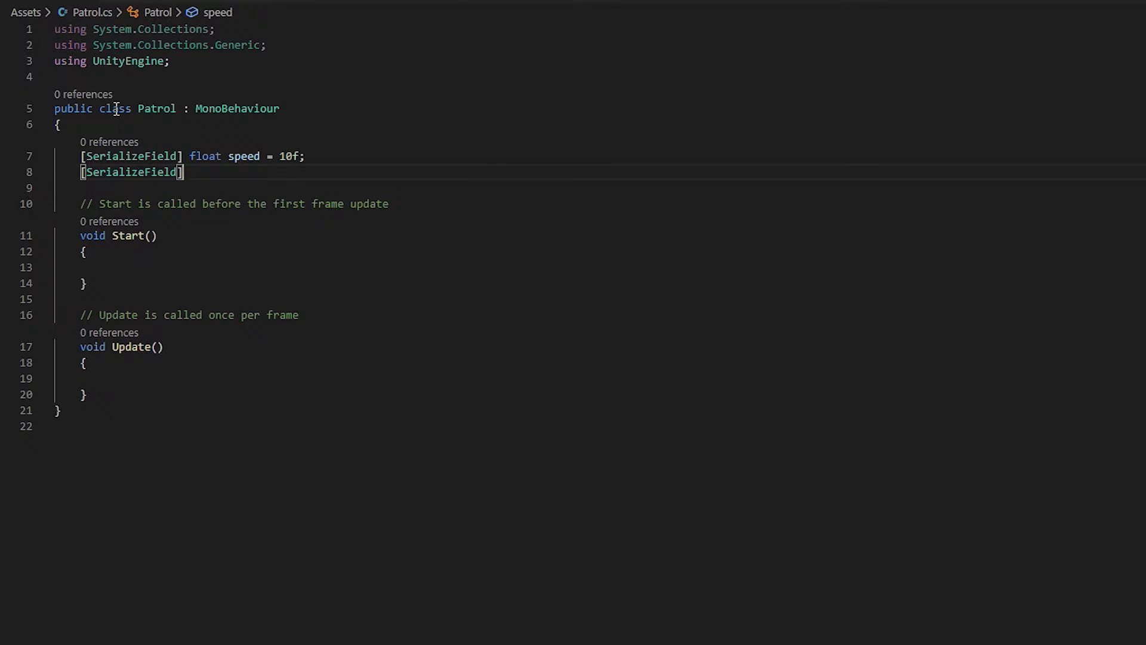
{"action": "type", "text": "f"}
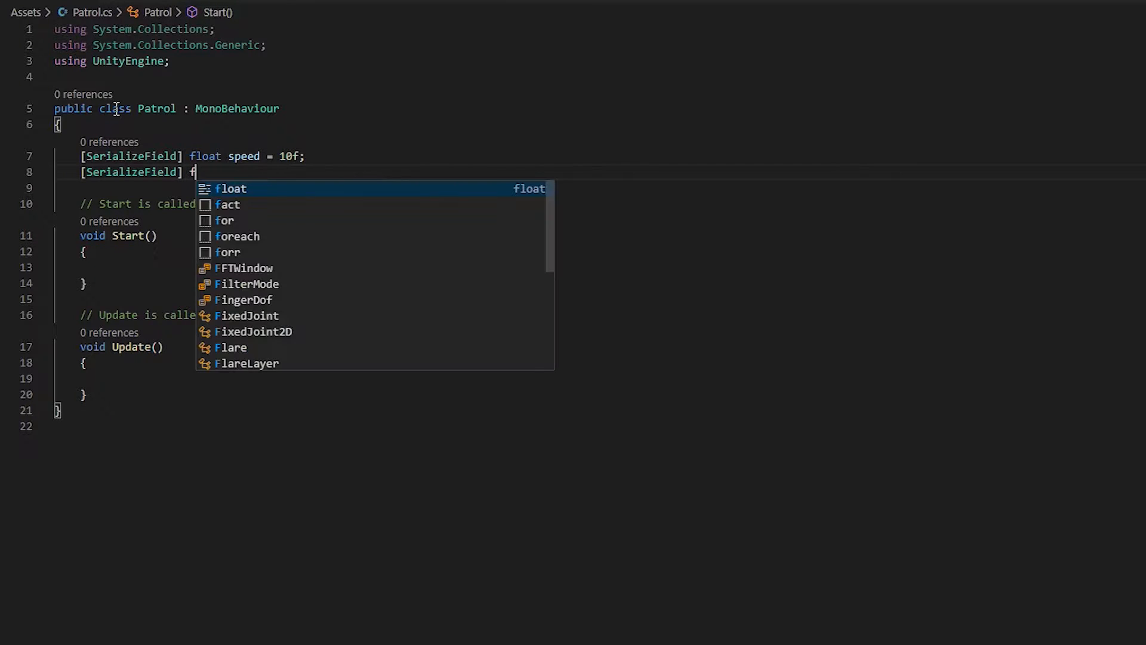
{"action": "type", "text": "loat wa"}
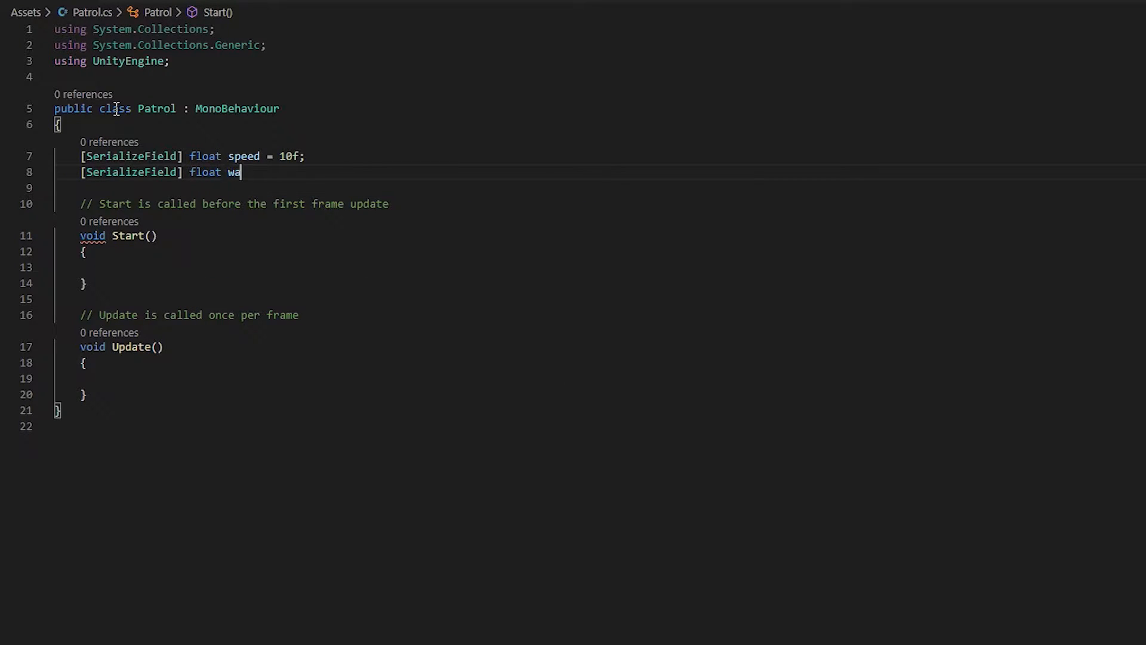
{"action": "type", "text": "itTime"}
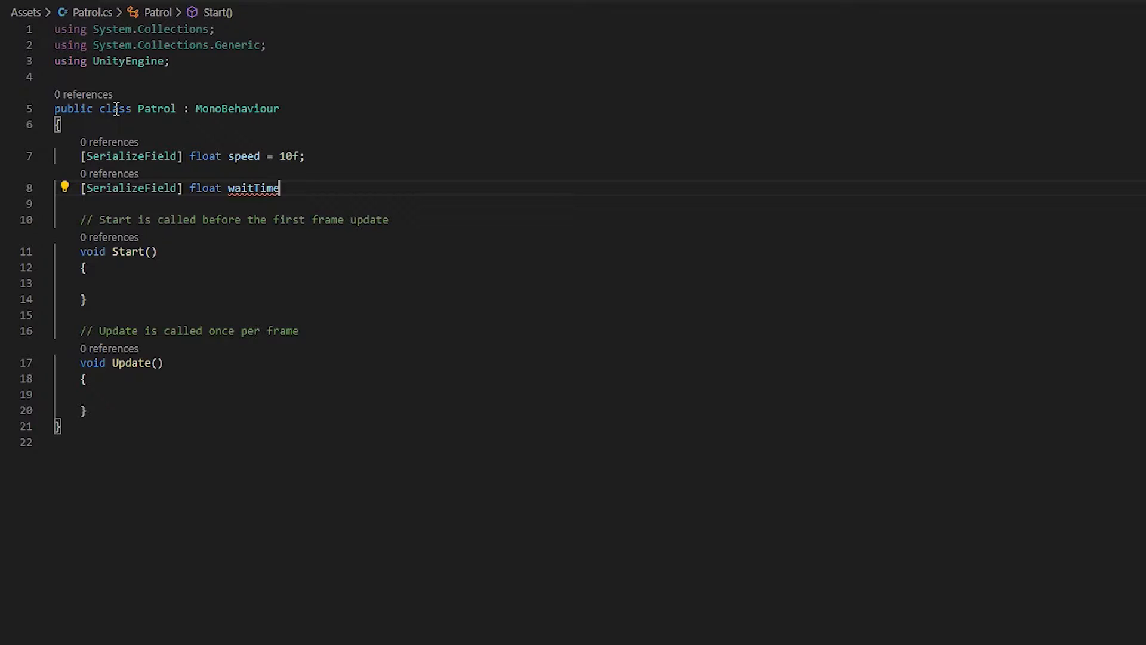
{"action": "type", "text": "="}
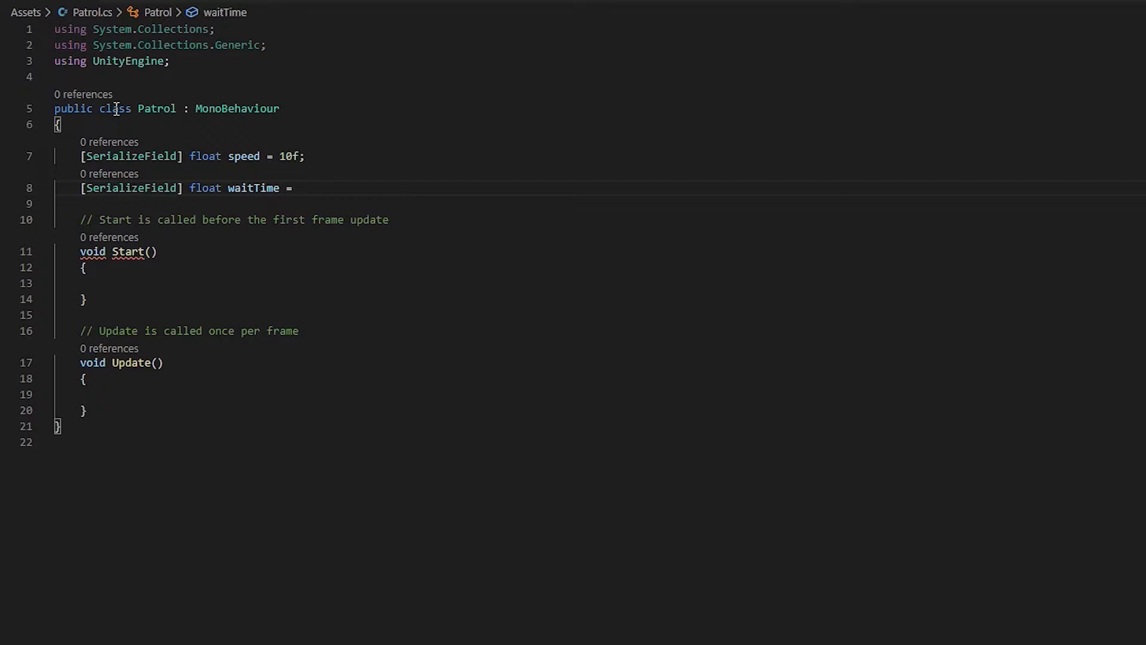
{"action": "type", "text": "3f;"}
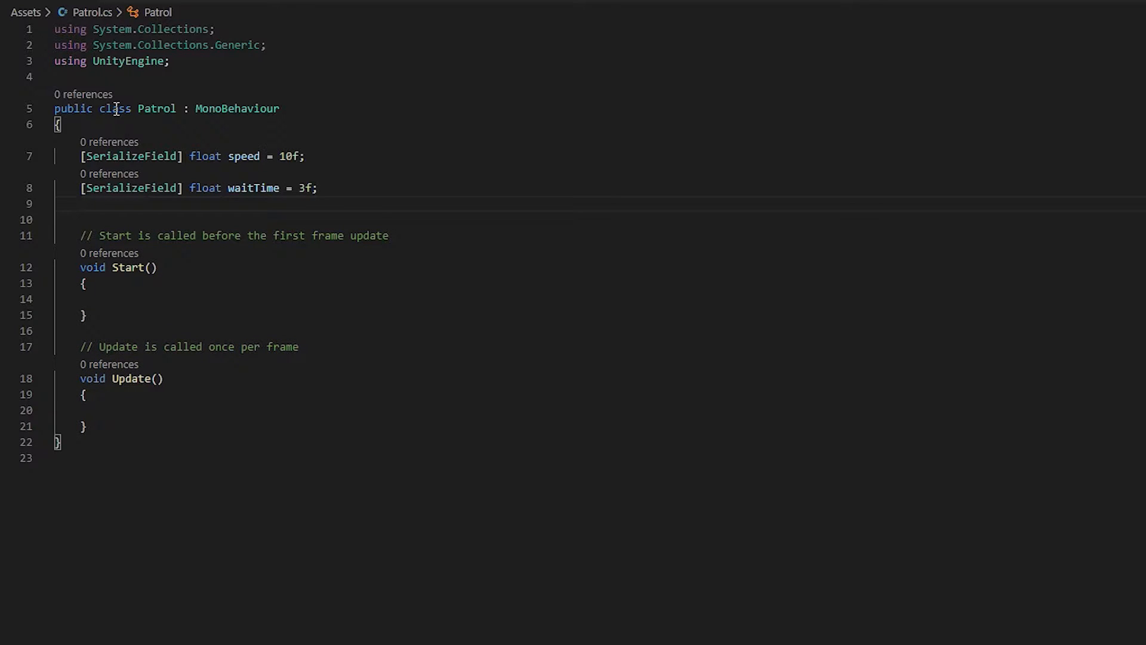
Step: Declare float currentWaitTime = 0f; under waitTime and start a new line
{"action": "type", "text": "f"}
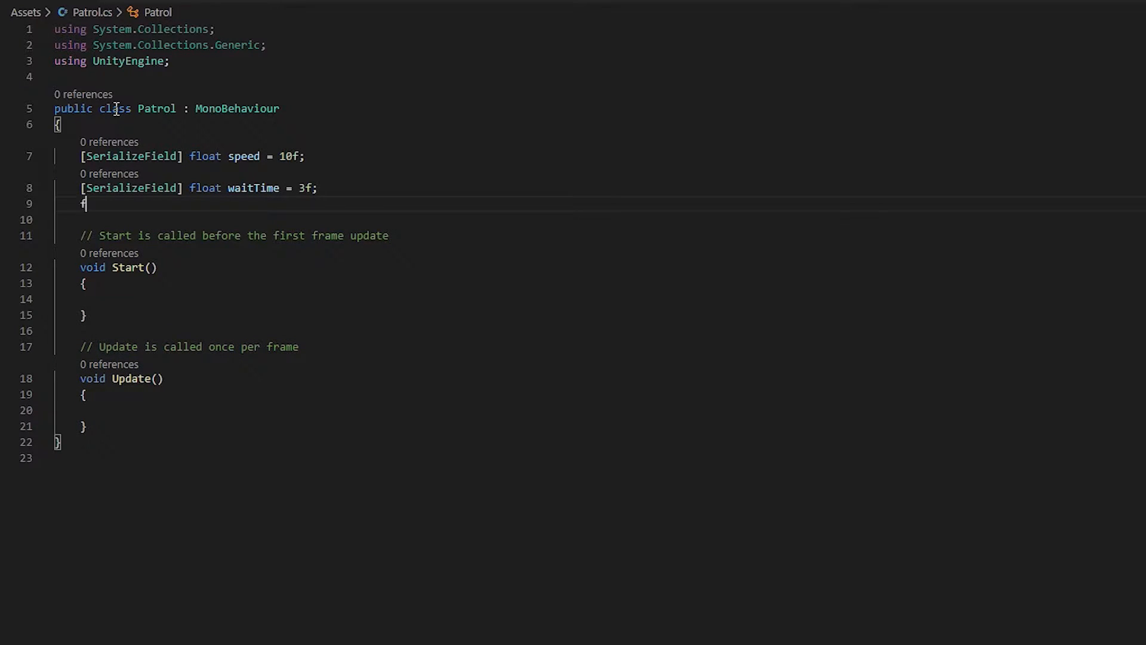
{"action": "type", "text": "loat"}
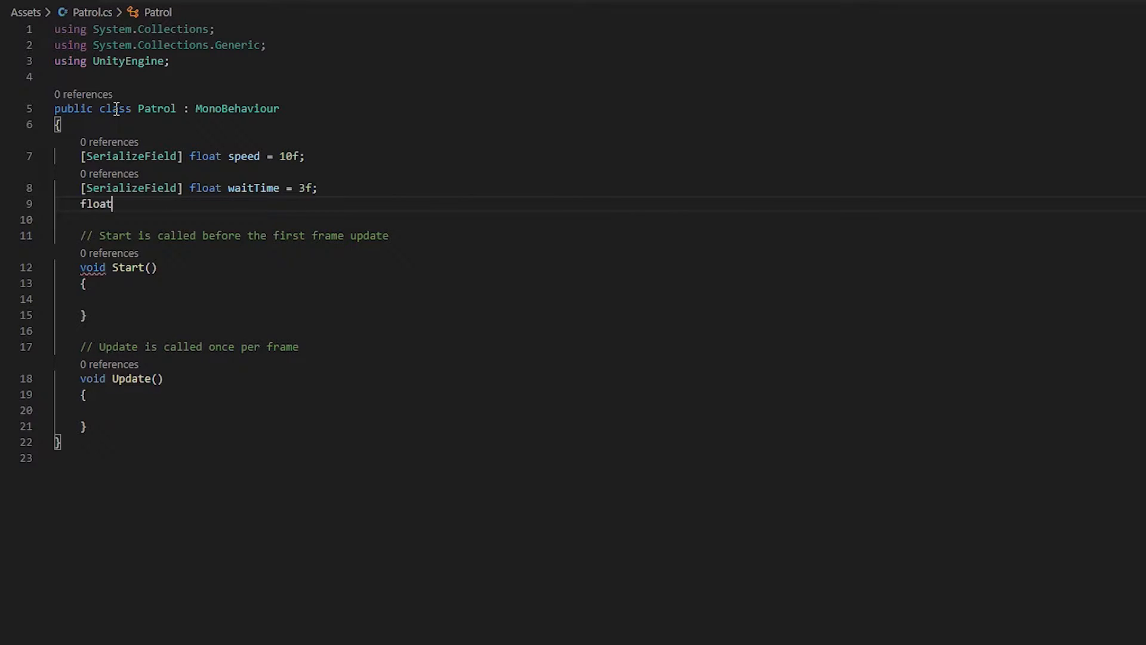
{"action": "type", "text": "curre"}
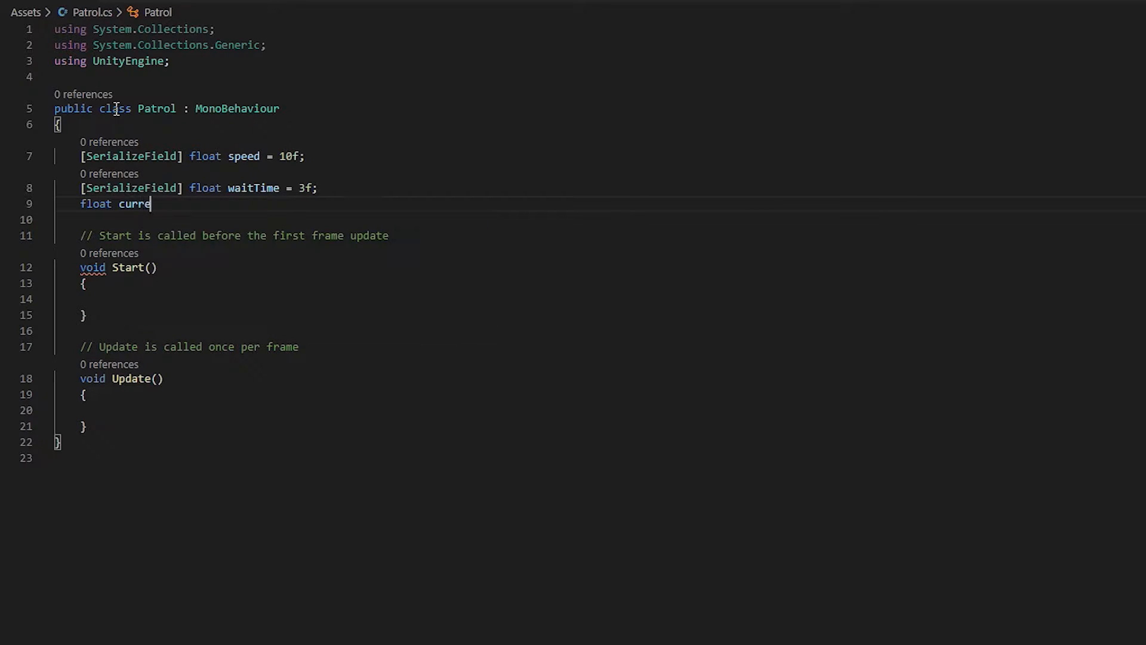
{"action": "type", "text": "ntWaitT"}
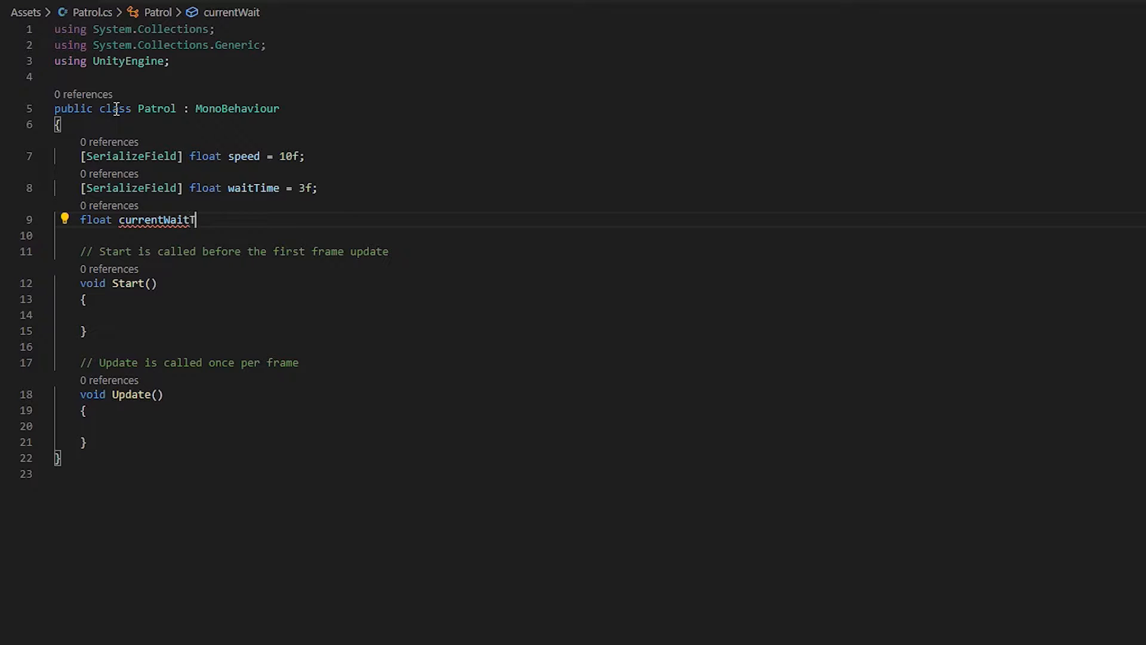
{"action": "type", "text": "ime ="}
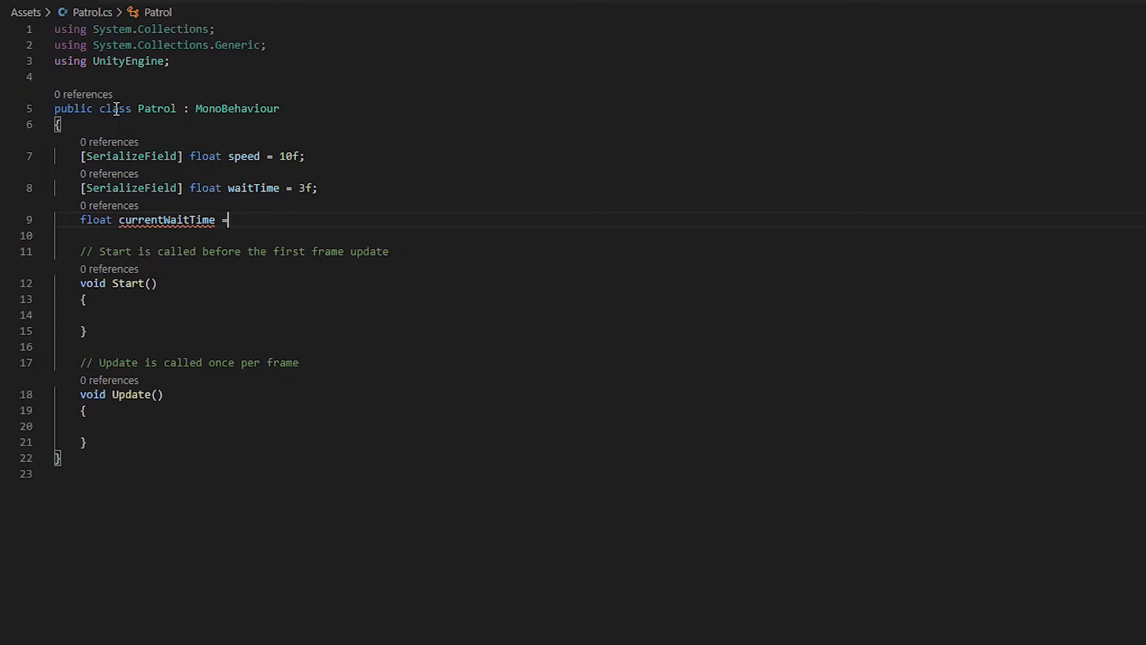
{"action": "type", "text": "0f;"}
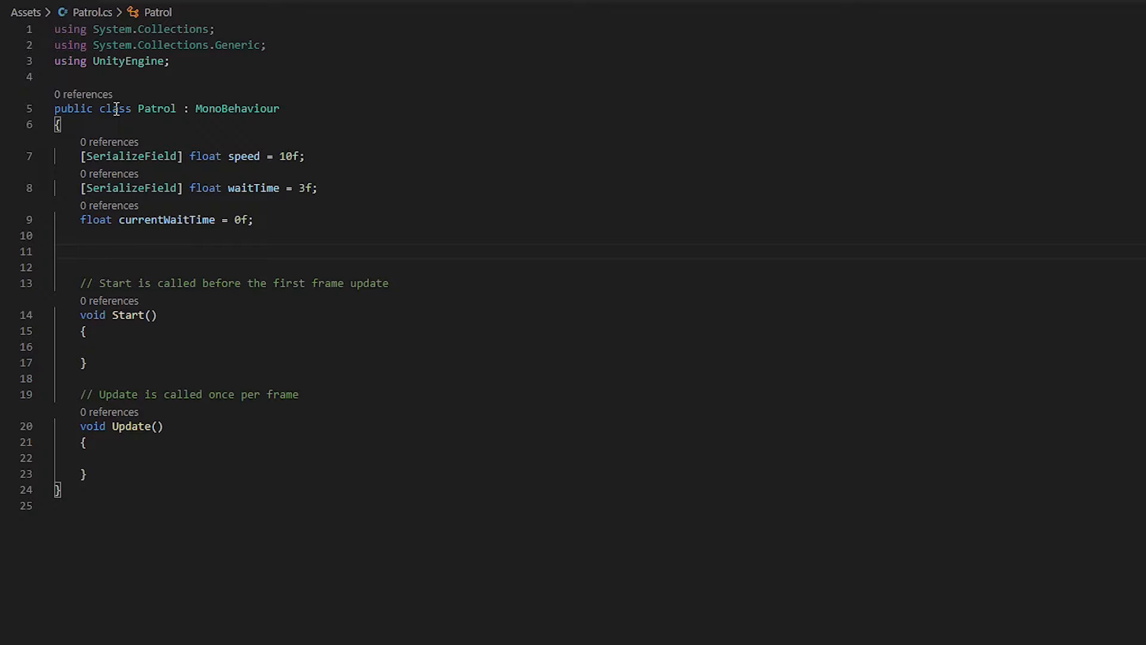
{"action": "left_click", "coordinate": [80, 252]}
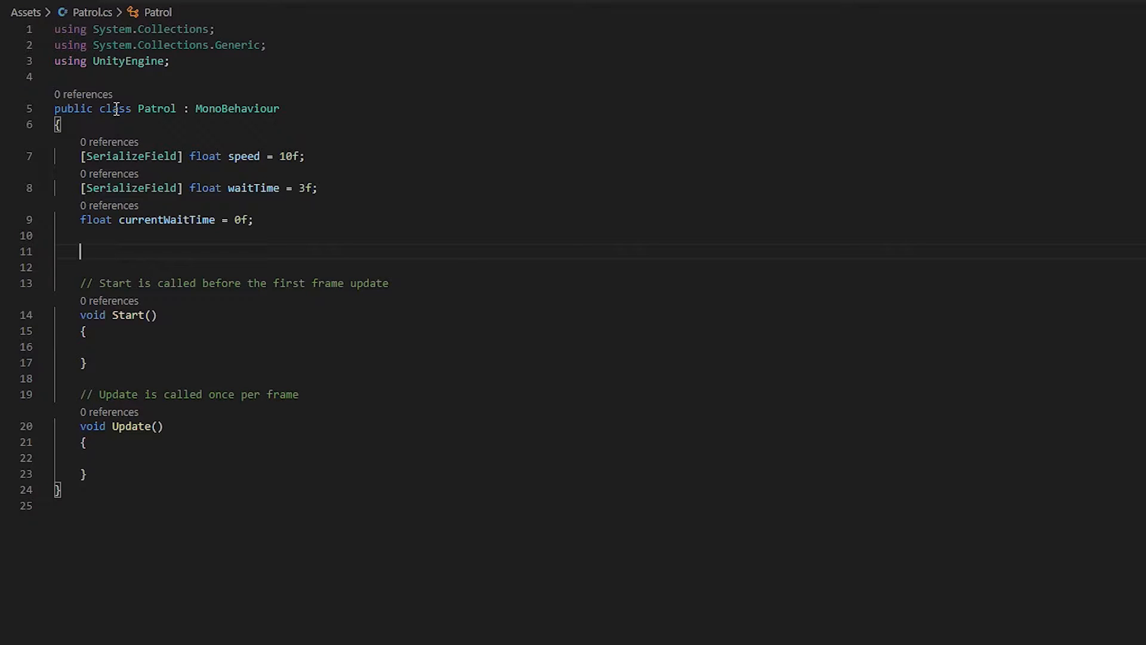
Step: Declare float minX, maxX, minZ, maxZ; bounds fields and point them out
{"action": "type", "text": "float minX, maxX, minZ, maxZ;"}
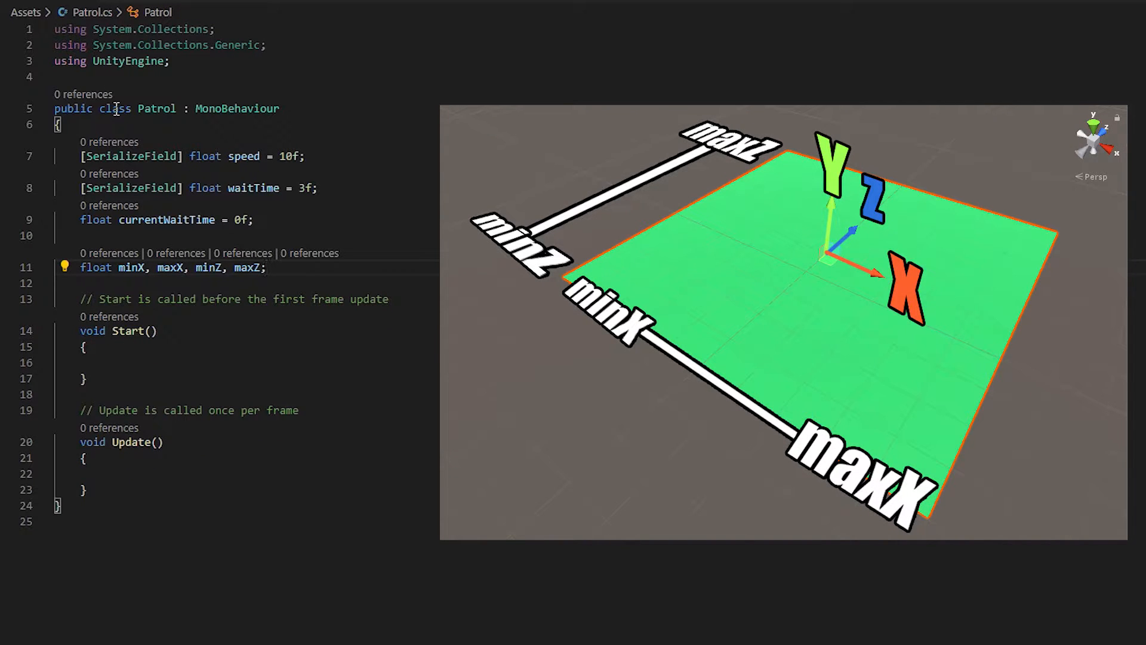
{"action": "left_click", "coordinate": [257, 268]}
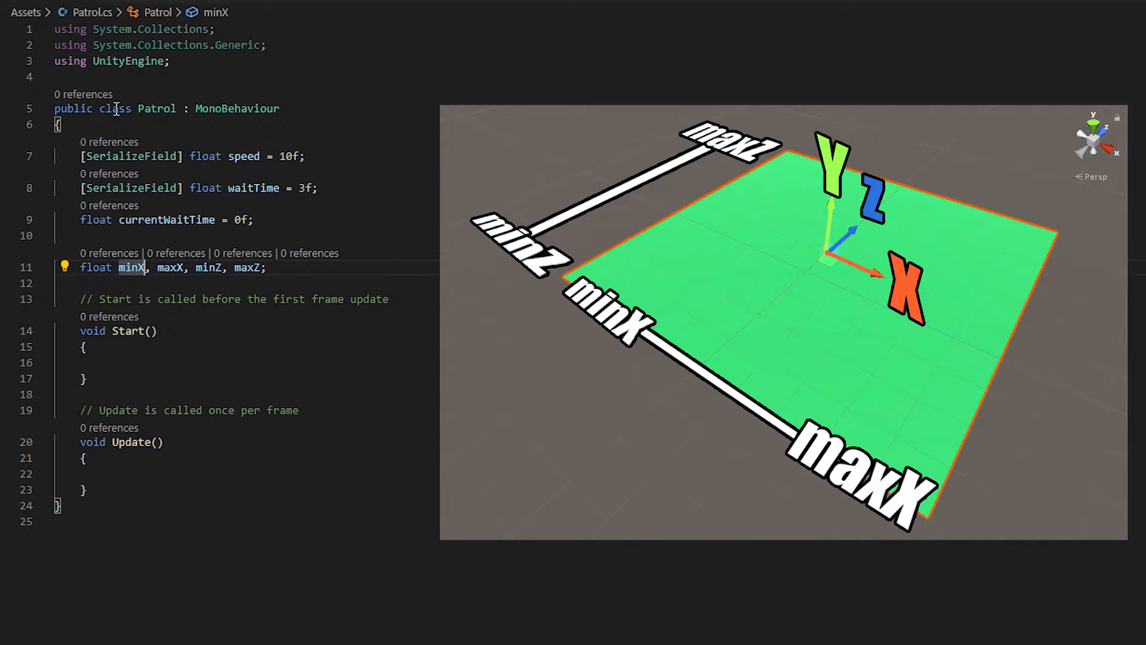
{"action": "left_click", "coordinate": [148, 267]}
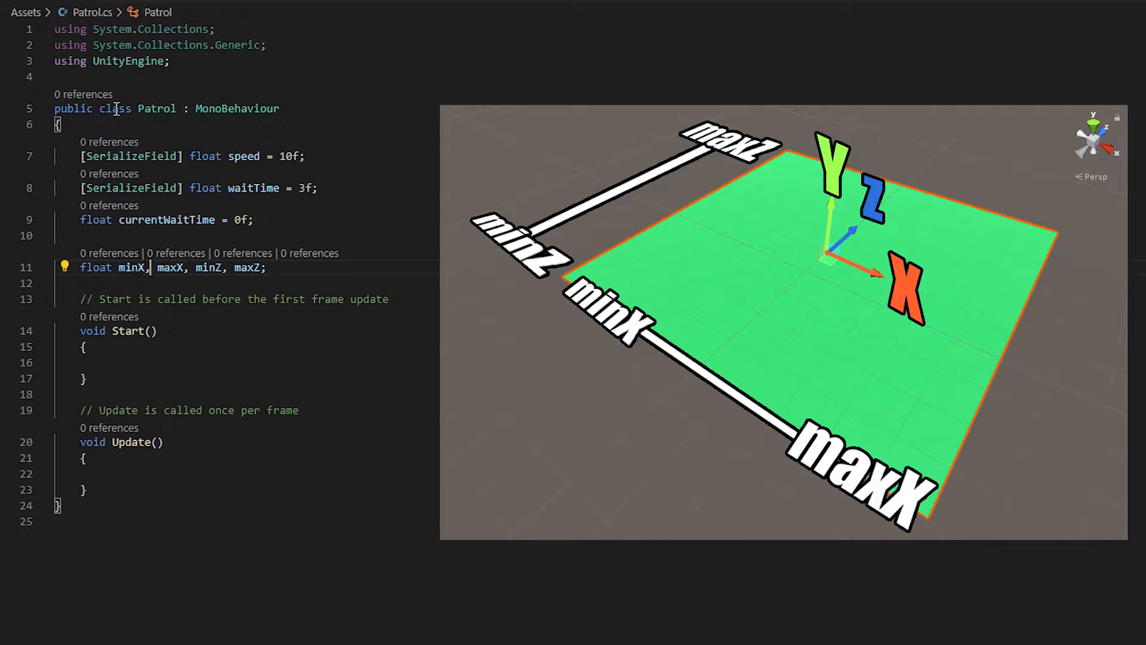
{"action": "double_click", "coordinate": [207, 267]}
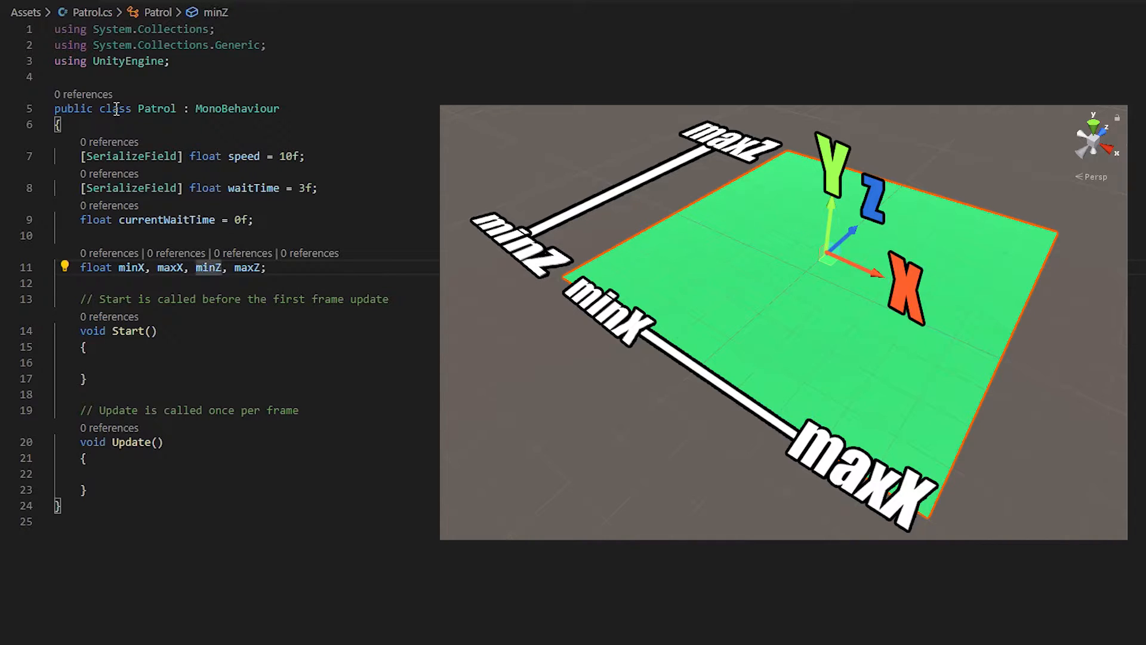
{"action": "left_click", "coordinate": [241, 267]}
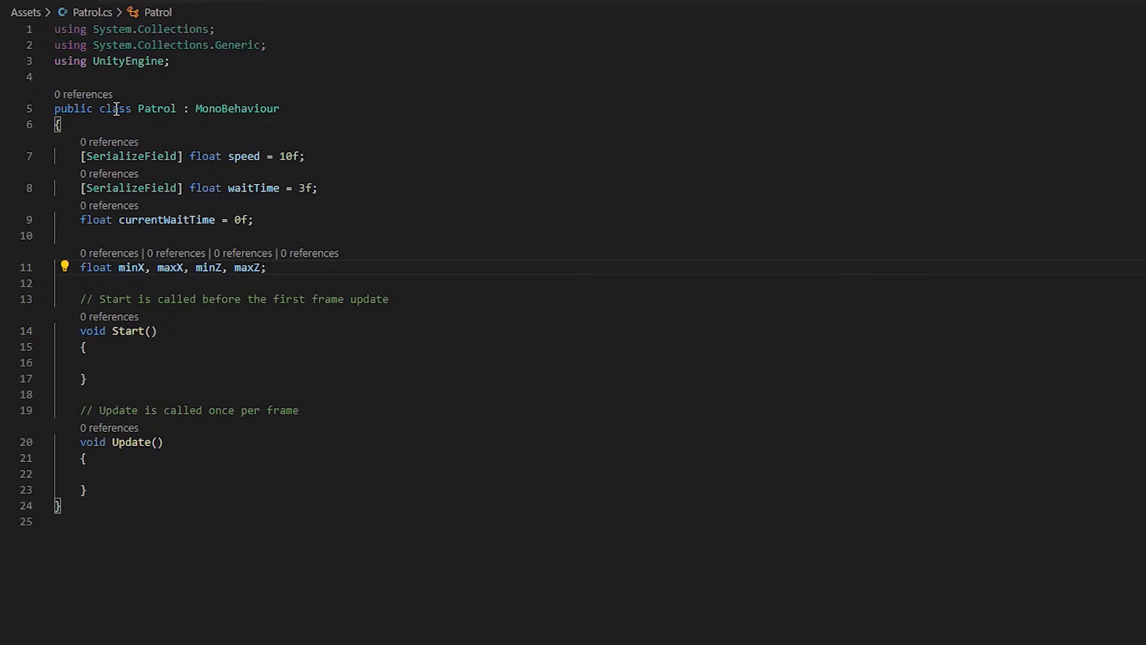
Step: Declare a Vector3 moveSpot field on the following line
{"action": "key", "text": "Enter"}
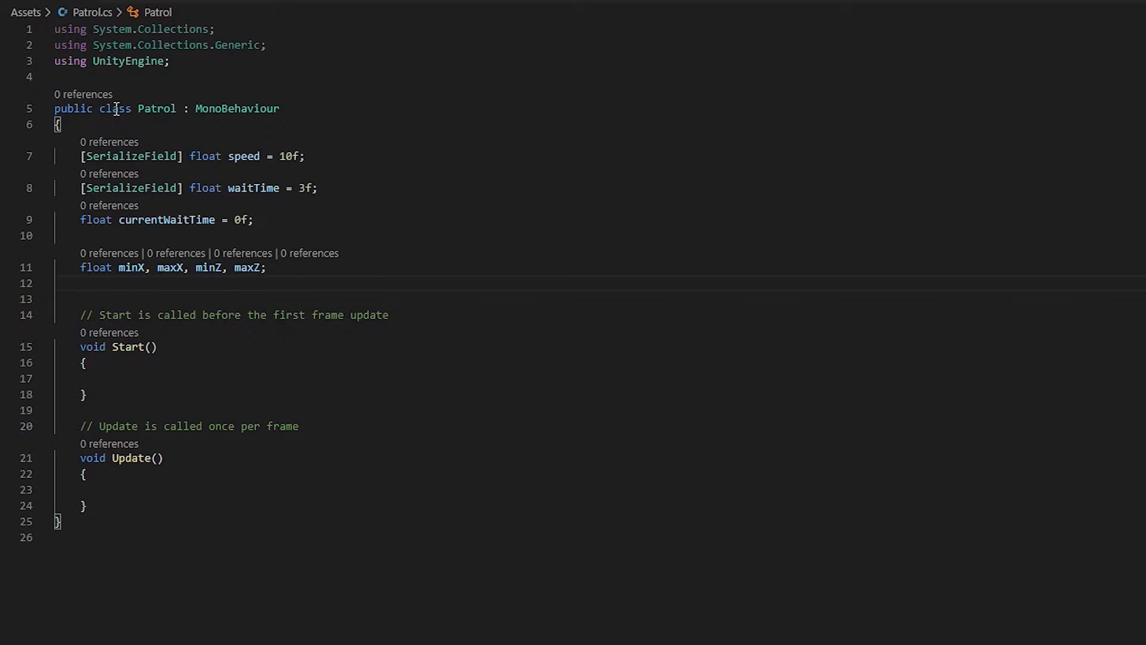
{"action": "type", "text": "Vector3"}
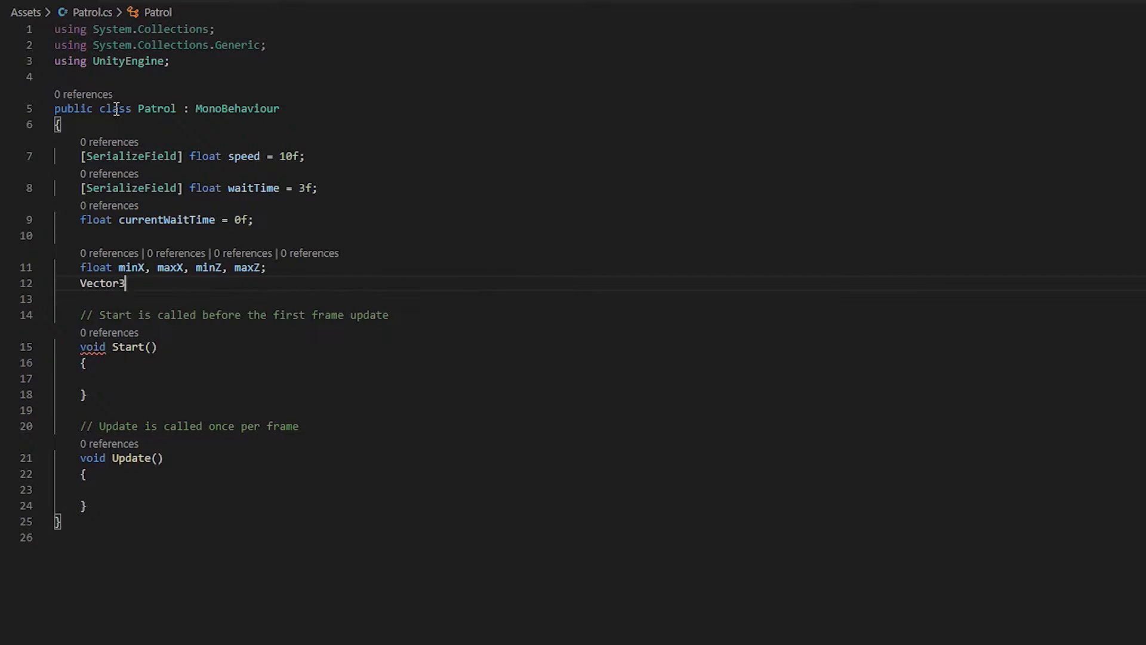
{"action": "type", "text": "moveSpot;"}
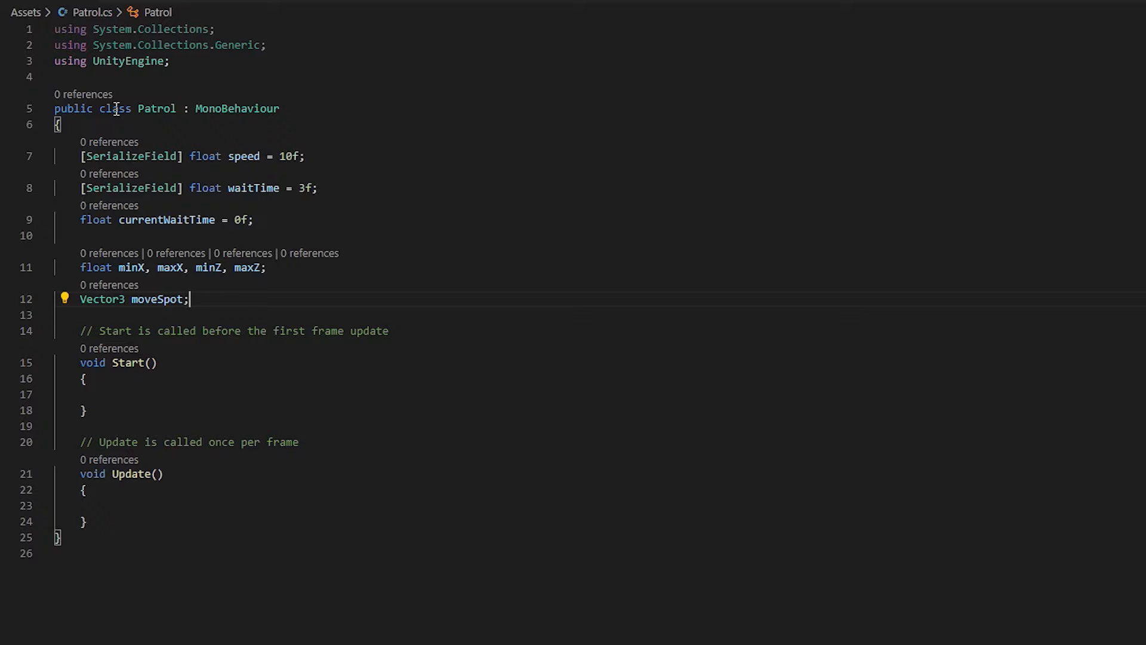
{"action": "scroll", "scroll_direction": "down", "scroll_amount": 3}
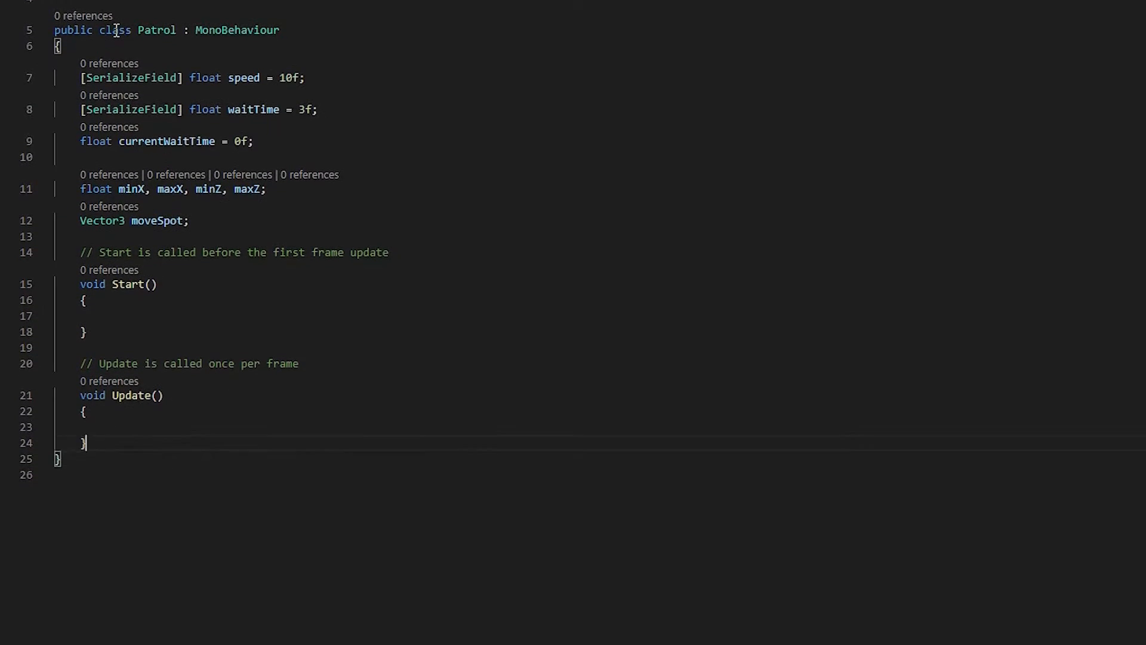
Step: Write GetGroundSize using FindWithTag("Ground") renderer bounds center ± extents for the four bounds
{"action": "key", "text": "Enter"}
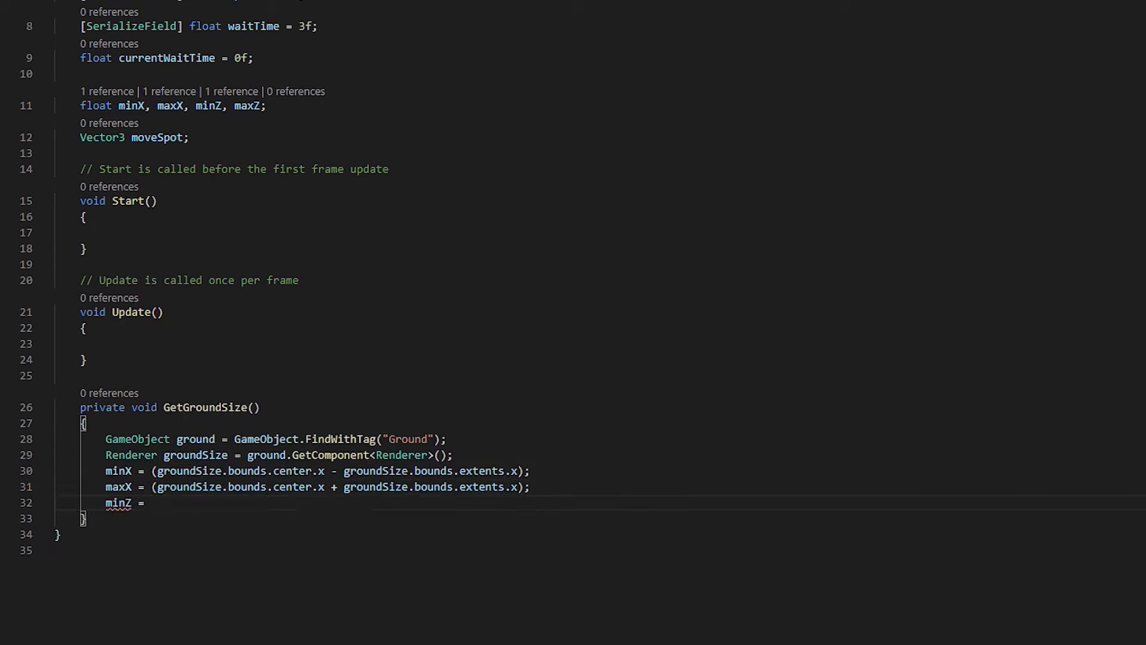
{"action": "type", "text": "groundSize.bounds.center.z - groundSize.bounds.extents.z);"}
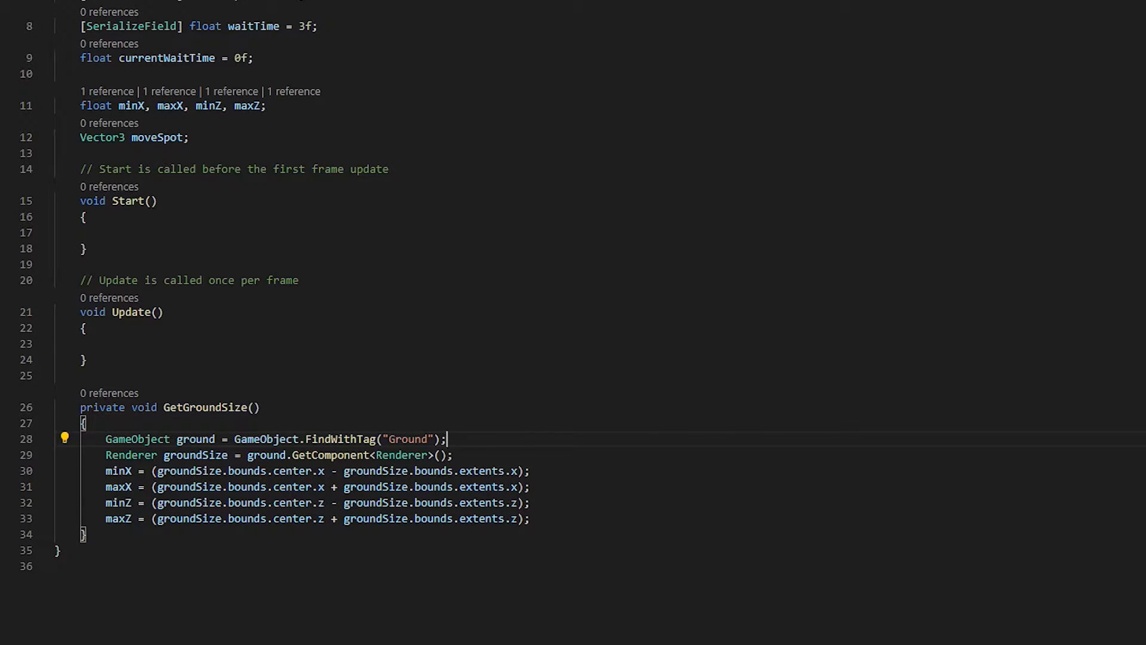
{"action": "left_click", "coordinate": [338, 438]}
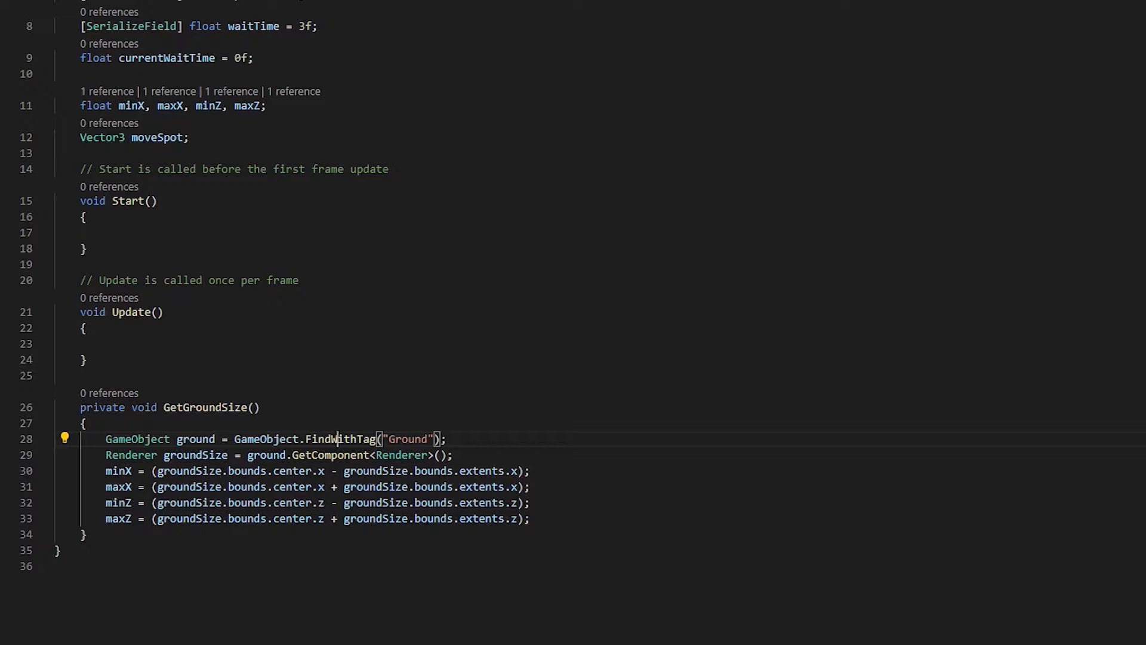
{"action": "double_click", "coordinate": [195, 439]}
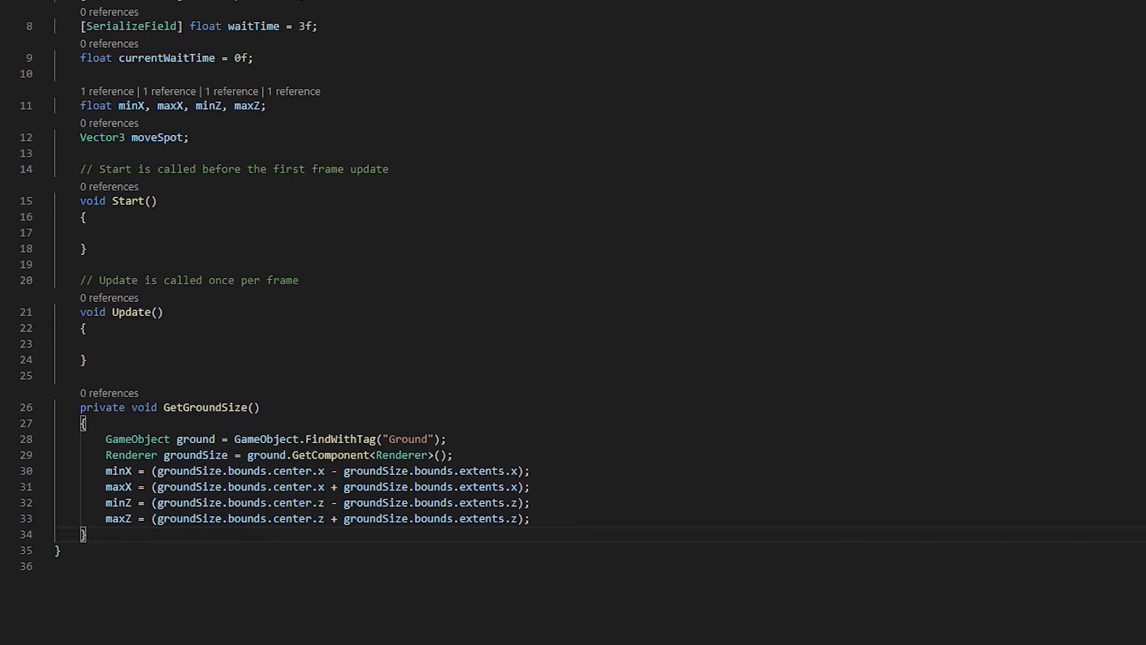
Step: Write GetNewPosition returning a random Vector3 from Random.Range over minX–maxX and minZ–maxZ at current height
{"action": "key", "text": "enter"}
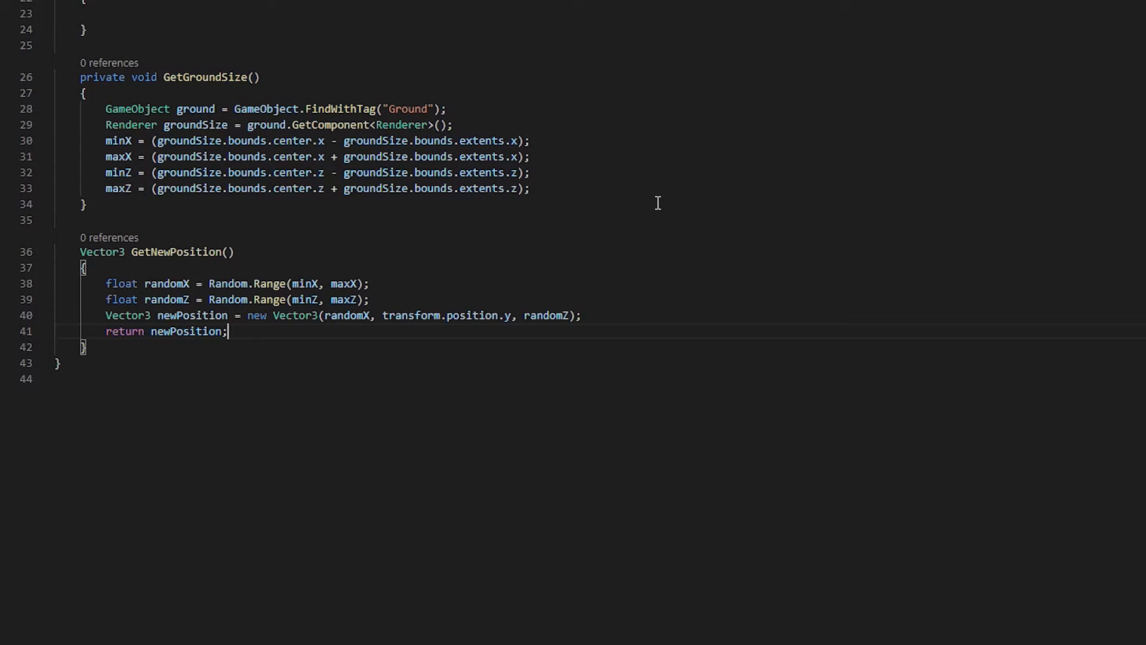
{"action": "left_click", "coordinate": [228, 251]}
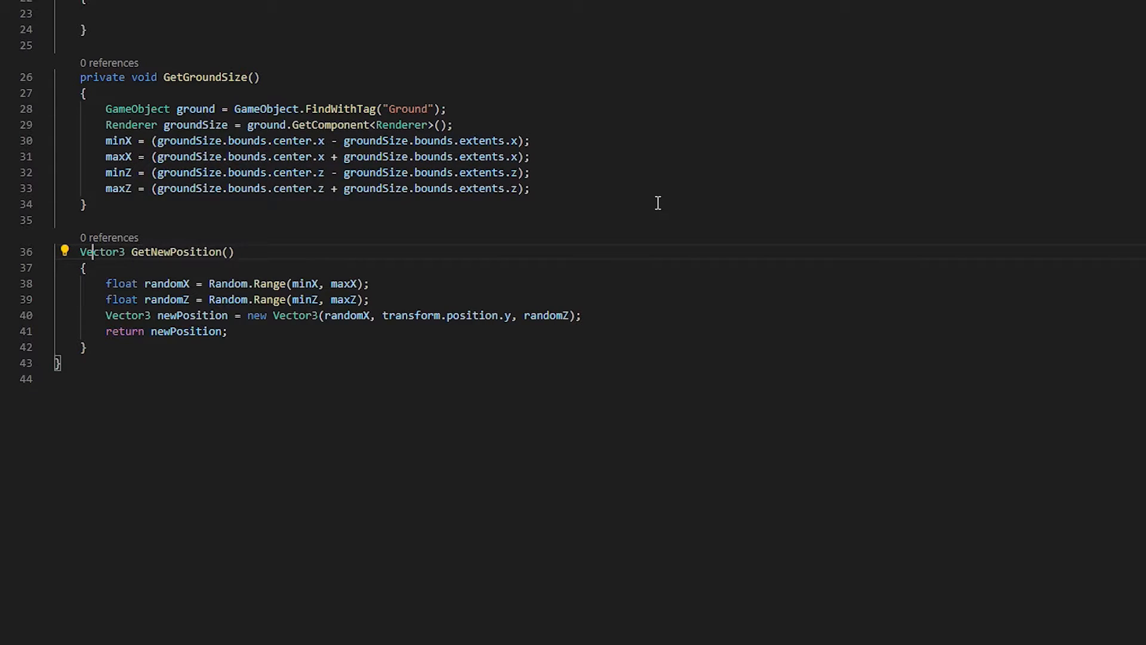
{"action": "double_click", "coordinate": [103, 252]}
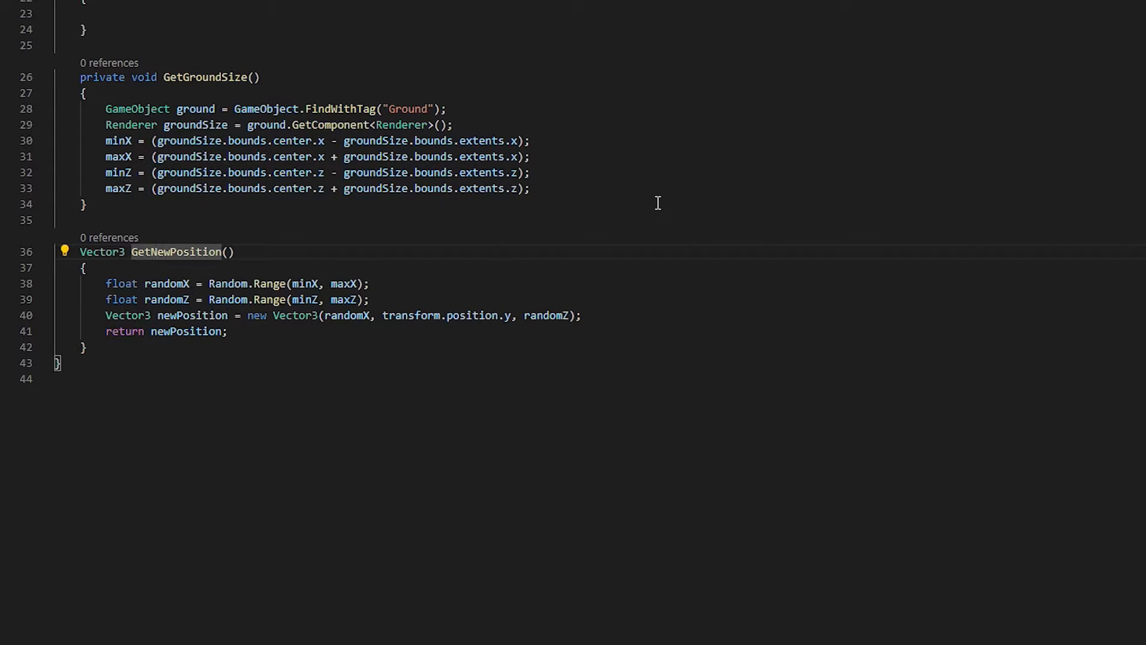
{"action": "double_click", "coordinate": [167, 284]}
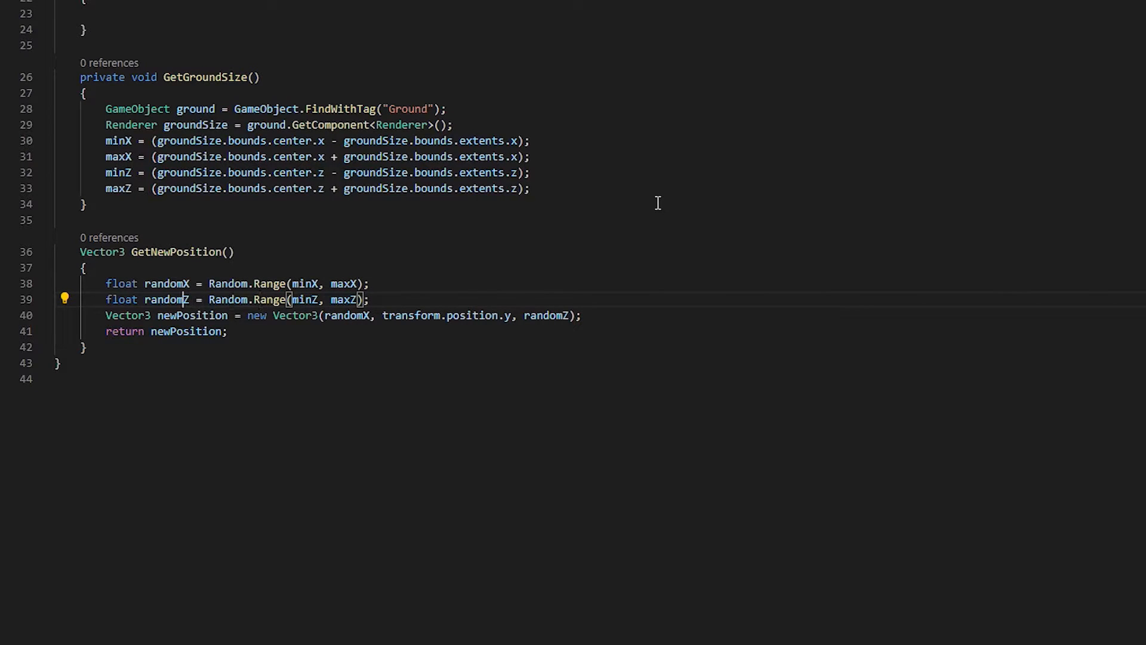
{"action": "double_click", "coordinate": [166, 298]}
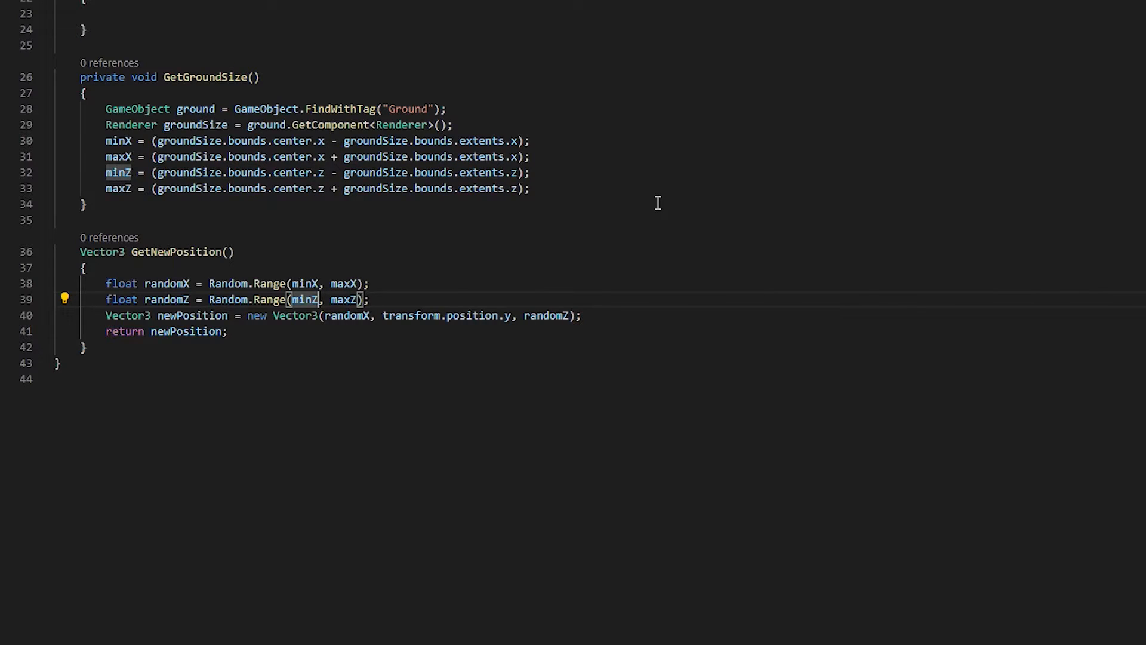
{"action": "left_click", "coordinate": [167, 315]}
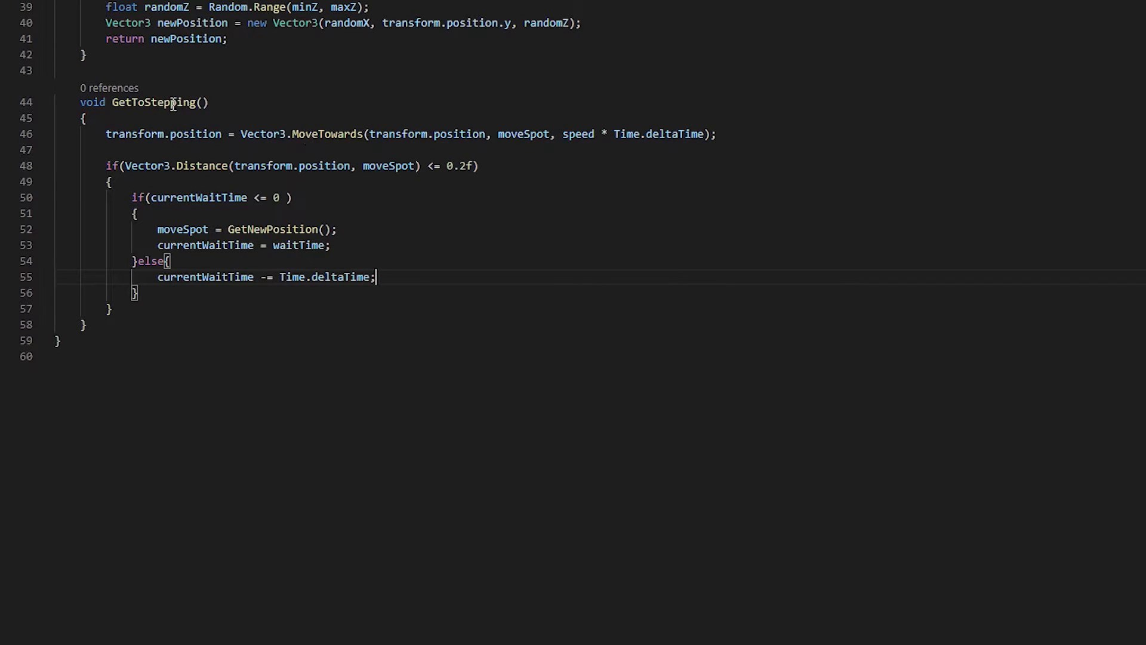
Step: Review GetToStepping's MoveTowards line with speed * deltaTime and its distance check
{"action": "double_click", "coordinate": [151, 102]}
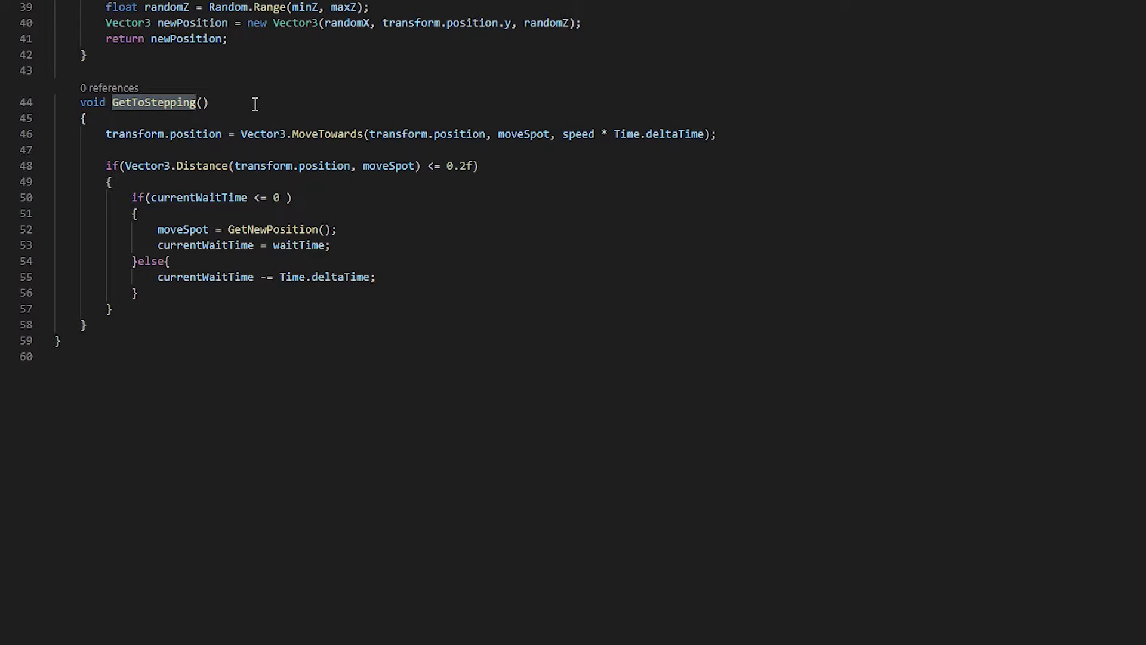
{"action": "left_click", "coordinate": [134, 134]}
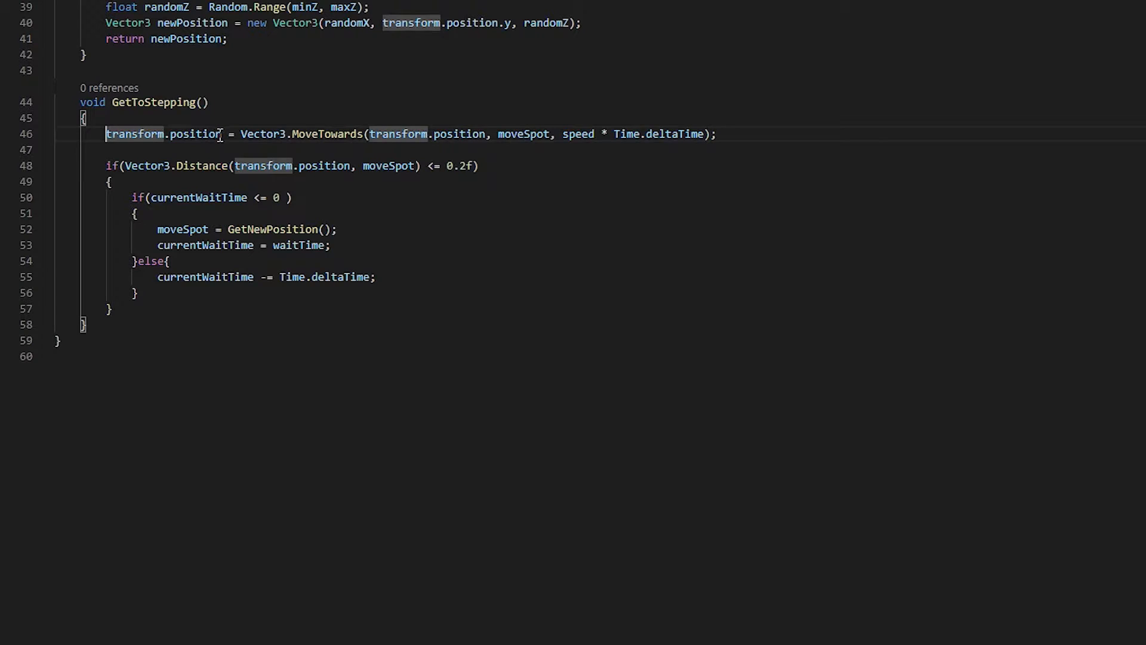
{"action": "mouse_move", "coordinate": [399, 134]}
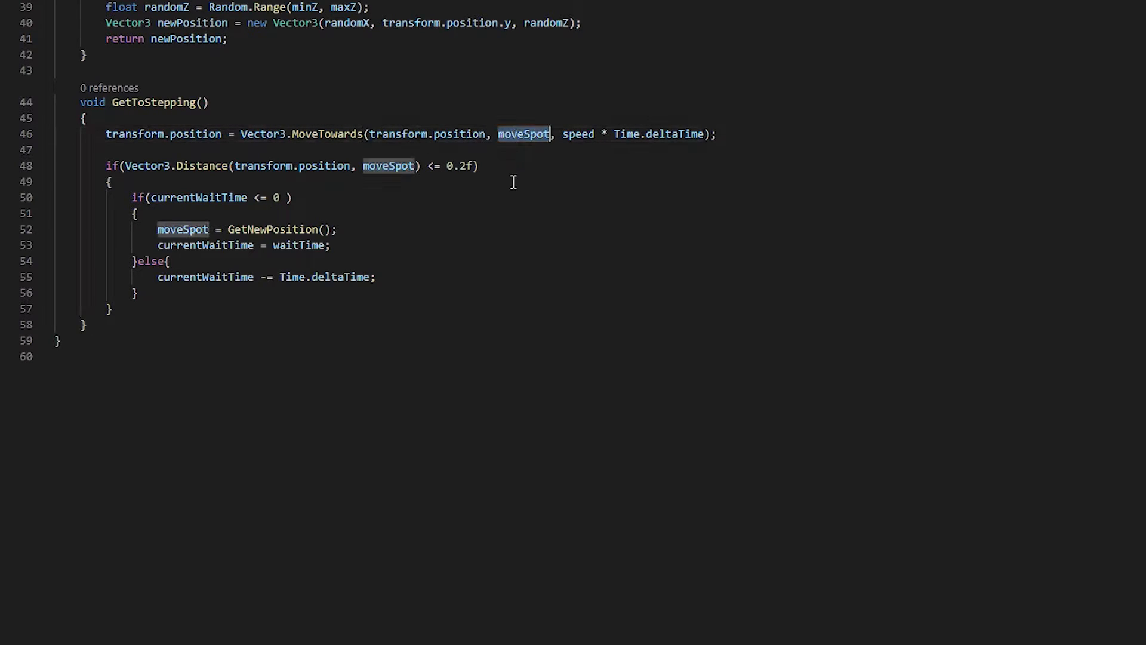
{"action": "left_click", "coordinate": [372, 134]}
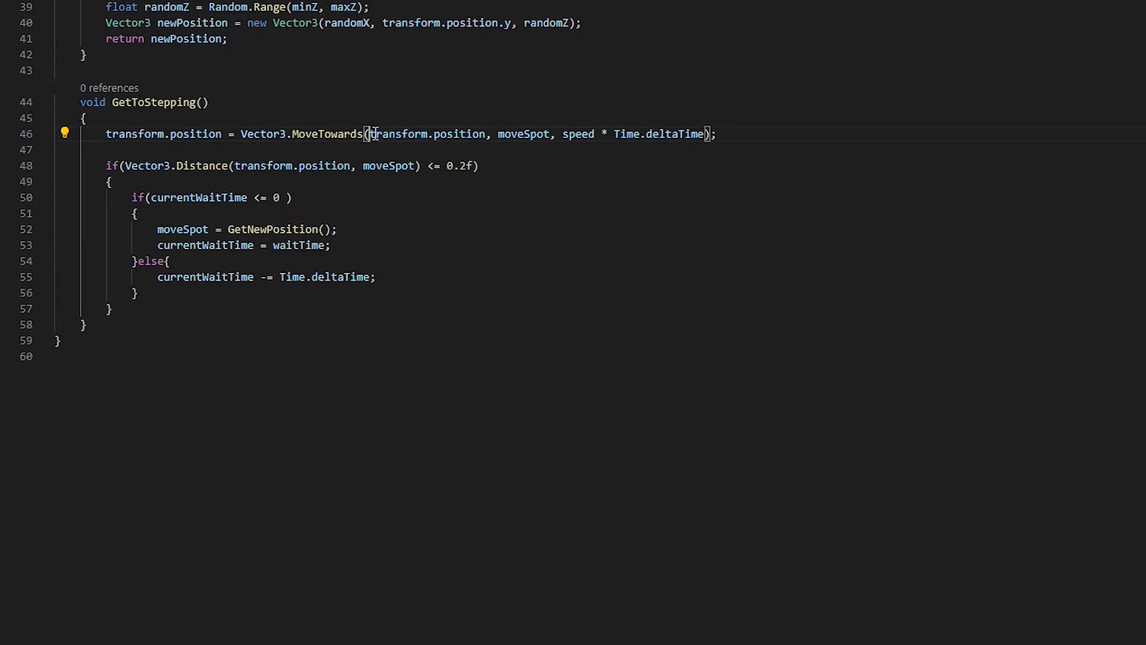
{"action": "double_click", "coordinate": [427, 134]}
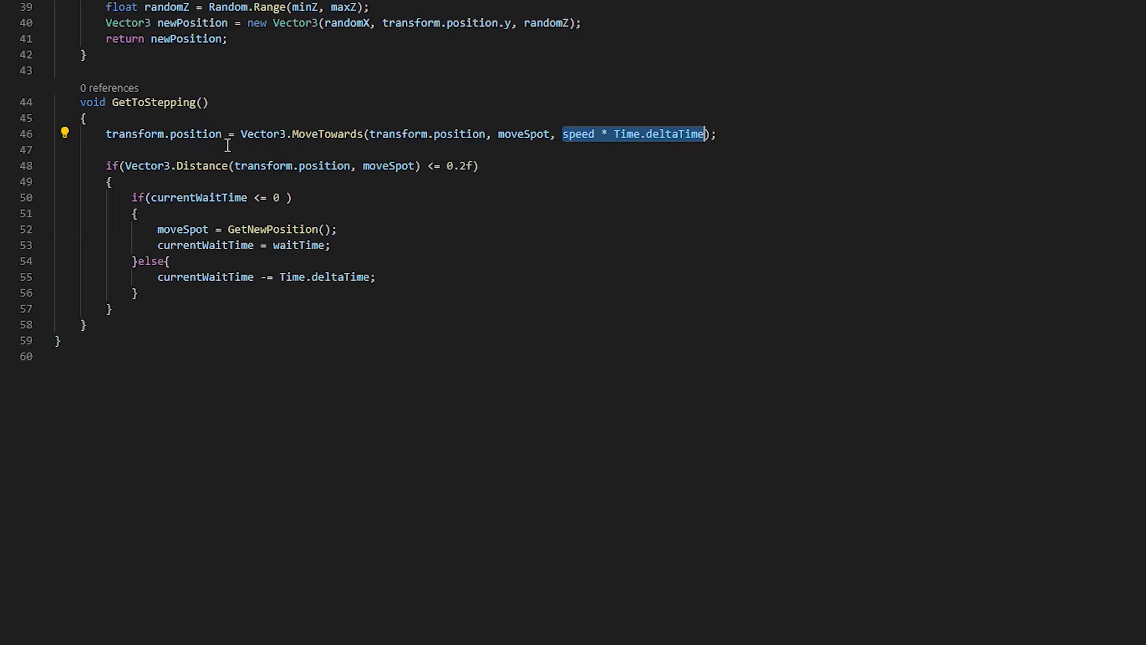
{"action": "left_click", "coordinate": [103, 165]}
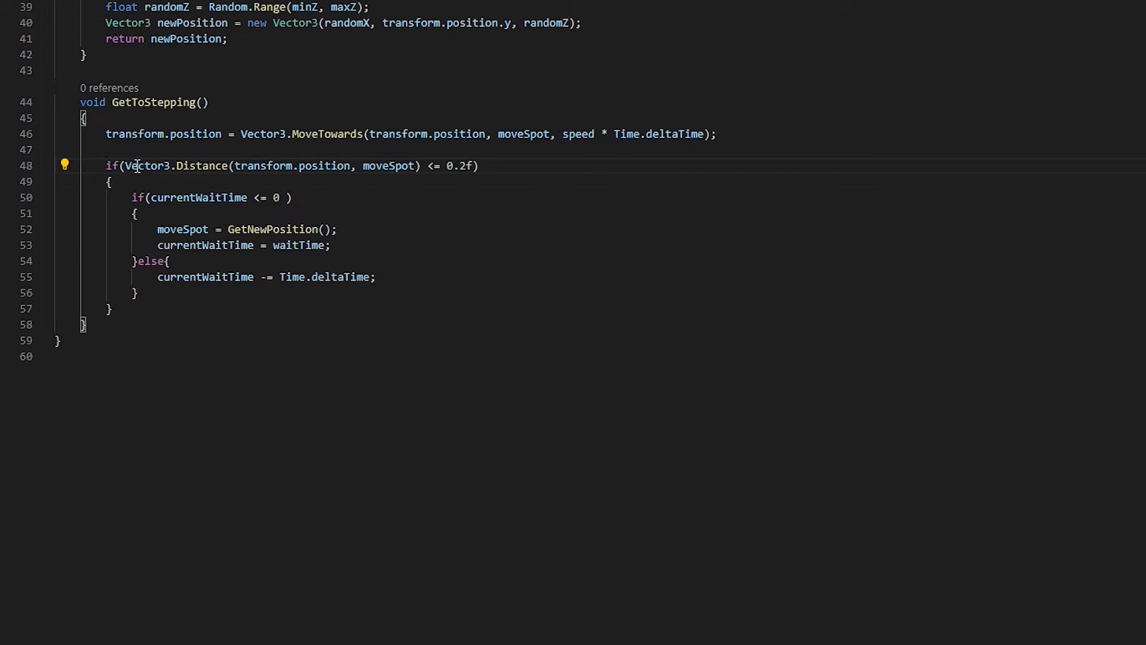
{"action": "double_click", "coordinate": [201, 165]}
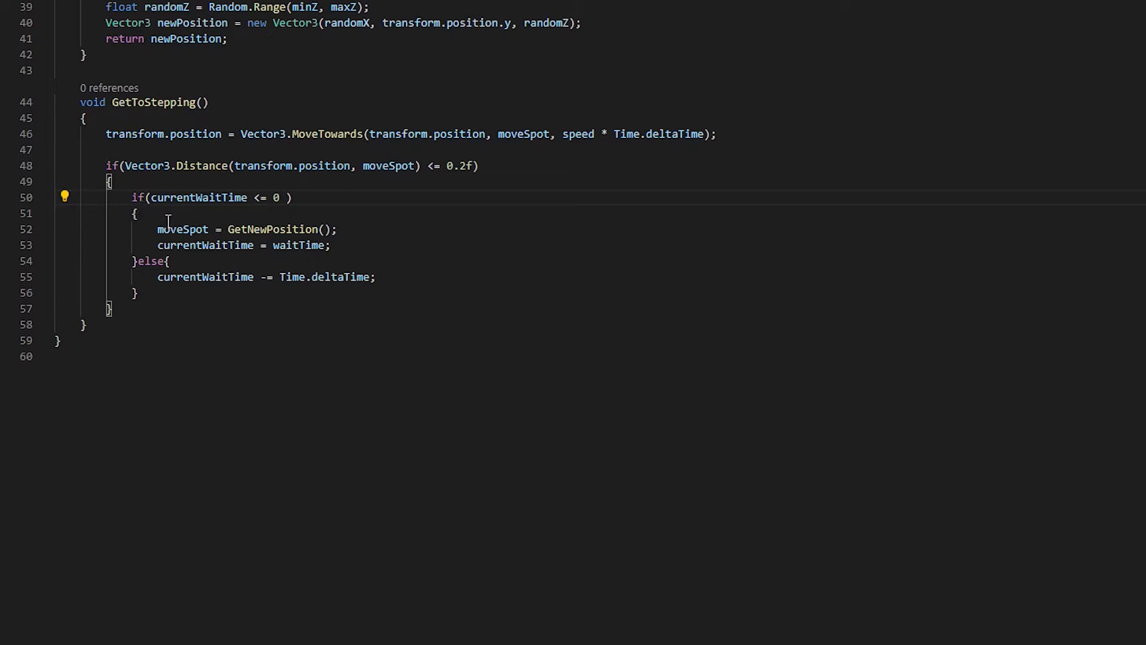
{"action": "double_click", "coordinate": [199, 197]}
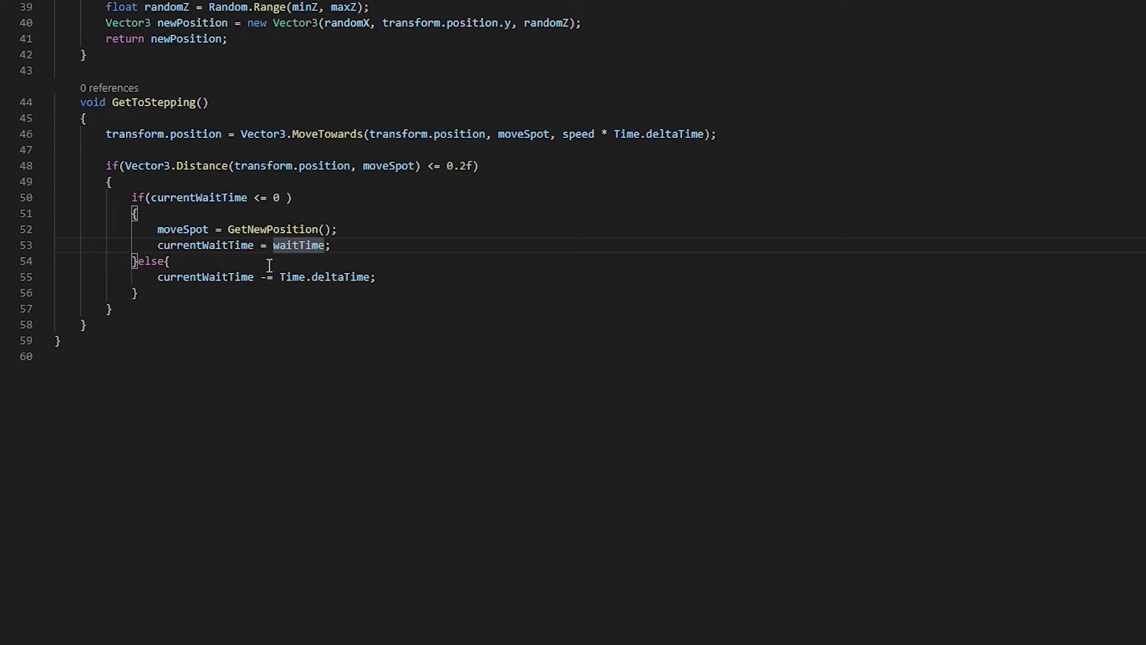
{"action": "mouse_move", "coordinate": [204, 245]}
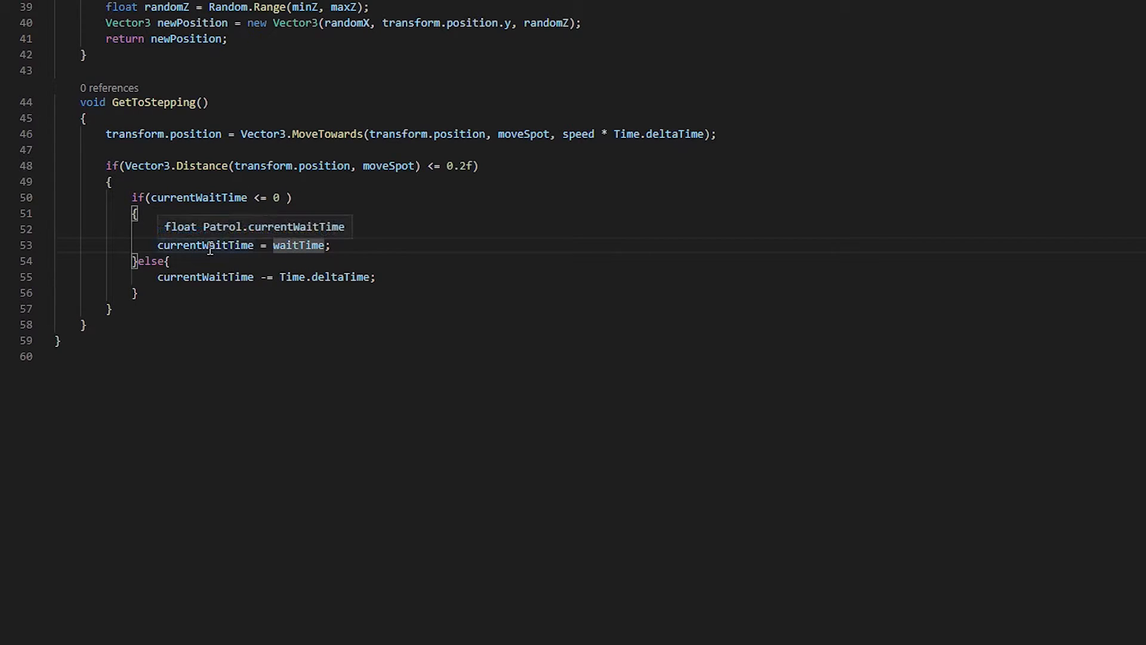
{"action": "type", "text": "moveSpot = GetNewPosition();"}
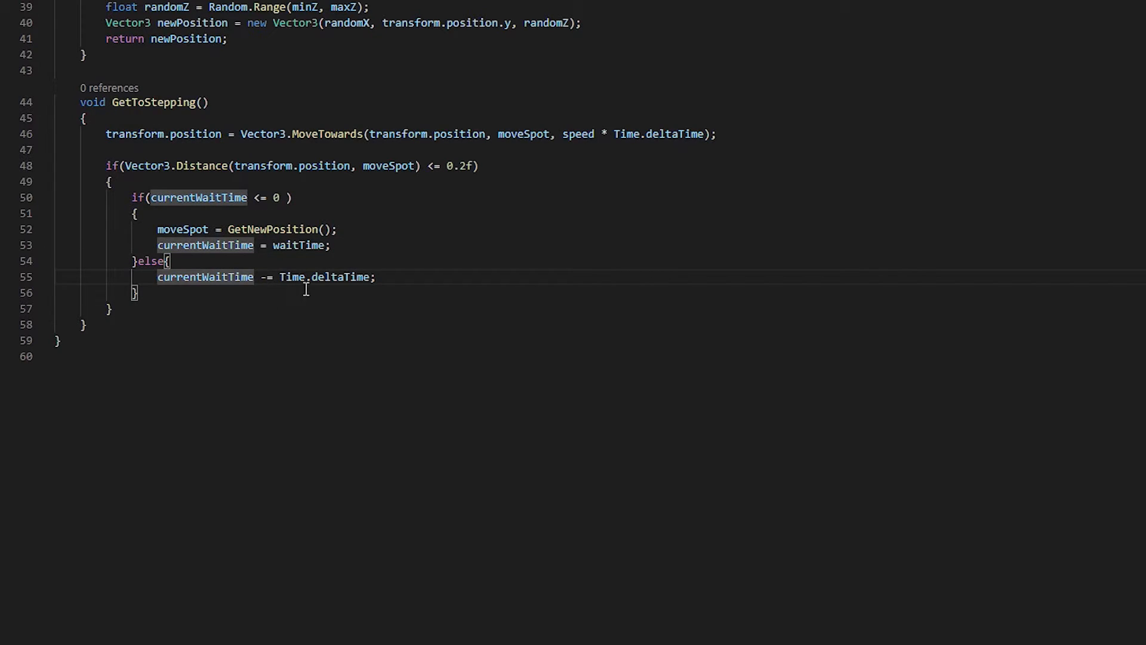
{"action": "mouse_move", "coordinate": [333, 290]}
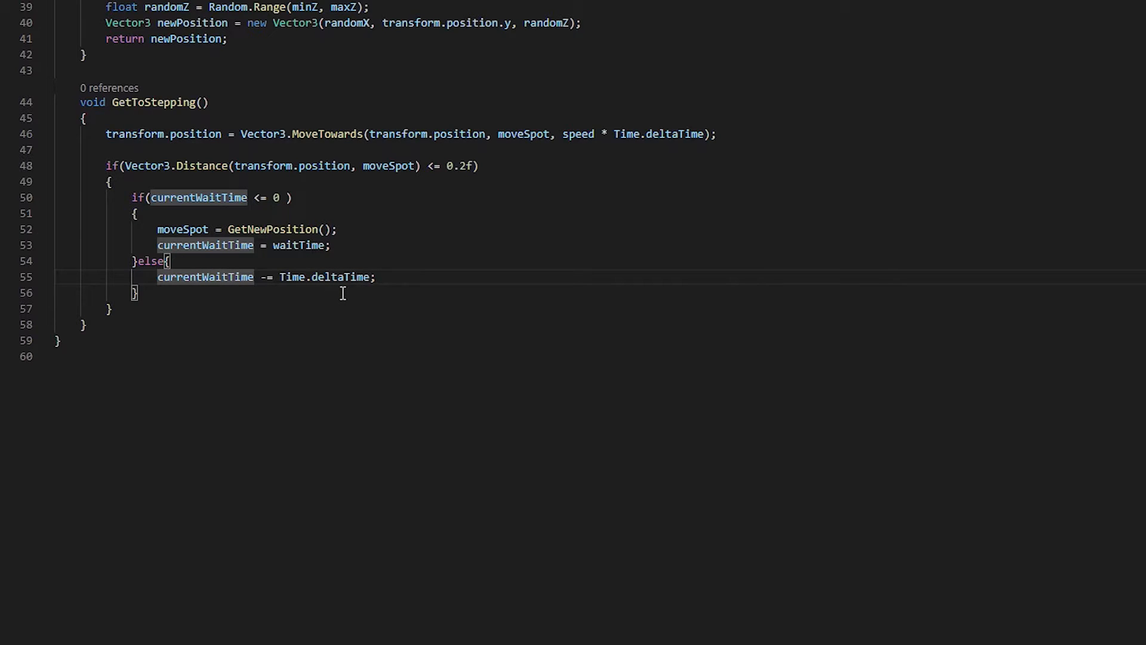
{"action": "left_click", "coordinate": [83, 325]}
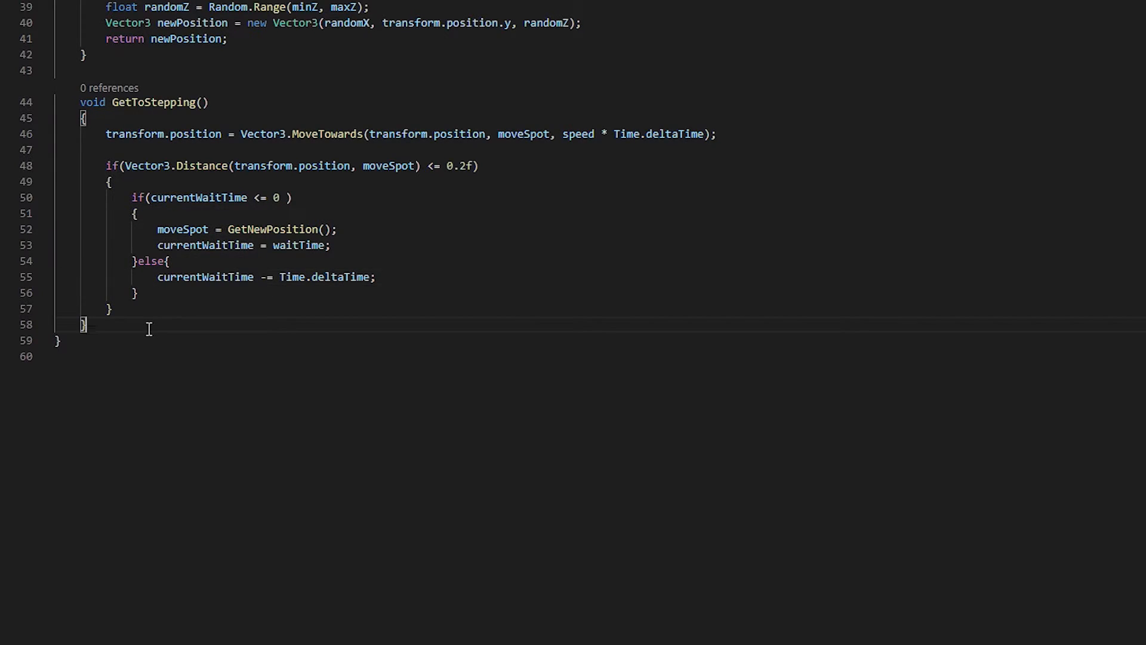
Step: Write WatchYourStep rotating toward moveSpot via Vector3.RotateTowards and Quaternion.LookRotation with targetDirection
{"action": "key", "text": "enter"}
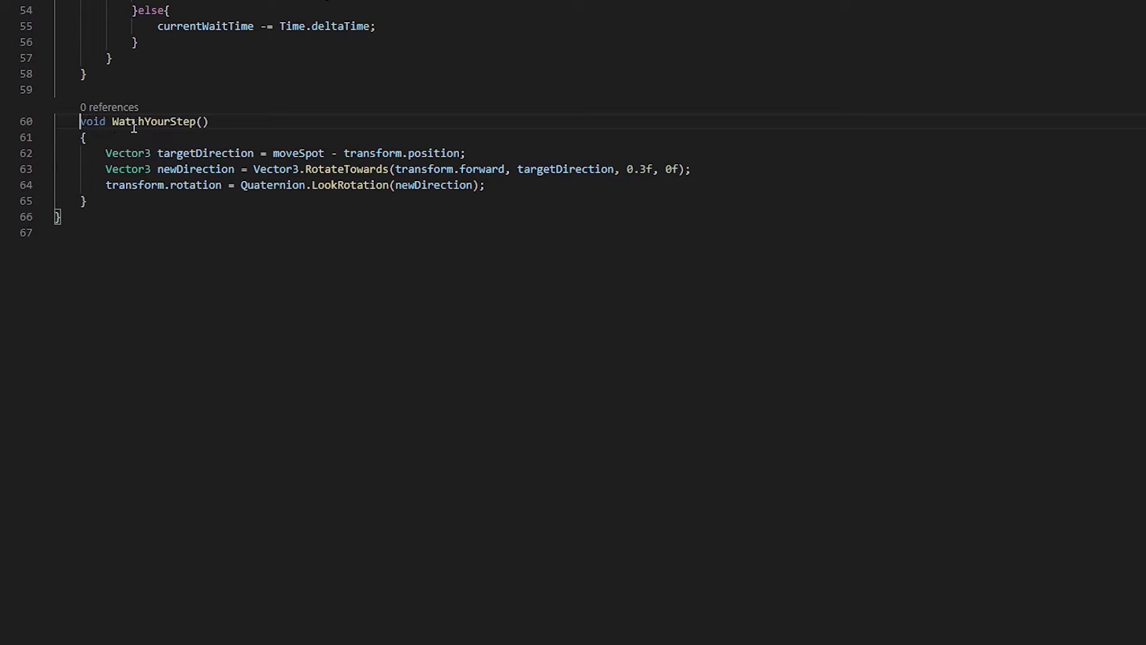
{"action": "mouse_move", "coordinate": [142, 122]}
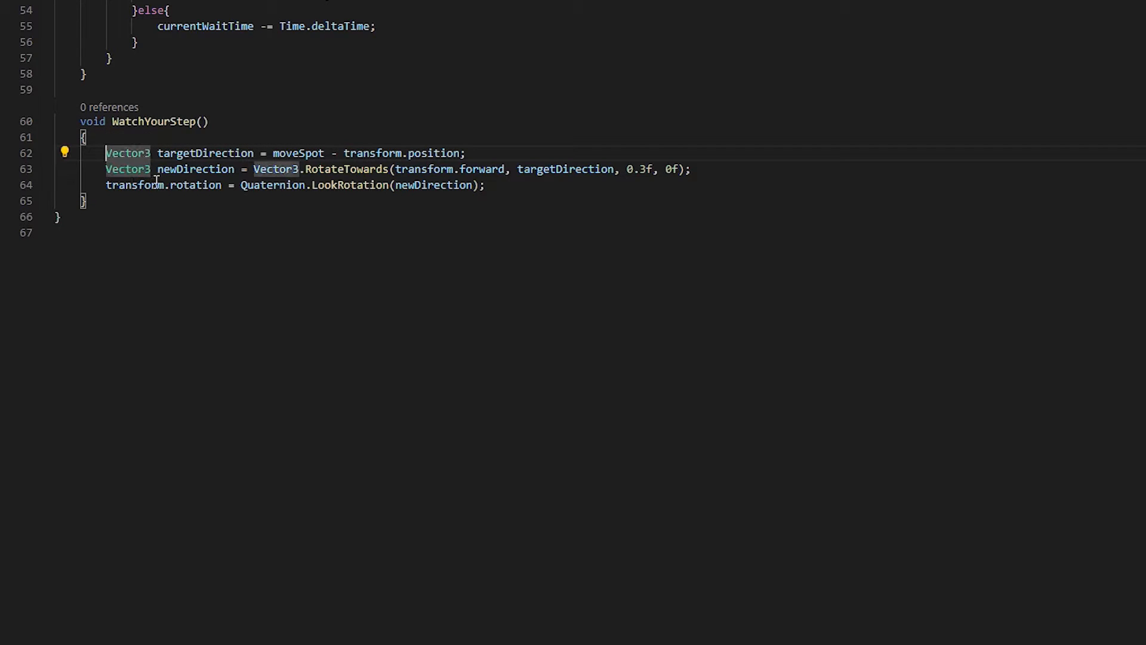
{"action": "double_click", "coordinate": [204, 153]}
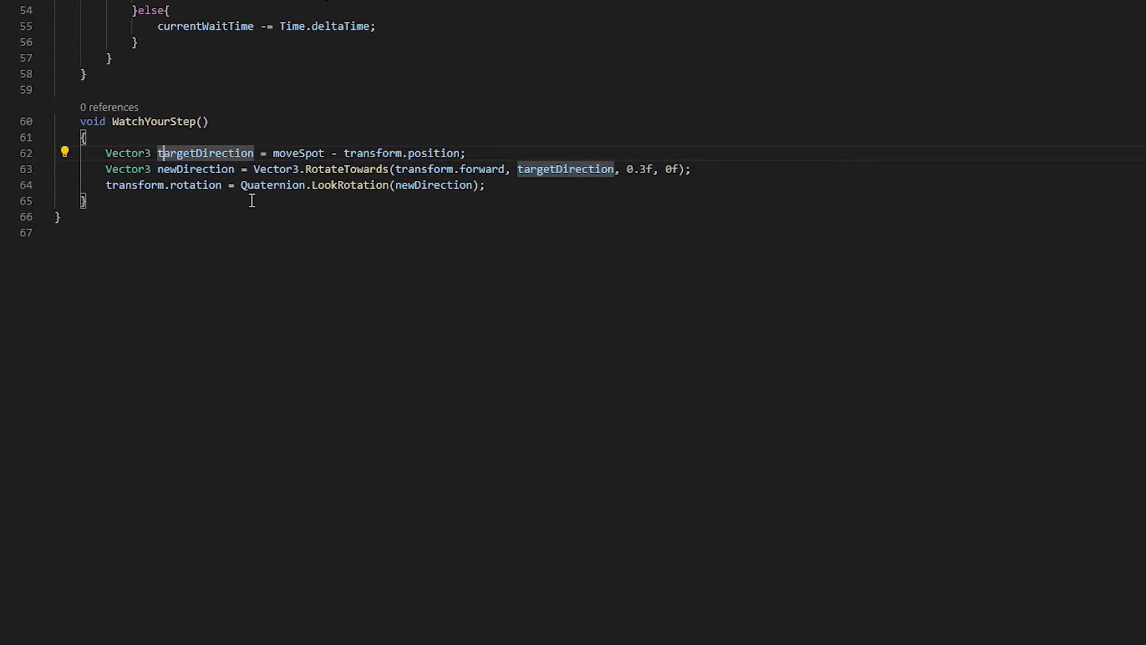
{"action": "double_click", "coordinate": [298, 152]}
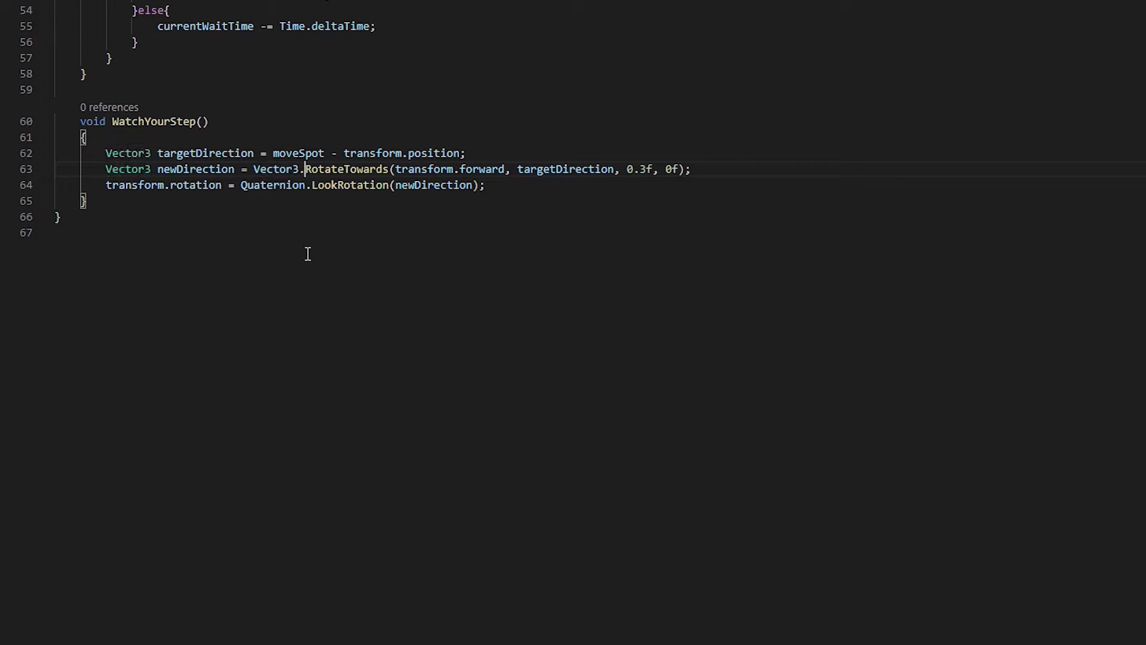
{"action": "double_click", "coordinate": [424, 169]}
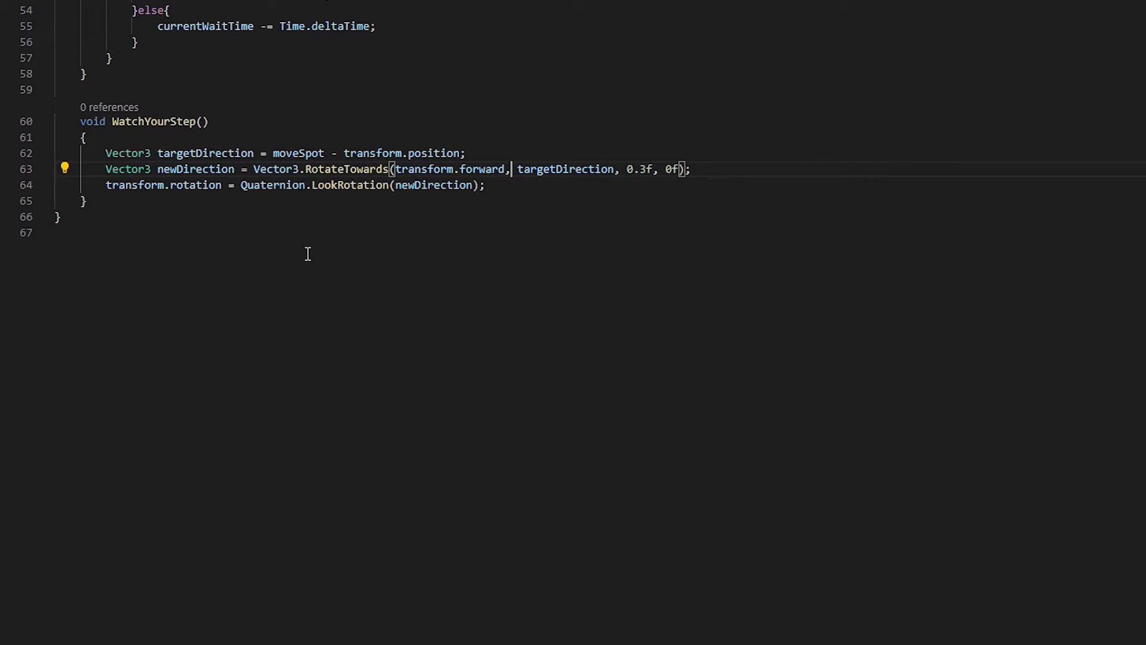
{"action": "double_click", "coordinate": [565, 169]}
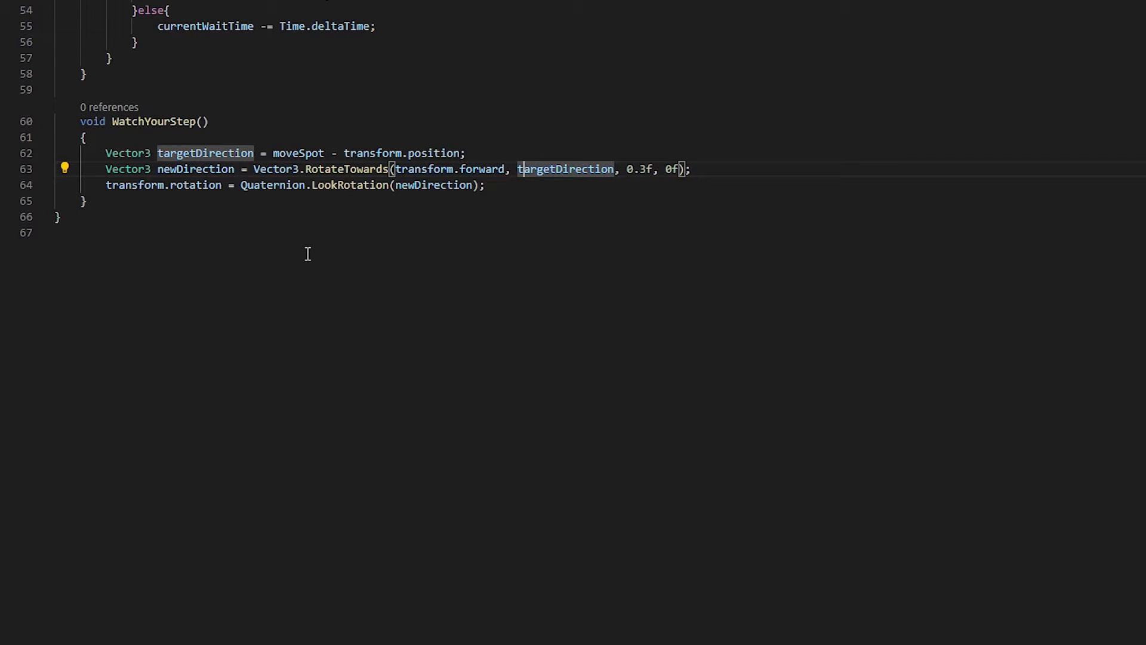
{"action": "left_click", "coordinate": [306, 253]}
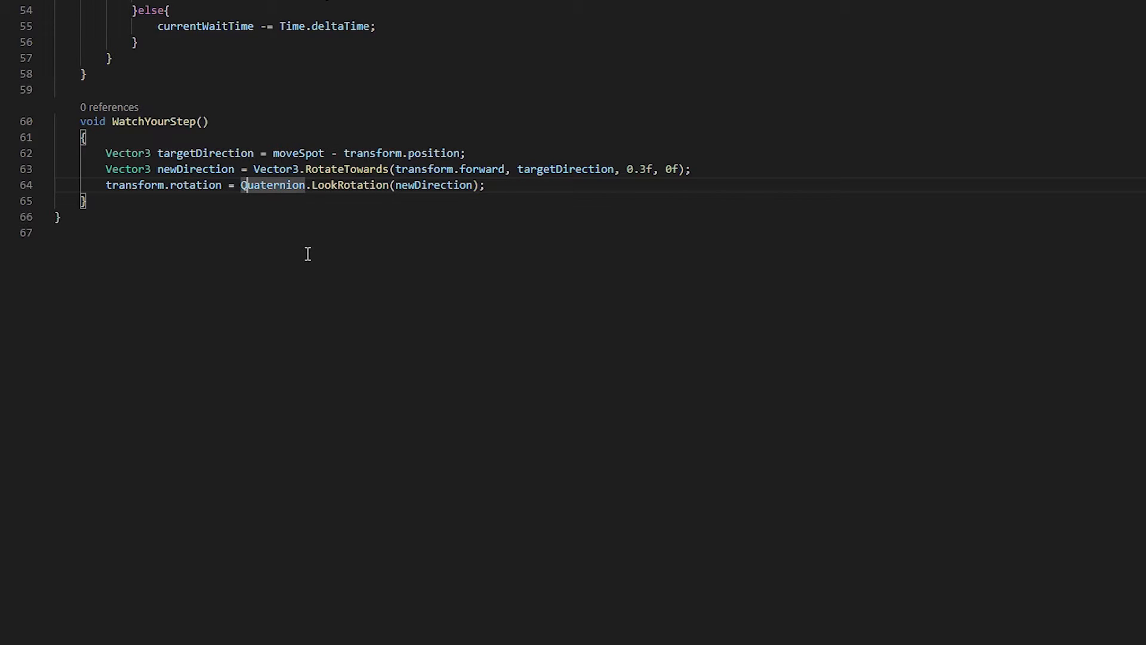
{"action": "left_click", "coordinate": [432, 185]}
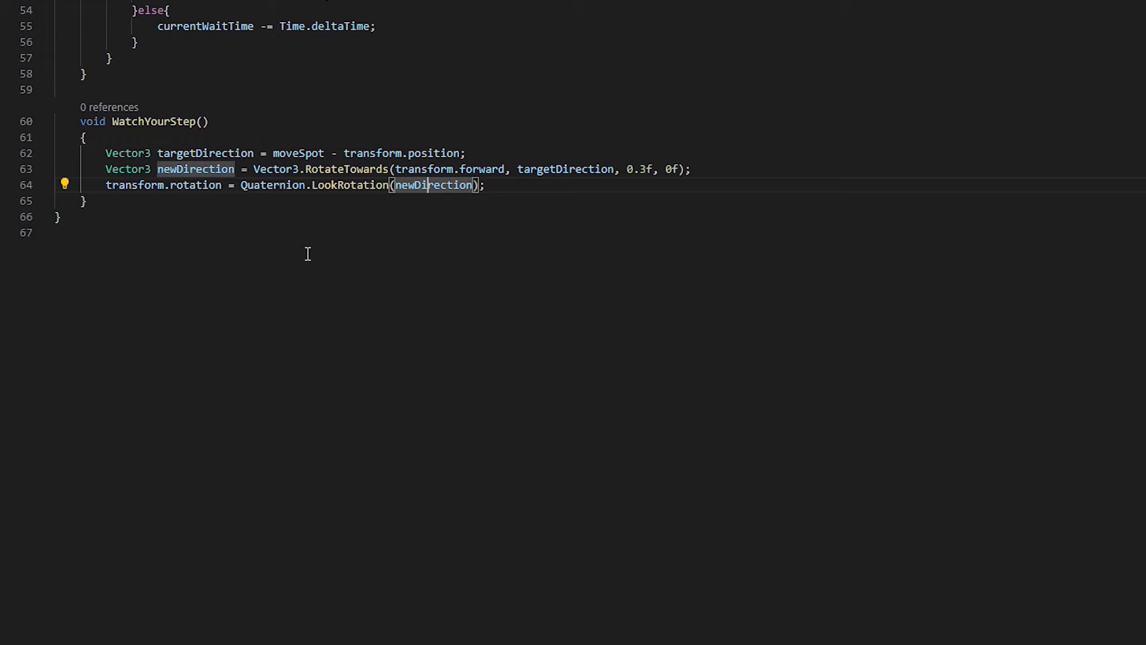
{"action": "mouse_move", "coordinate": [367, 284]}
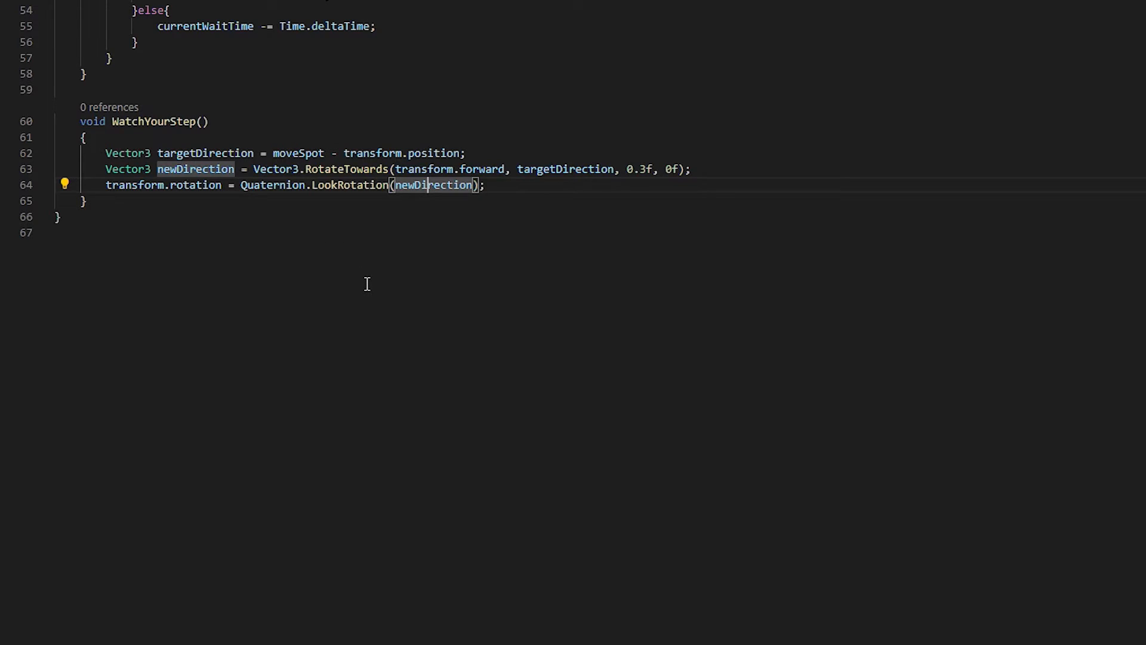
{"action": "scroll", "scroll_direction": "up", "scroll_amount": 3}
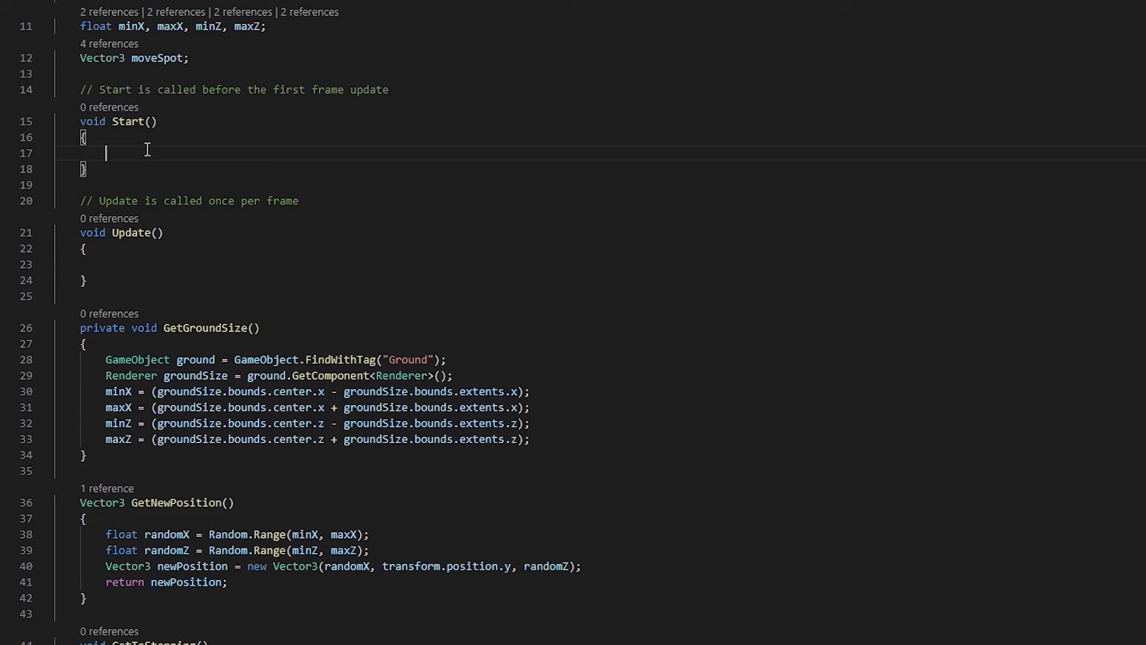
Step: Call GetGroundSize(); inside the Start method
{"action": "type", "text": "Gr"}
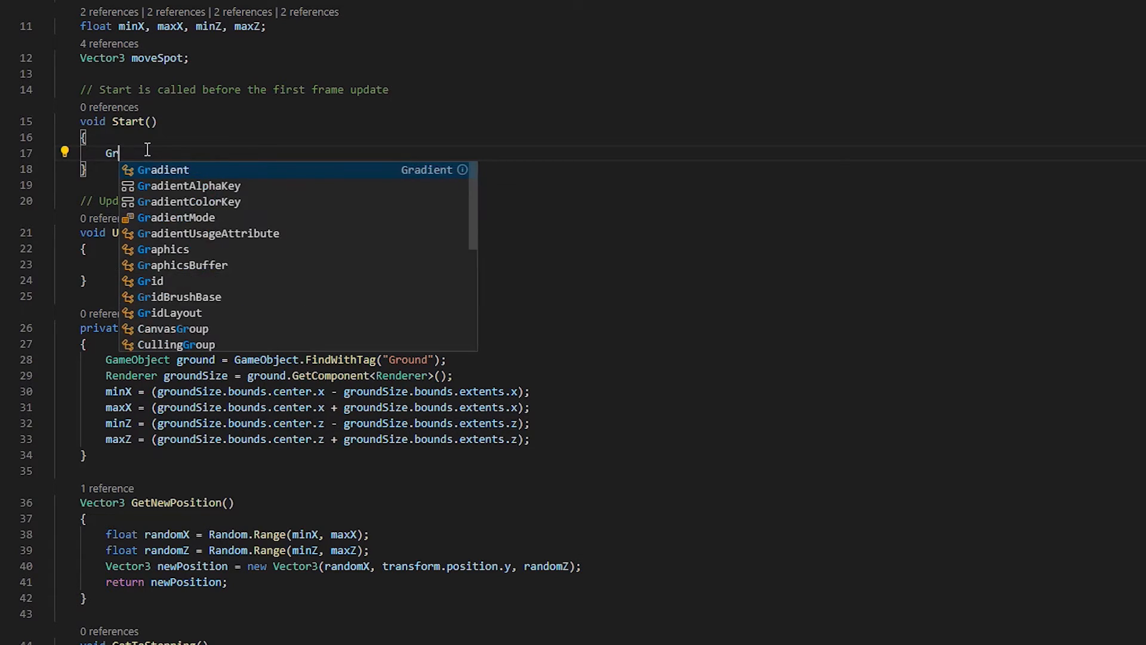
{"action": "type", "text": "etGroundSize"}
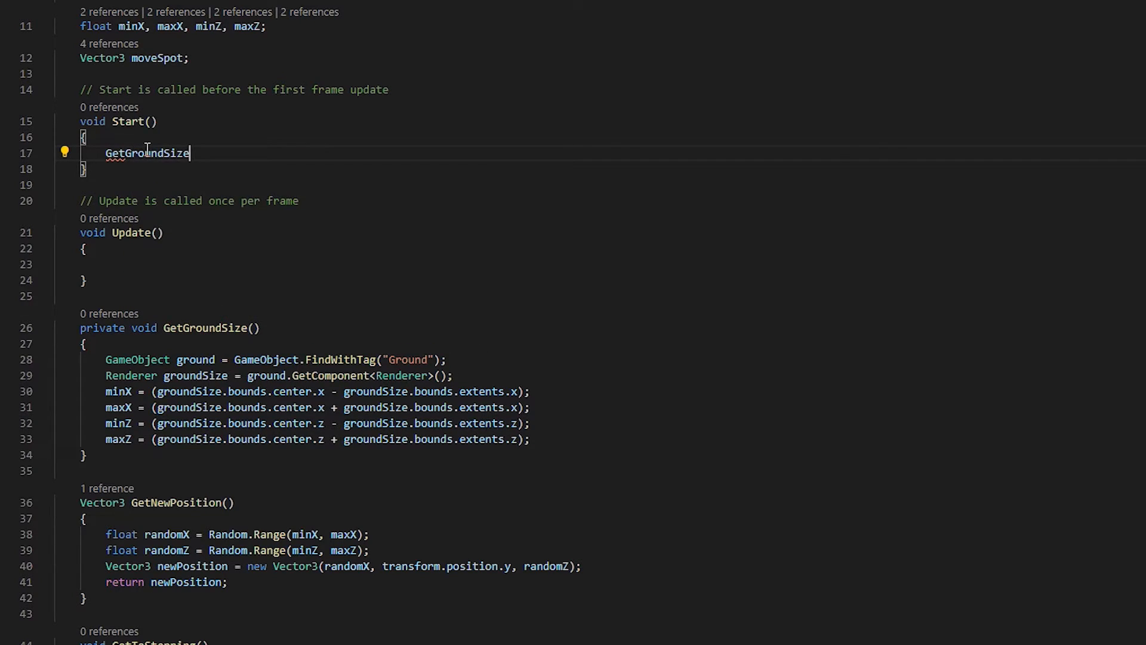
{"action": "type", "text": "()"}
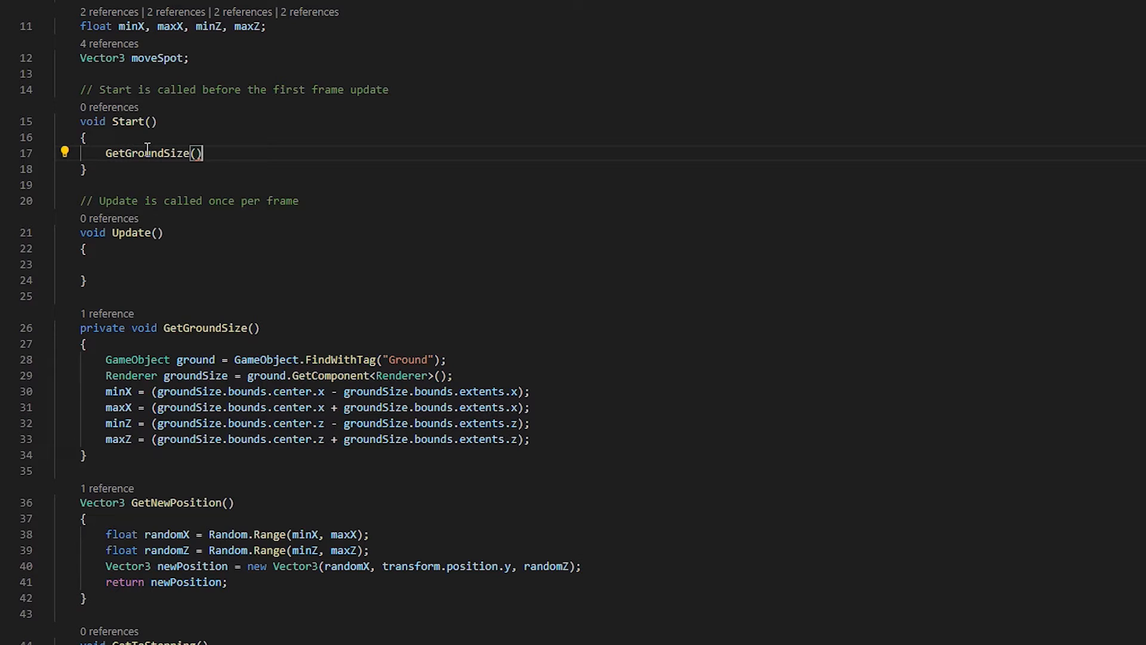
{"action": "type", "text": ";"}
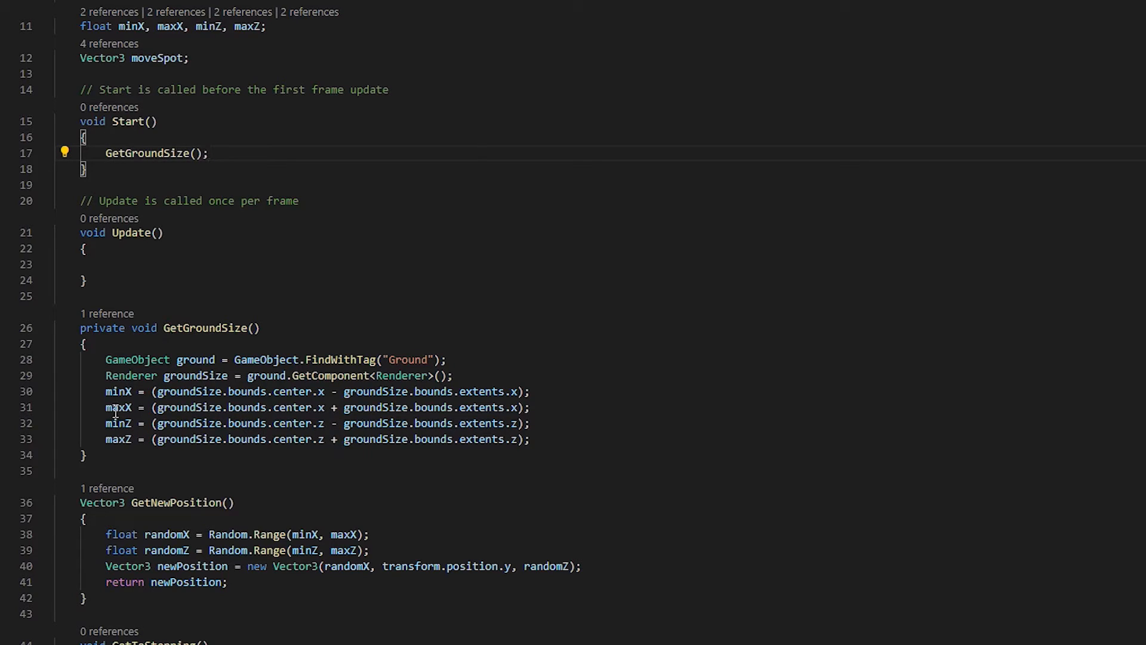
{"action": "double_click", "coordinate": [128, 122]}
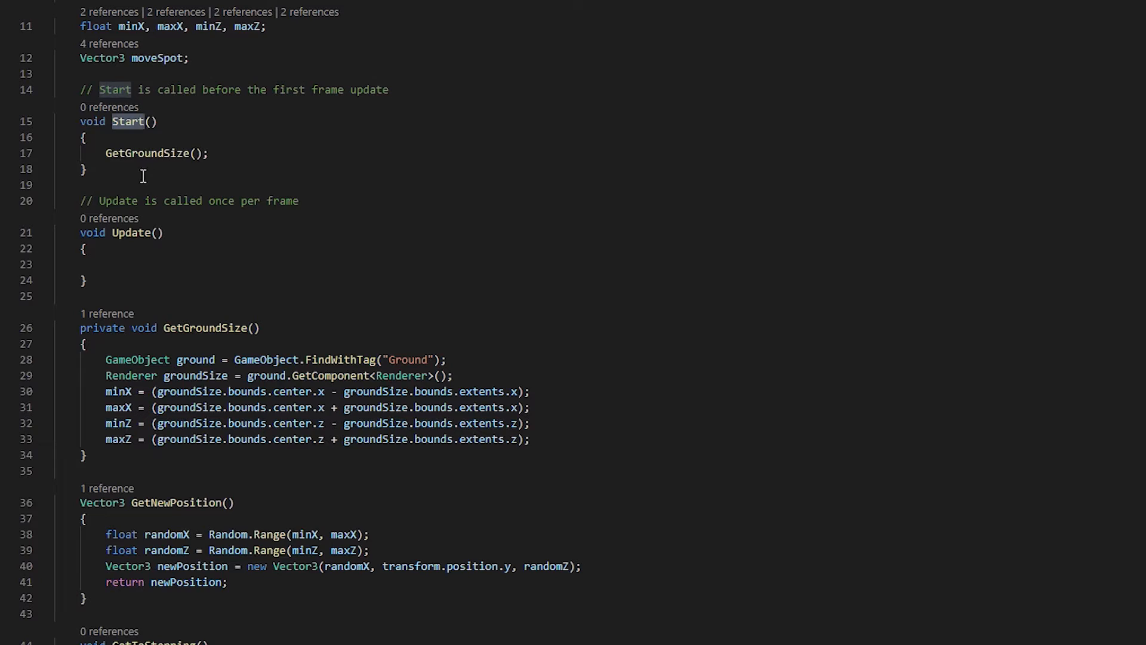
{"action": "mouse_move", "coordinate": [224, 359]}
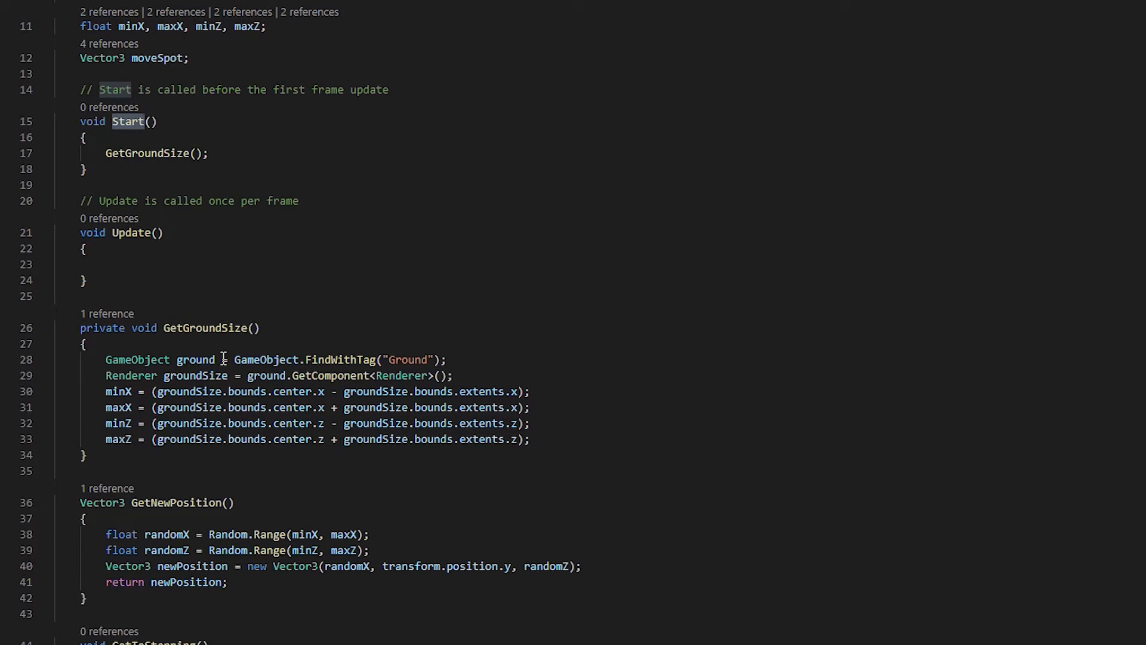
Step: Have Update call WatchYourStep() and GetToStepping()
{"action": "left_click", "coordinate": [131, 263]}
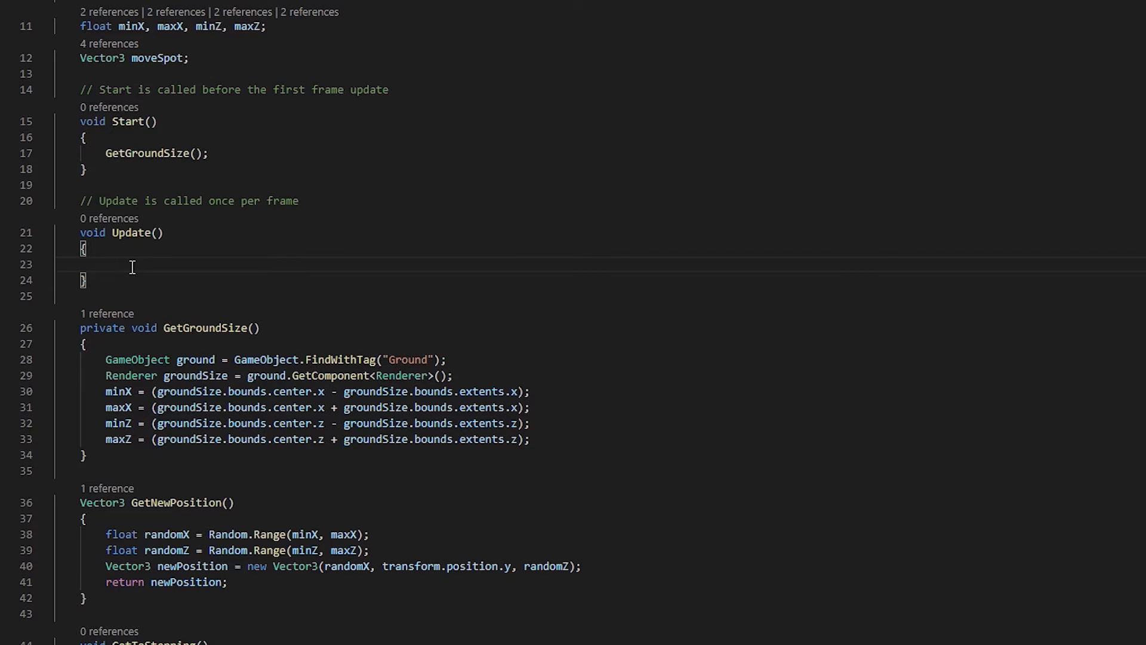
{"action": "type", "text": "Wat"}
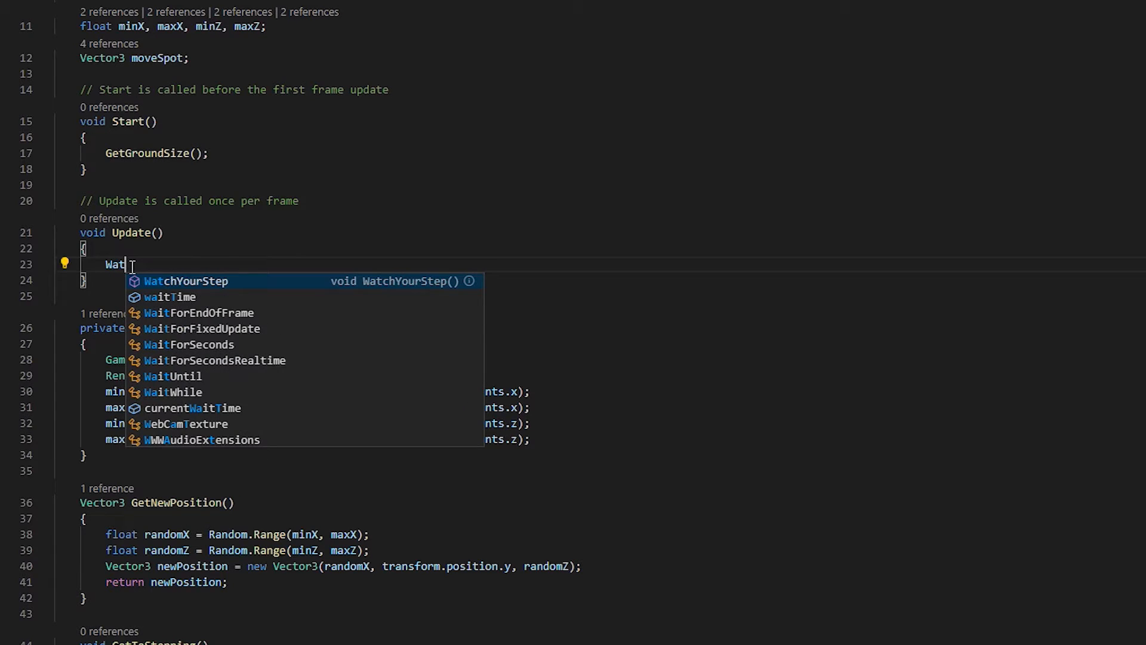
{"action": "left_click", "coordinate": [187, 280]}
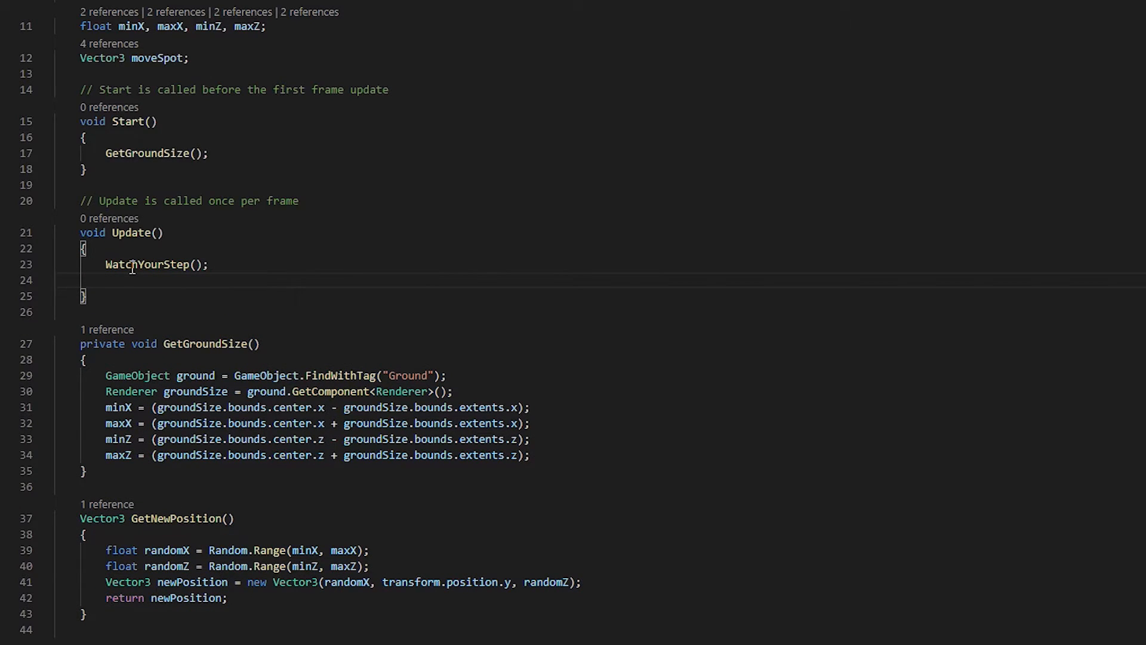
{"action": "type", "text": "GetToStepping();"}
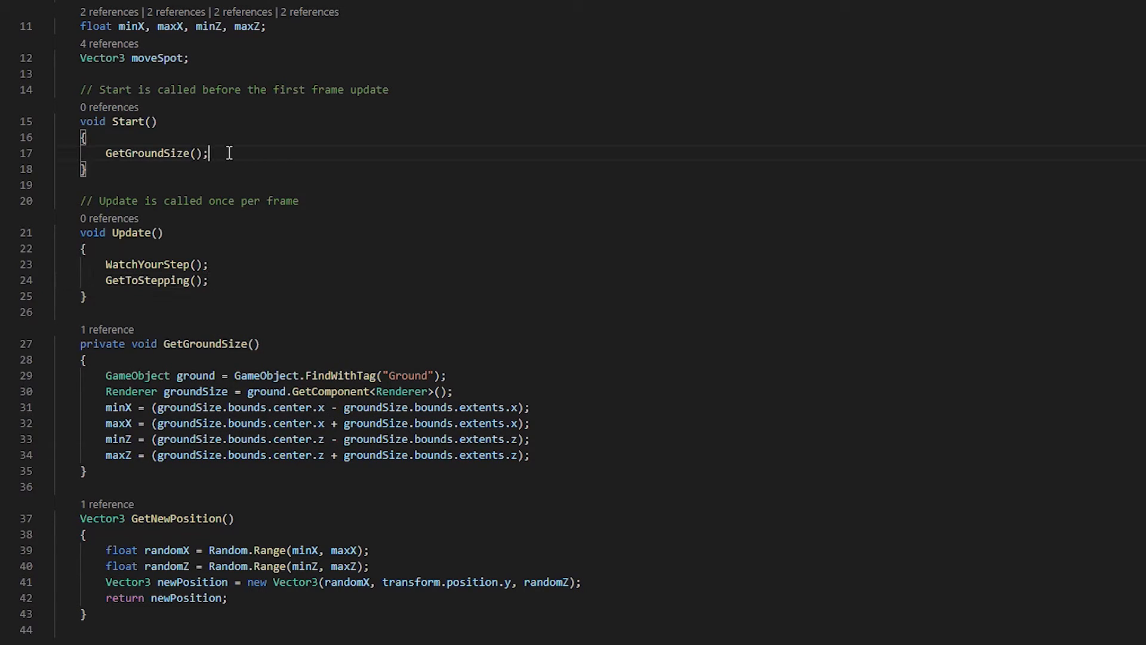
Step: Assign moveSpot = GetNewPosition(); after GetGroundSize in Start
{"action": "key", "text": "Return"}
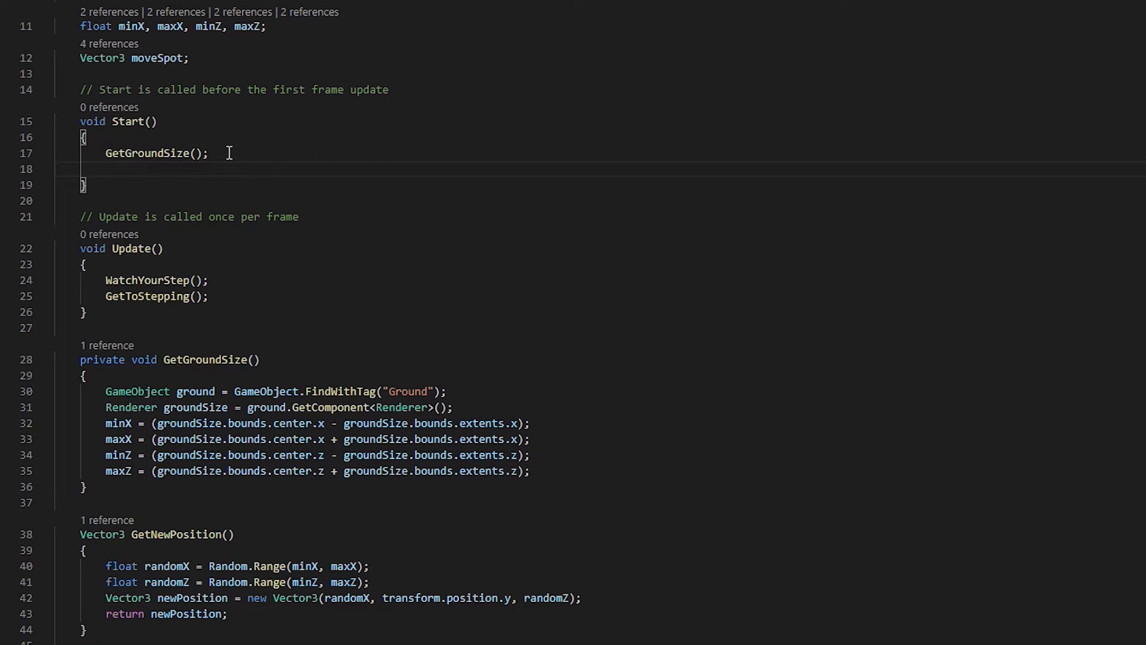
{"action": "type", "text": "moveSpot = GetNewPosition("}
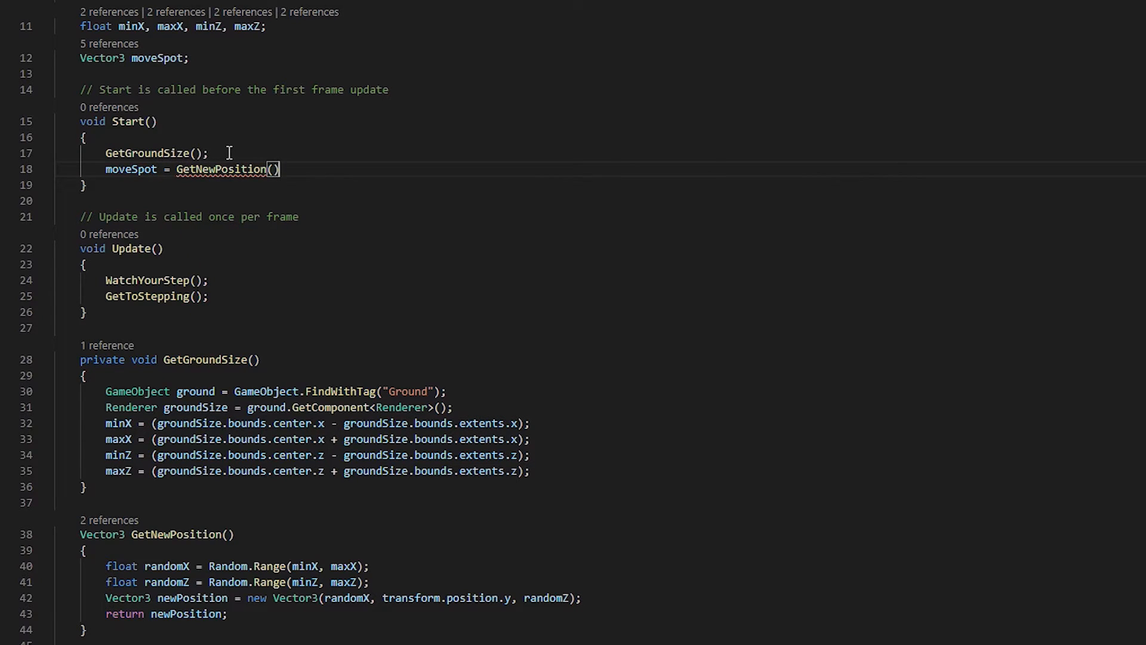
{"action": "type", "text": ";"}
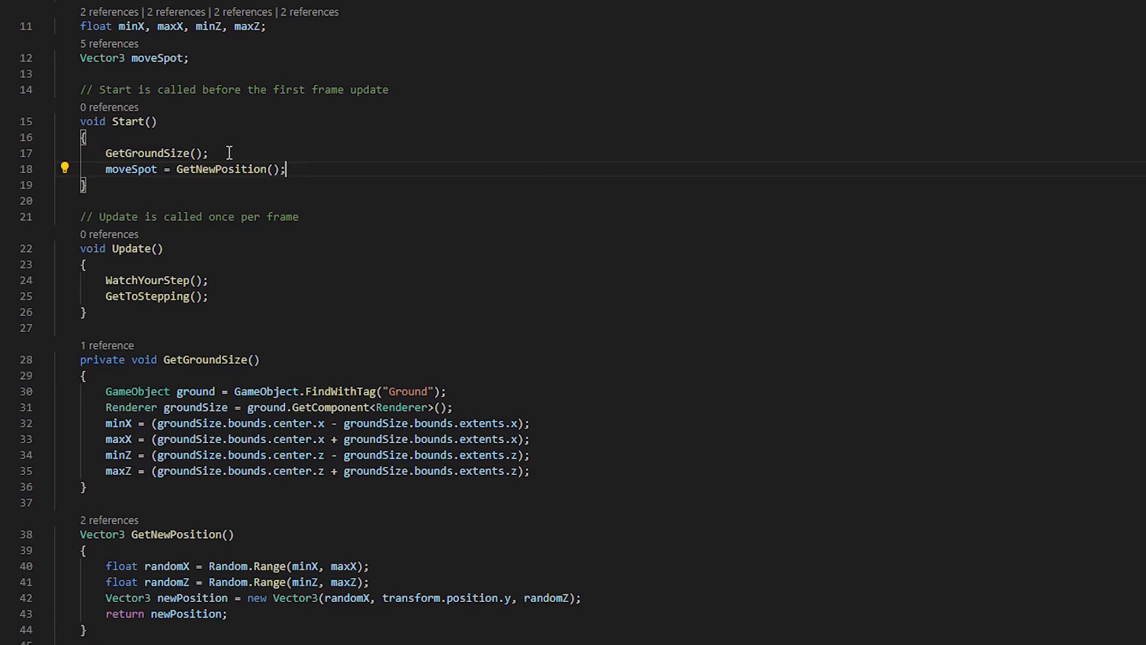
{"action": "mouse_move", "coordinate": [416, 99]}
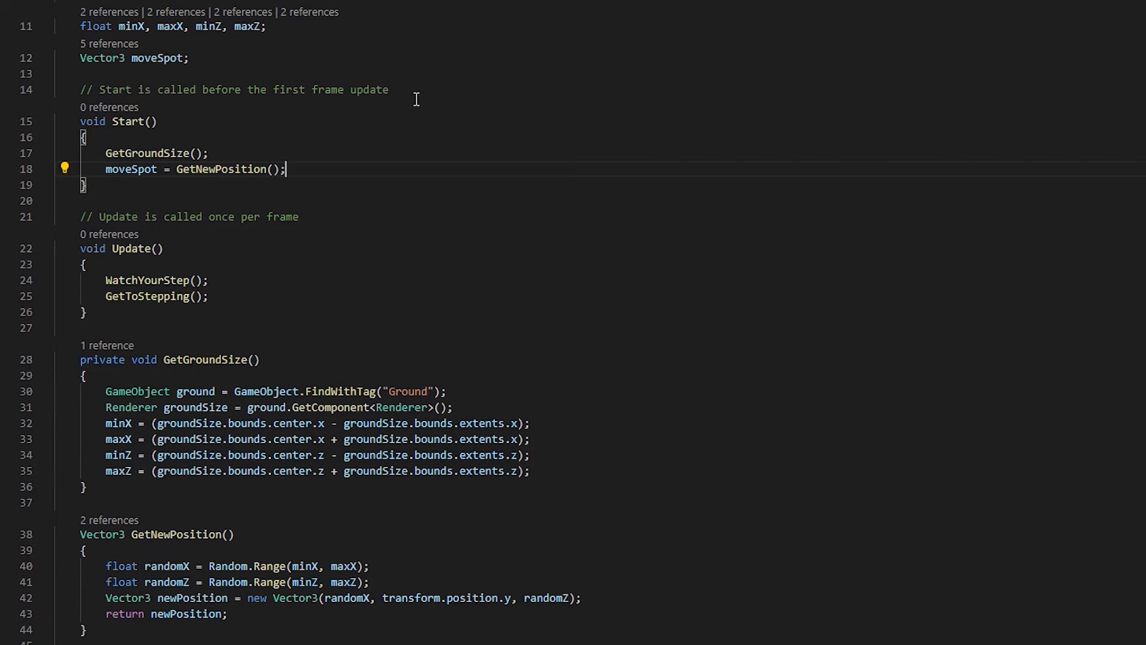
Step: Scroll down through Patrol.cs to review the movement code
{"action": "scroll", "scroll_direction": "down", "scroll_amount": 3}
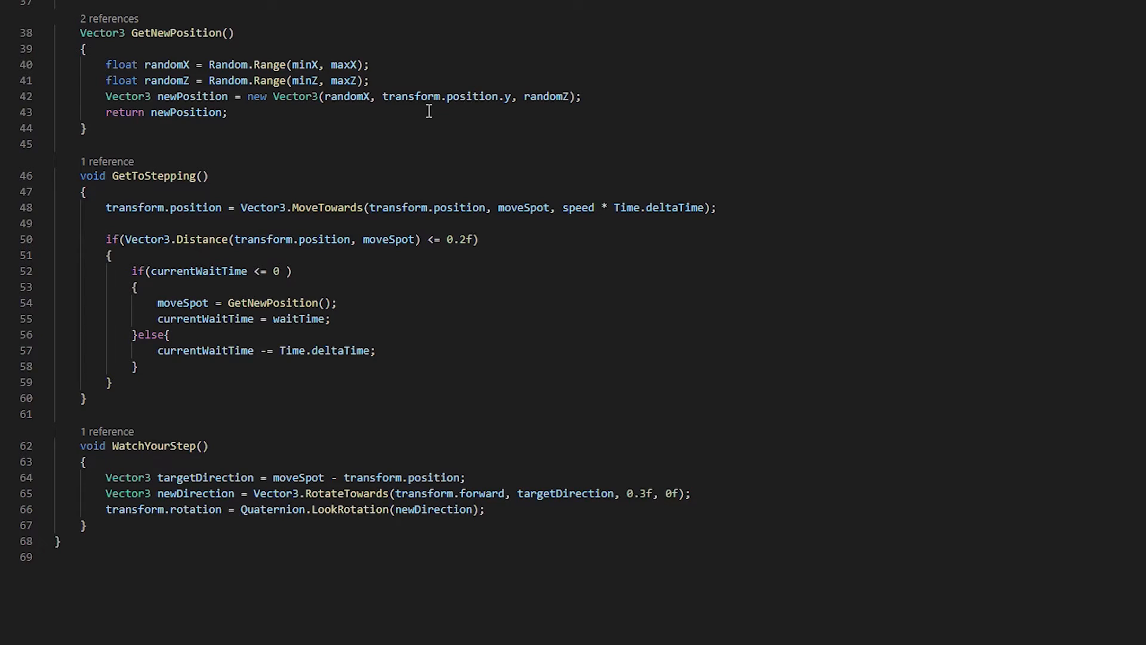
{"action": "mouse_move", "coordinate": [308, 225]}
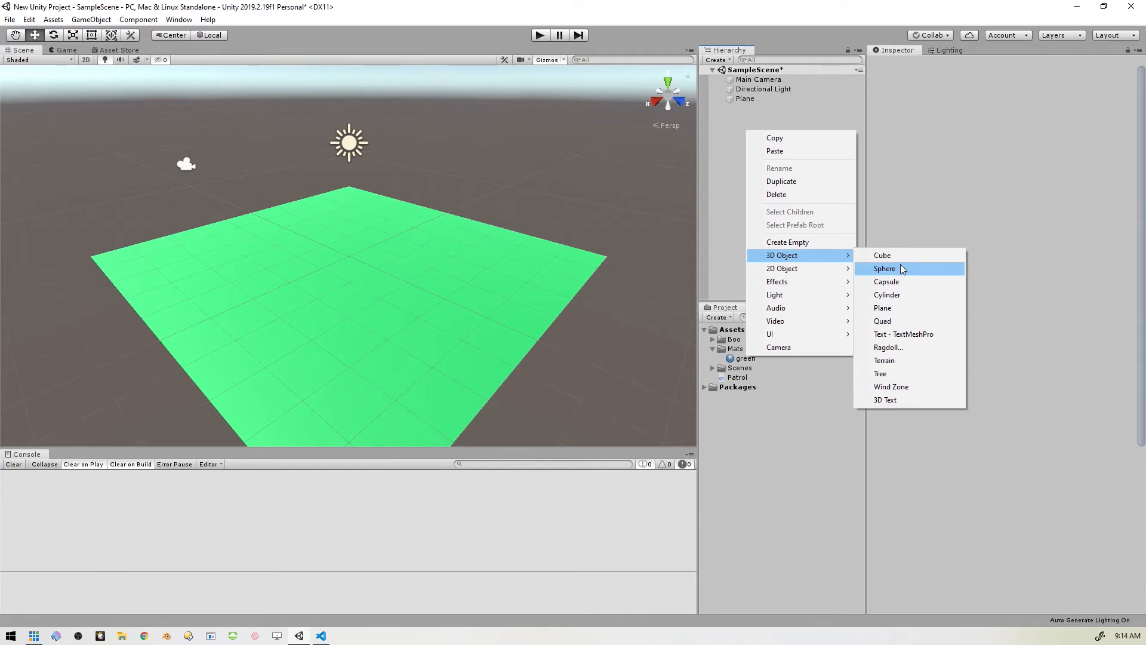
Step: Add a Cube to the scene and attach the Patrol script component to it
{"action": "left_click", "coordinate": [882, 256]}
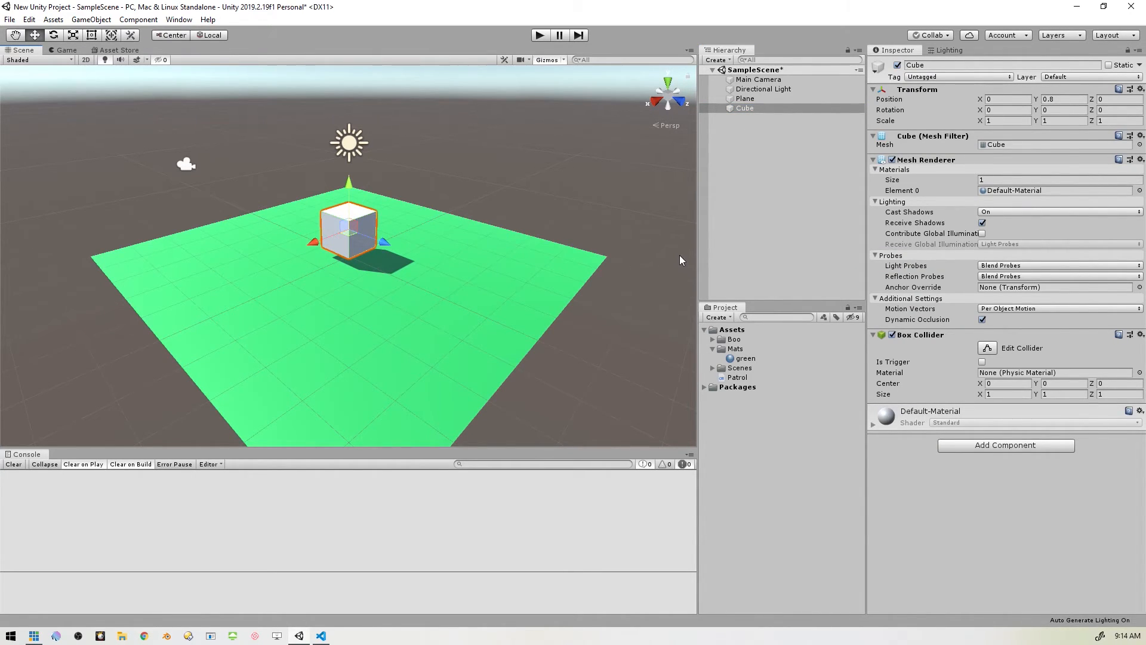
{"action": "mouse_move", "coordinate": [1024, 447]}
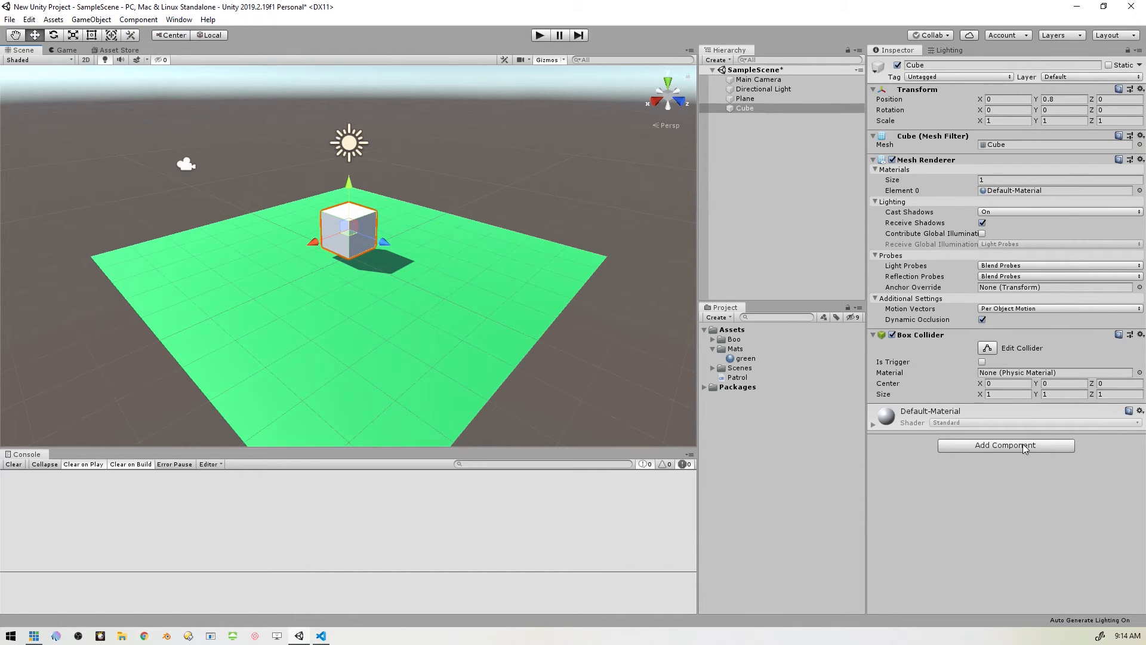
{"action": "left_click", "coordinate": [1005, 446]}
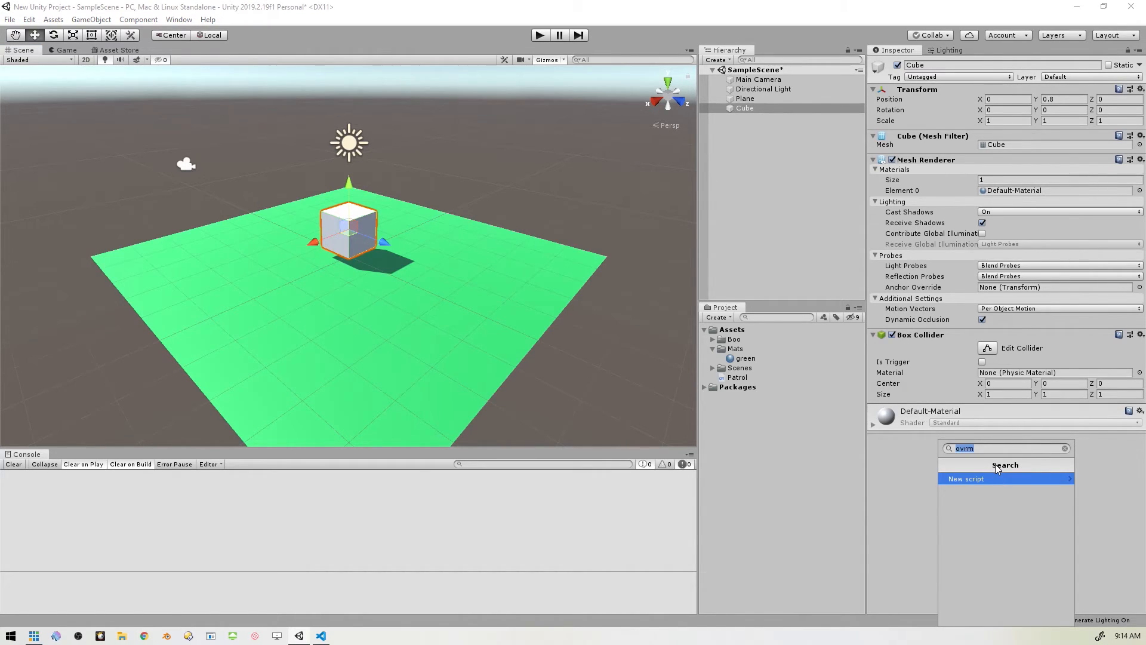
{"action": "left_click", "coordinate": [978, 478]}
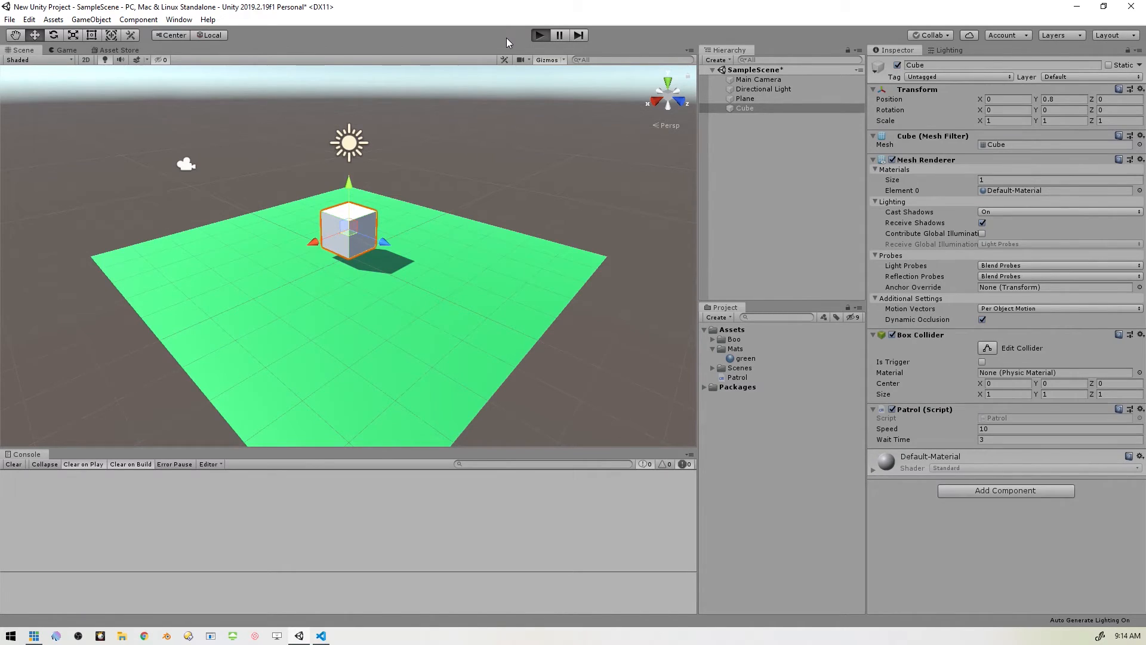
{"action": "left_click", "coordinate": [539, 34]}
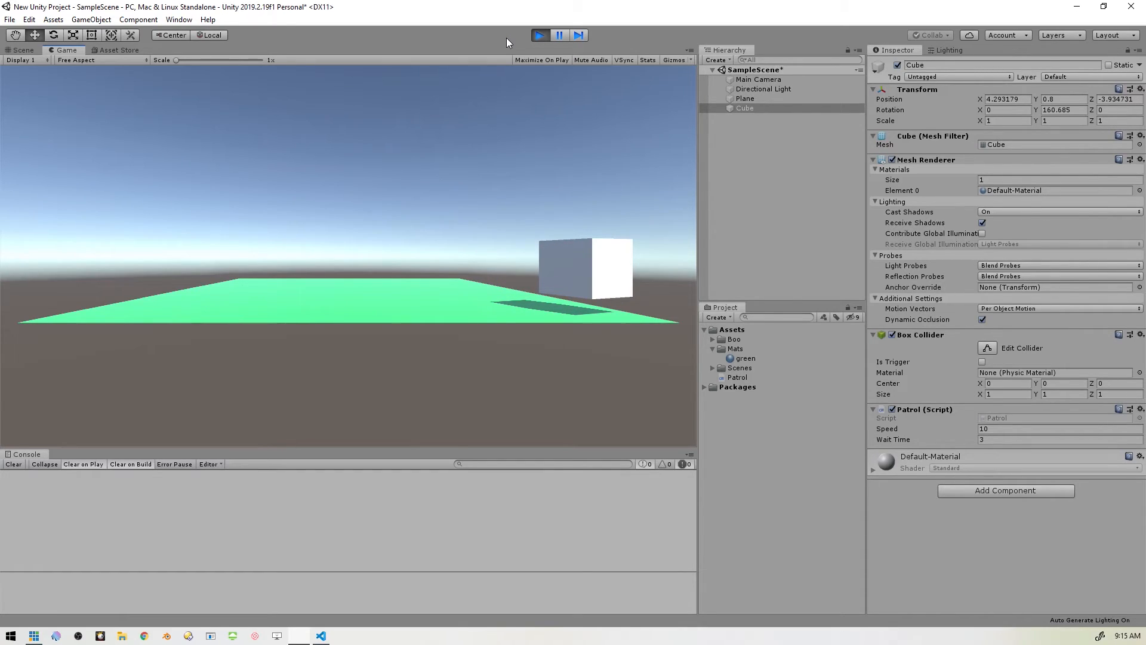
{"action": "left_click", "coordinate": [539, 34]}
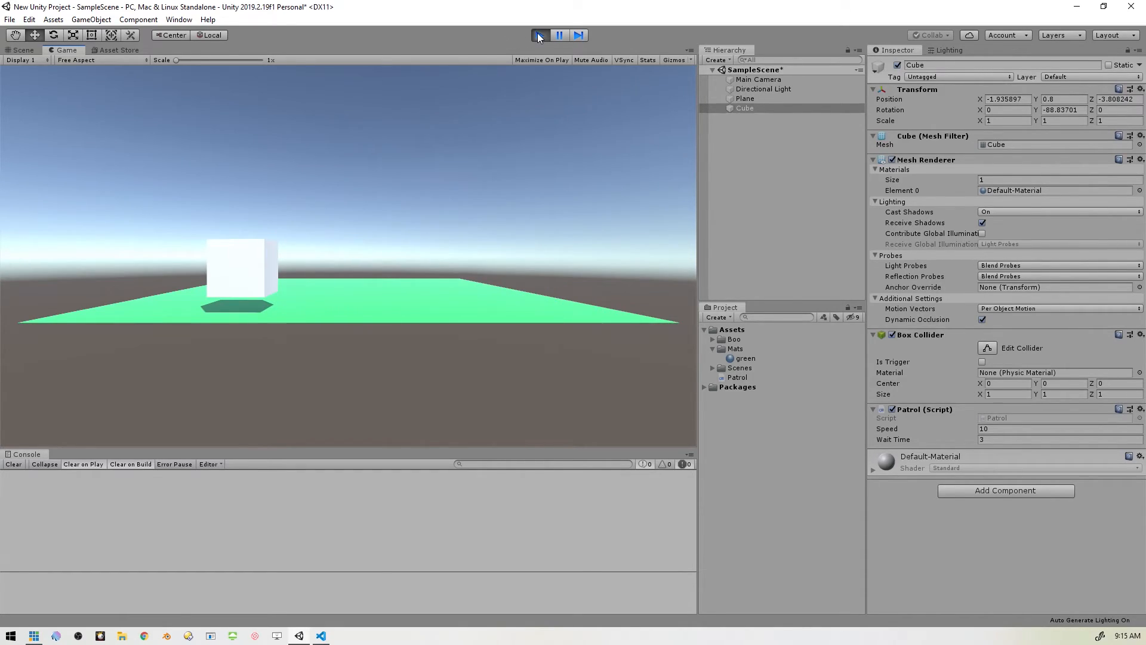
{"action": "left_click", "coordinate": [22, 50]}
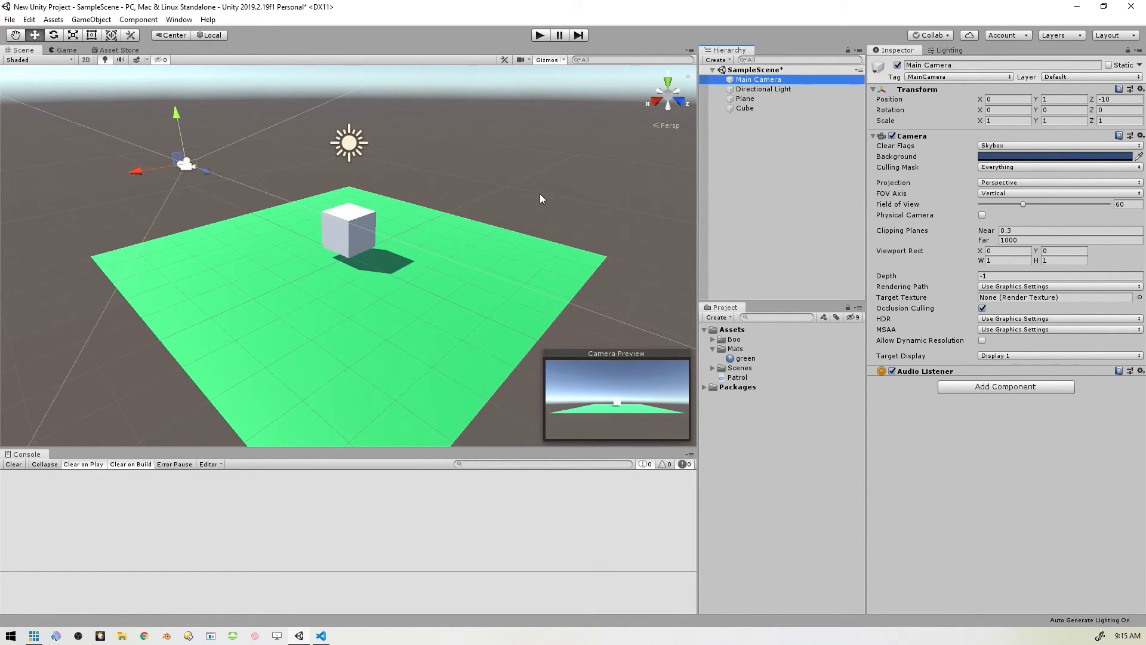
Step: Align the Main Camera with the current scene view via GameObject > Align With View
{"action": "left_click", "coordinate": [91, 19]}
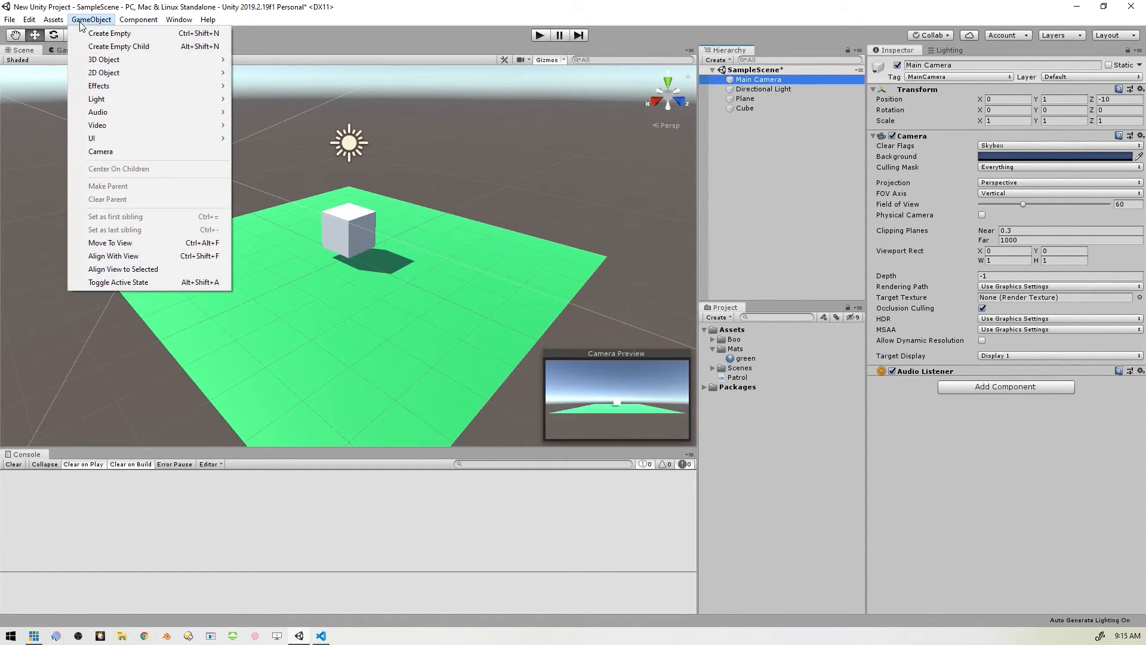
{"action": "left_click", "coordinate": [113, 256]}
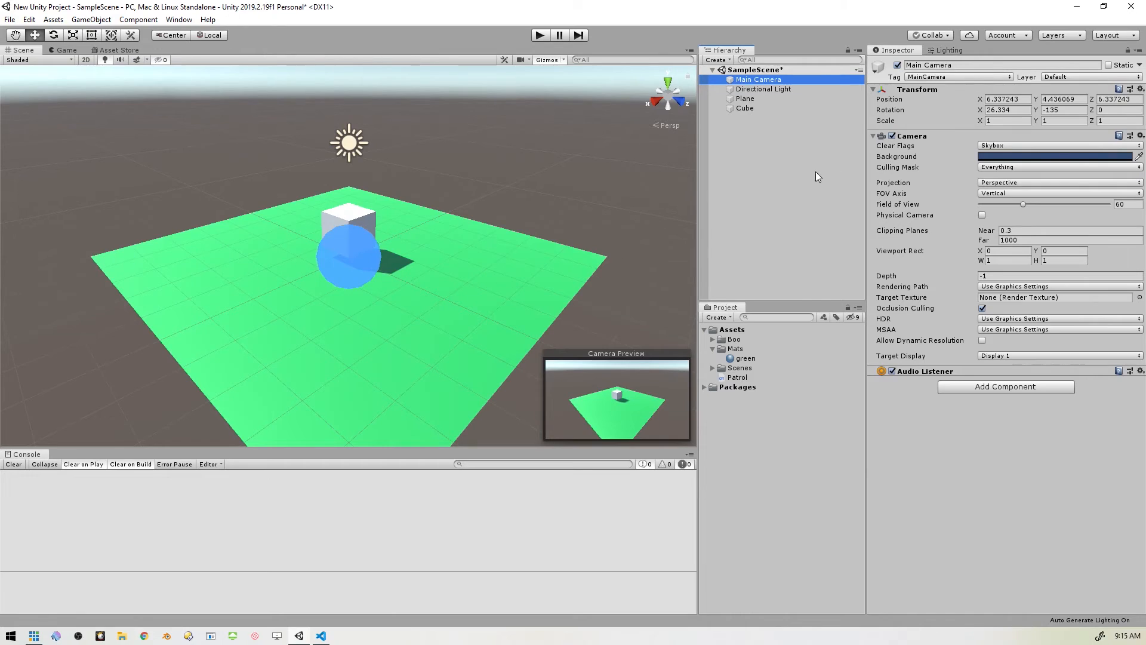
{"action": "mouse_move", "coordinate": [736, 191]}
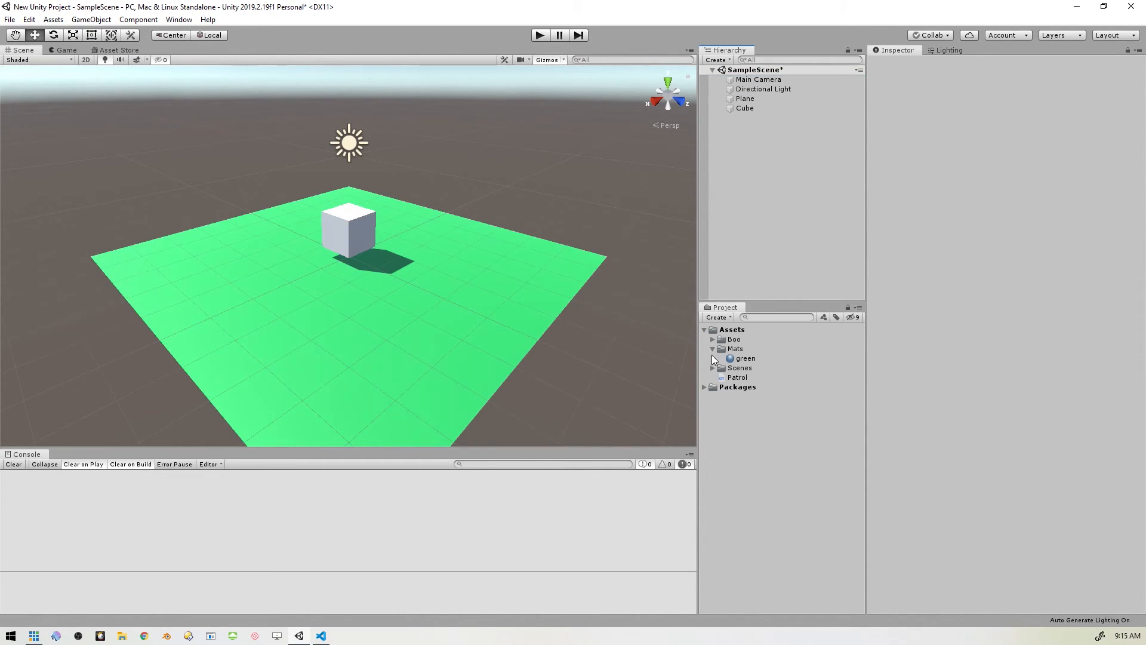
Step: Place the Boo ghost model in the scene and scale it to 0.2
{"action": "left_click", "coordinate": [711, 338]}
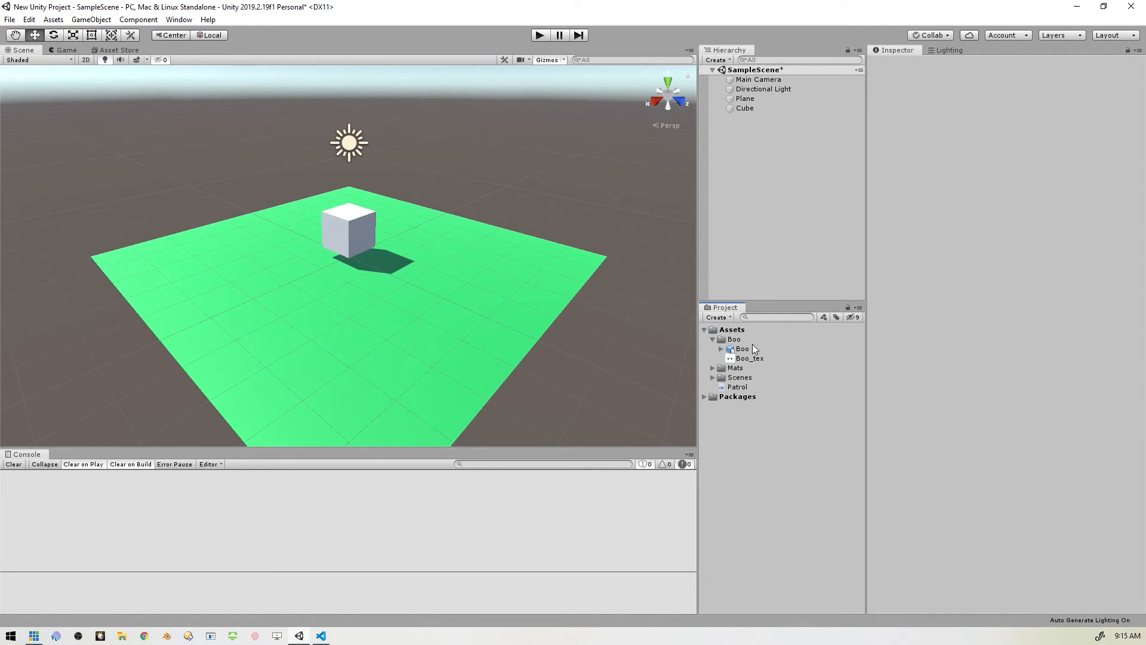
{"action": "left_click", "coordinate": [741, 348]}
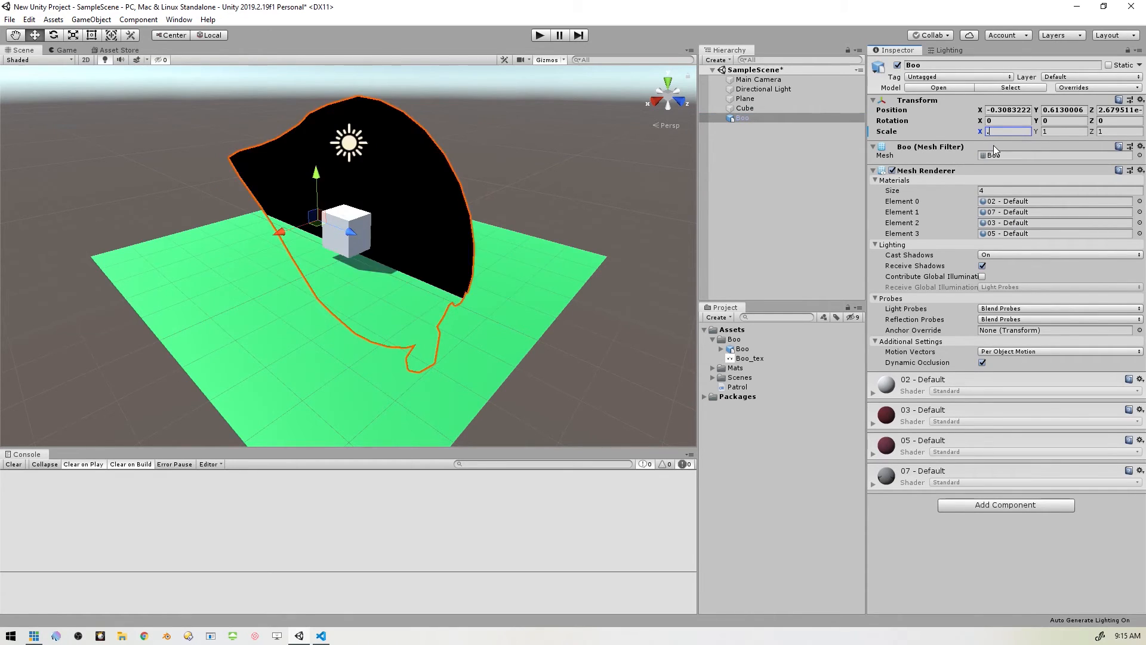
{"action": "type", "text": ".2"}
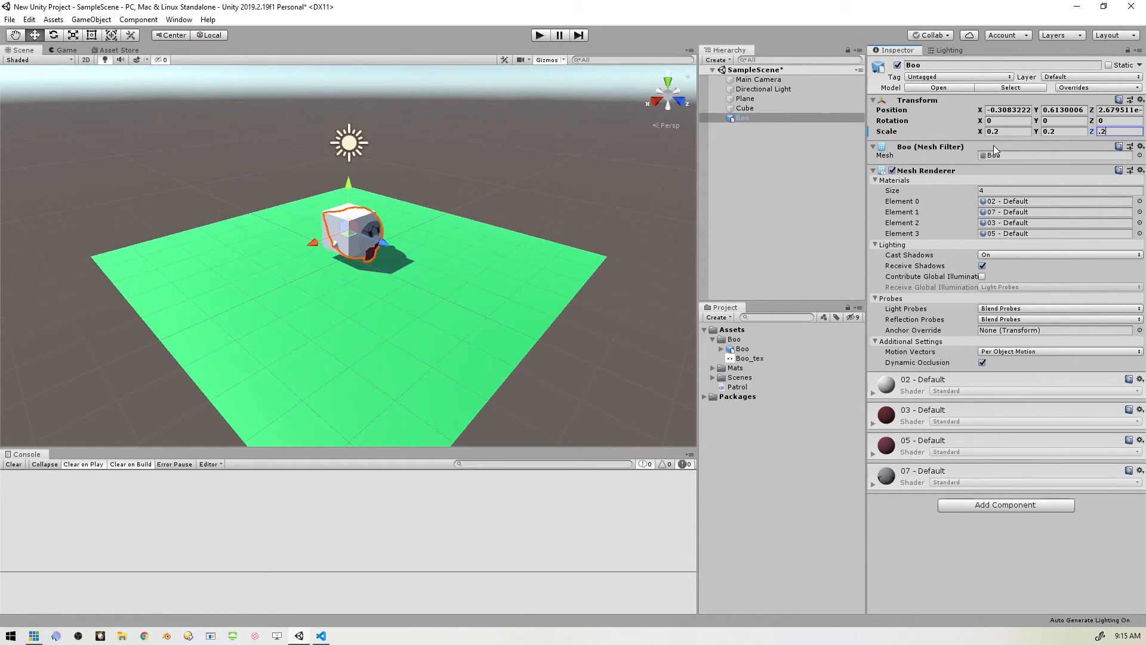
Step: Remove the cube and attach the Patrol script to the Boo ghost
{"action": "left_click", "coordinate": [745, 108]}
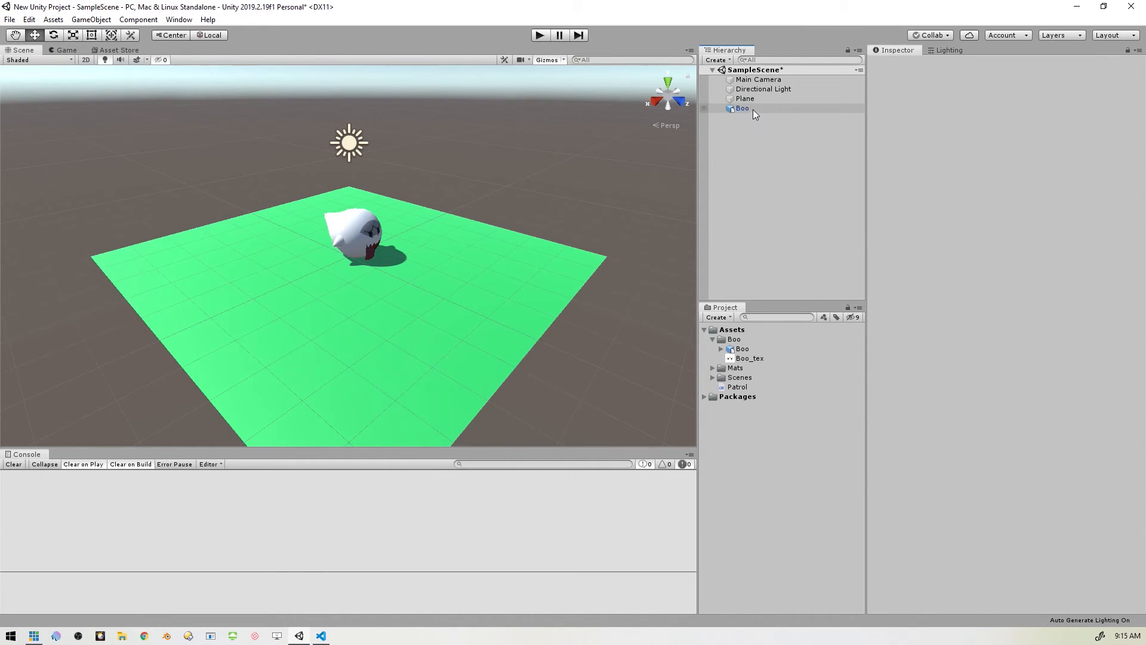
{"action": "type", "text": "patr"}
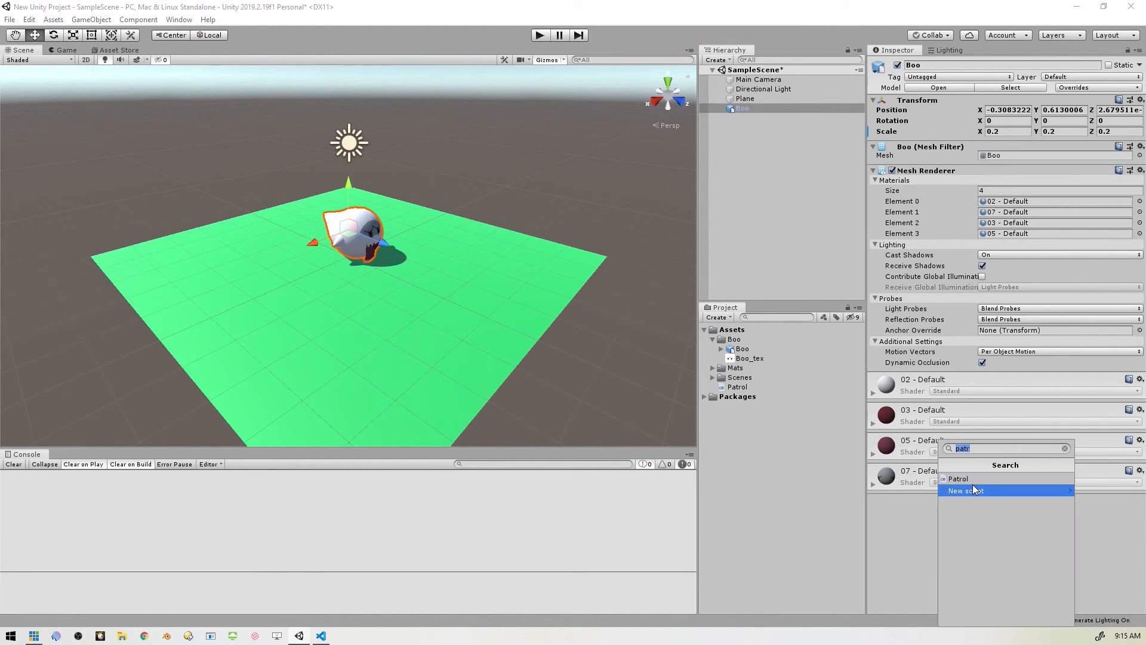
{"action": "left_click", "coordinate": [958, 478]}
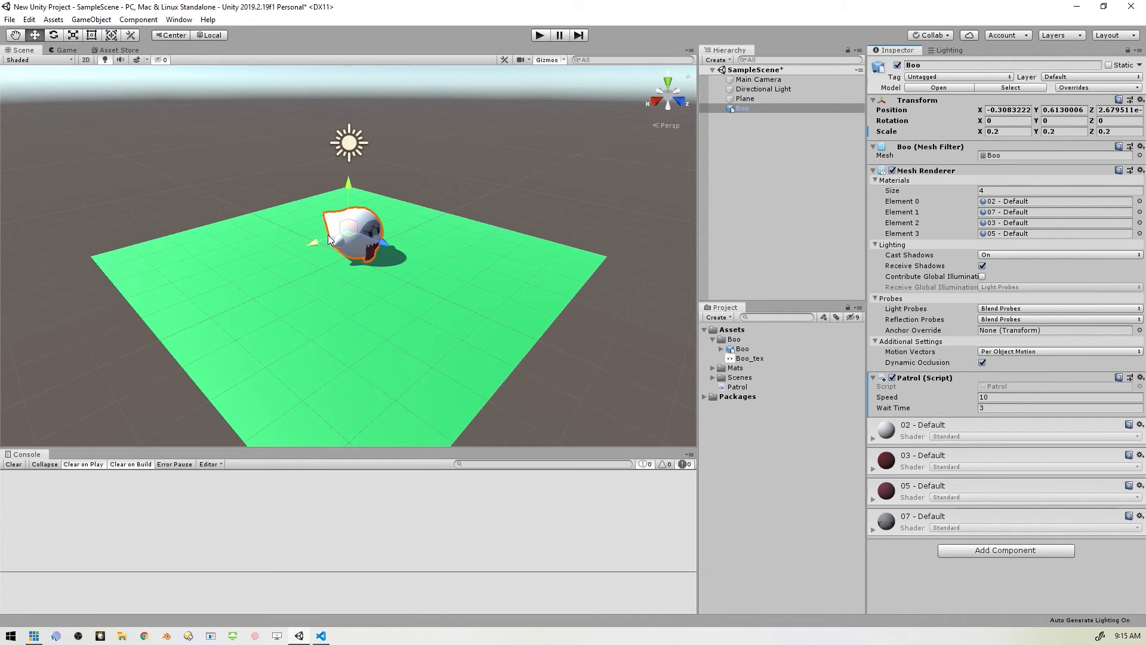
Step: Duplicate Boo twice and spread the three ghosts to different spots on the plane
{"action": "left_click_drag", "start_coordinate": [355, 230], "coordinate": [216, 286]}
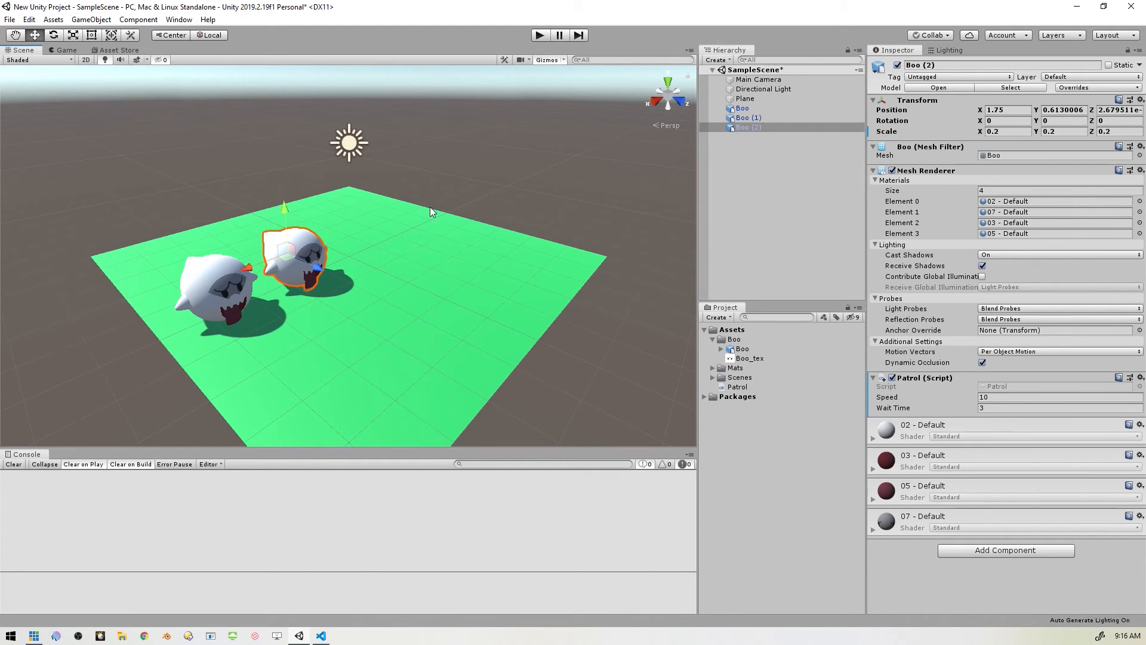
{"action": "left_click", "coordinate": [747, 118]}
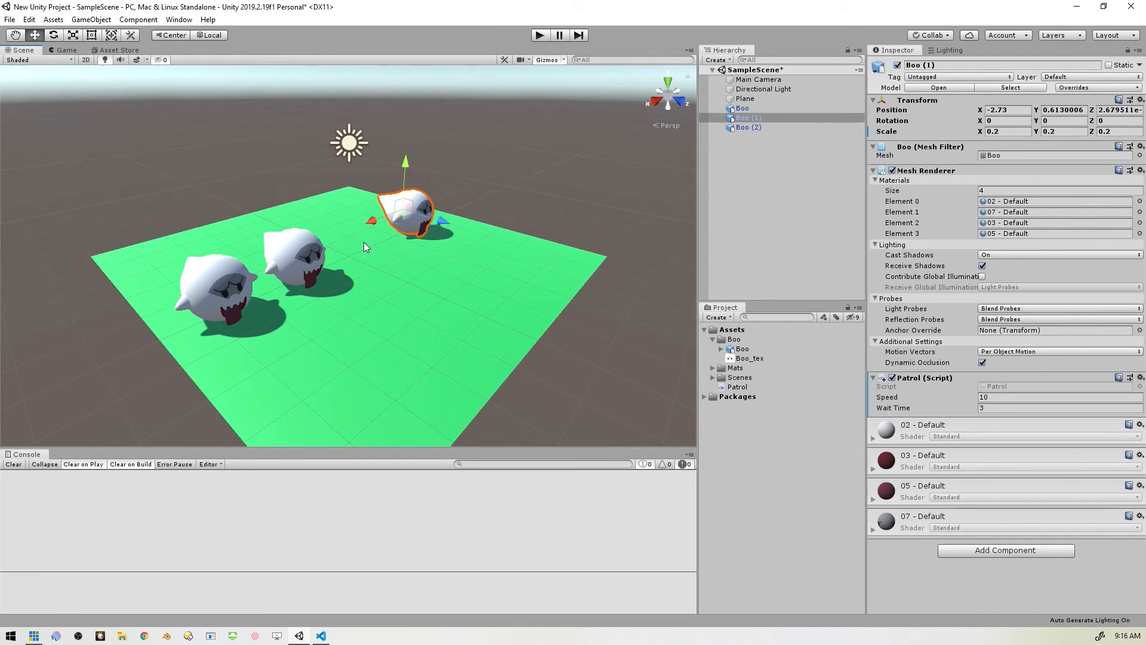
{"action": "left_click", "coordinate": [747, 127]}
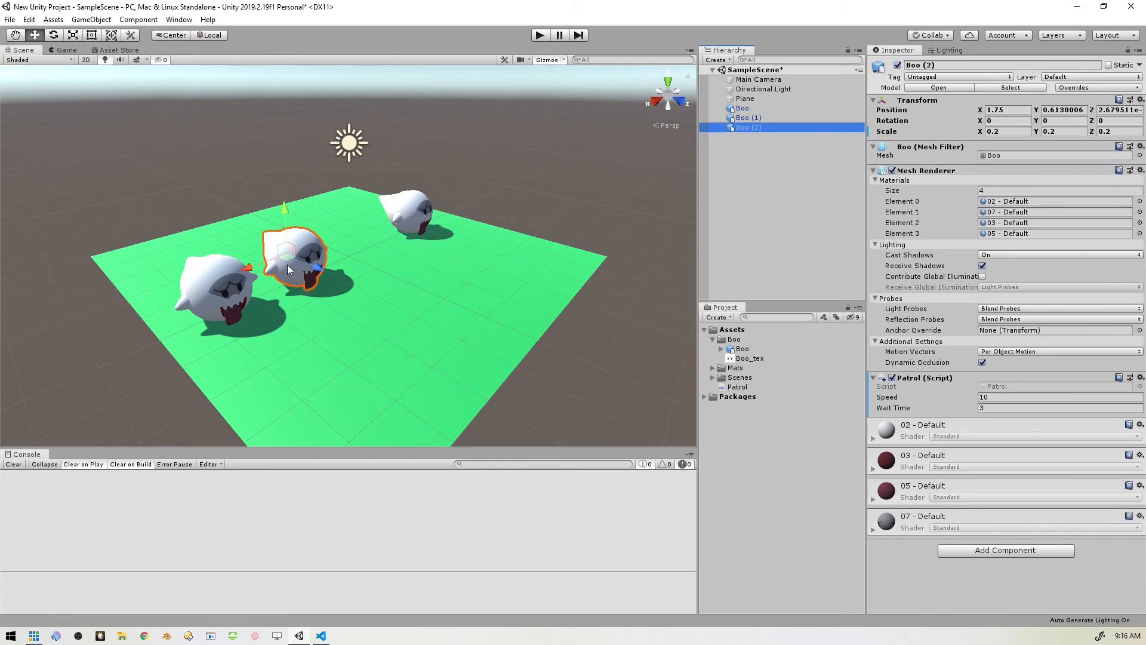
{"action": "left_click_drag", "start_coordinate": [285, 255], "coordinate": [333, 237]}
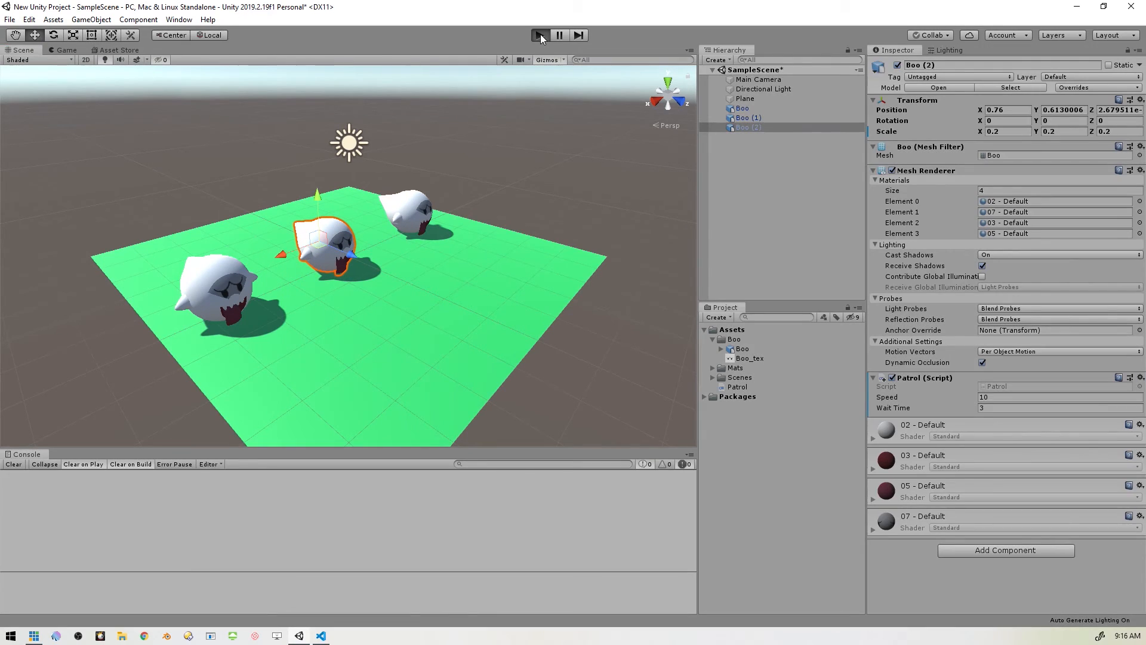
{"action": "left_click", "coordinate": [539, 34]}
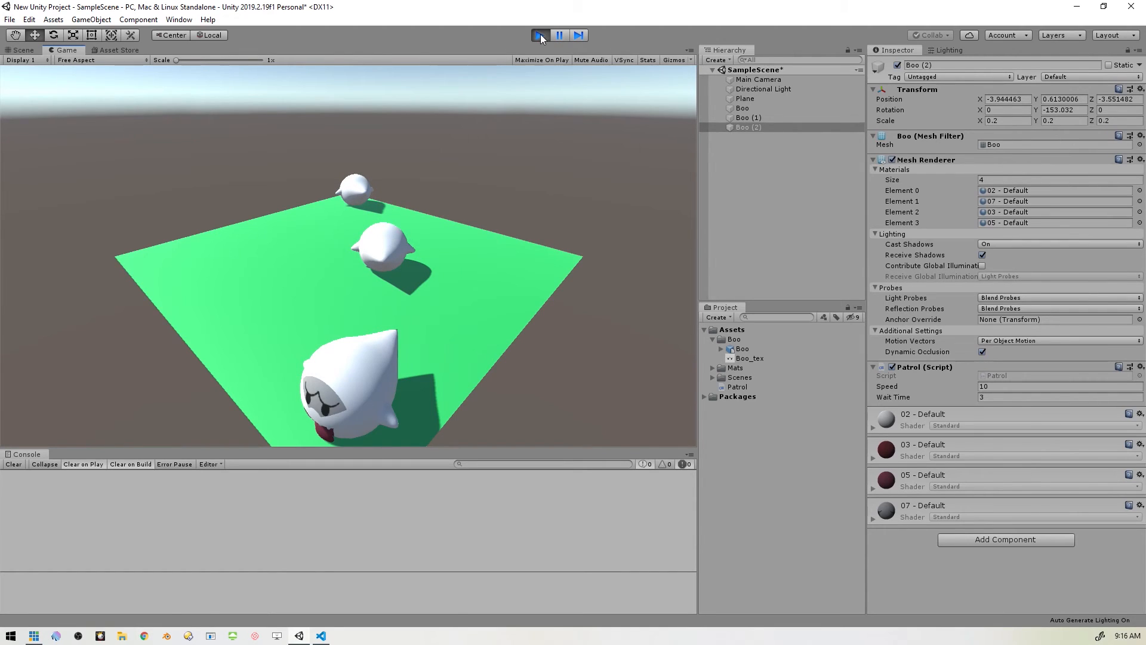
{"action": "left_click", "coordinate": [539, 35]}
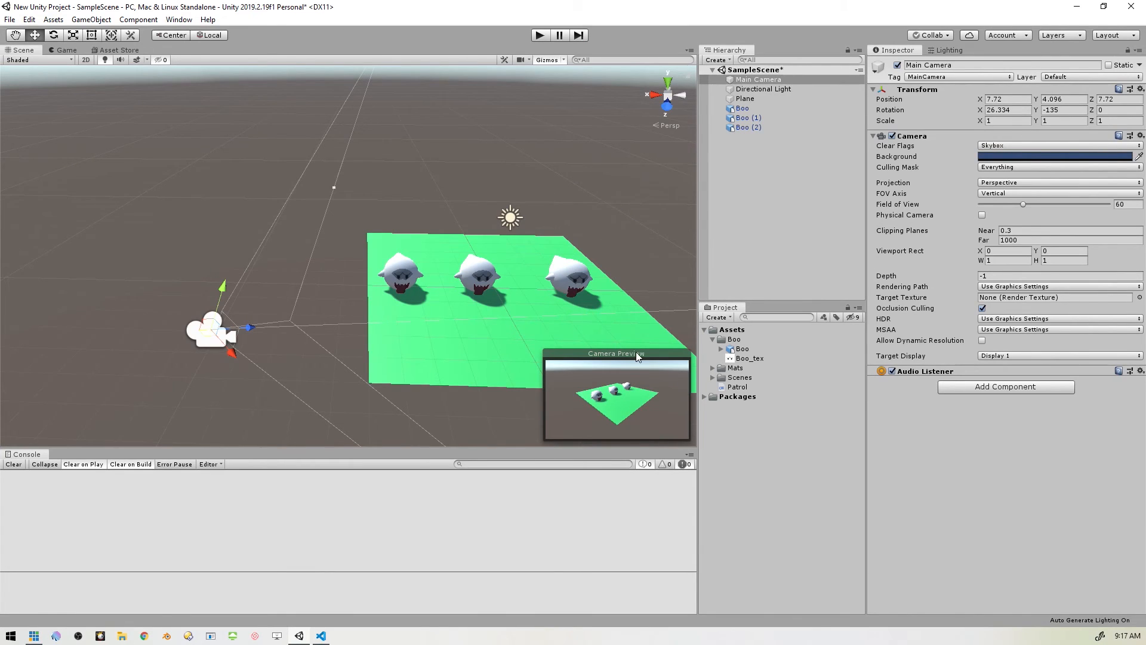
{"action": "mouse_move", "coordinate": [451, 214]}
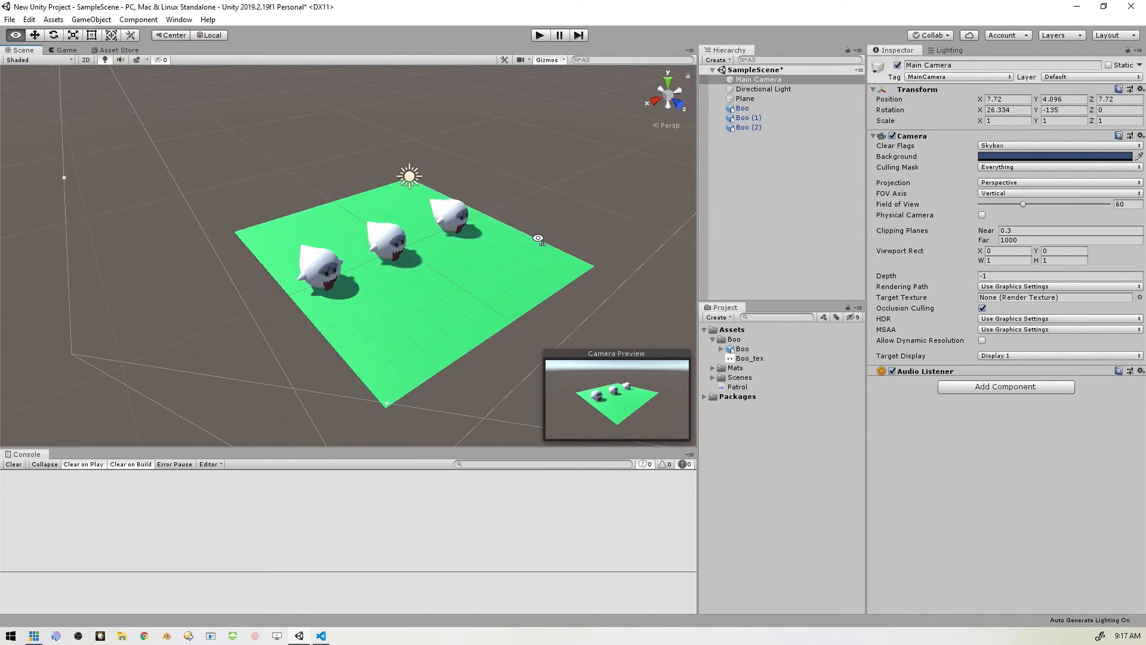
Step: Move the green Plane away from the ghosts and stretch it about 2.4x along X
{"action": "left_click", "coordinate": [745, 97]}
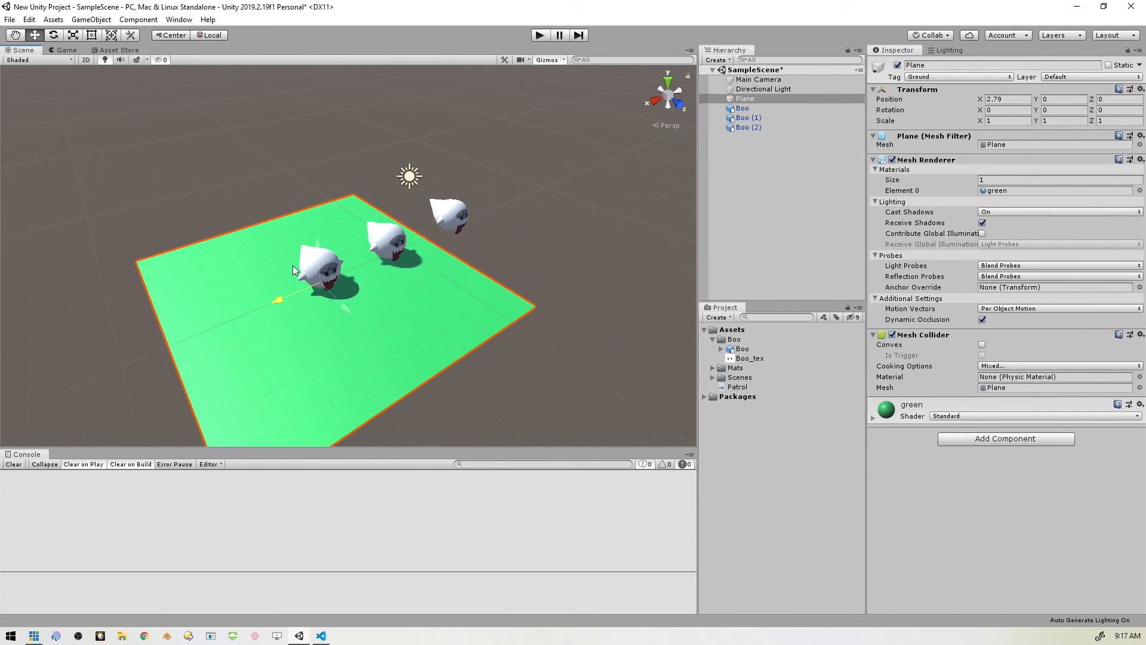
{"action": "left_click_drag", "start_coordinate": [292, 271], "coordinate": [445, 204]}
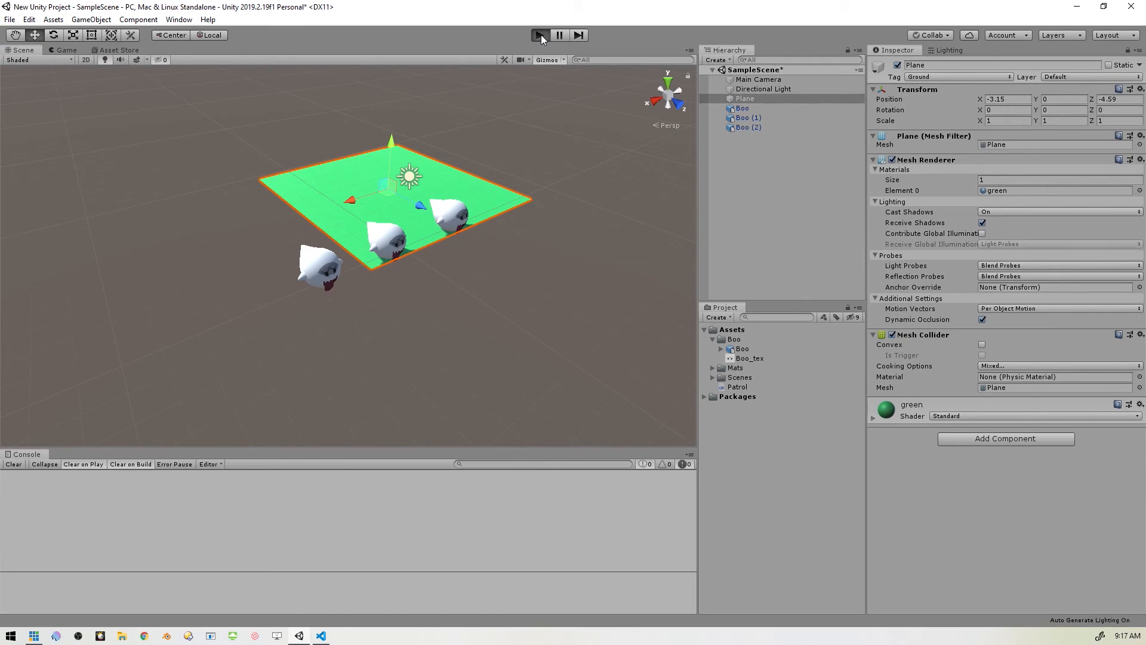
{"action": "left_click", "coordinate": [540, 34]}
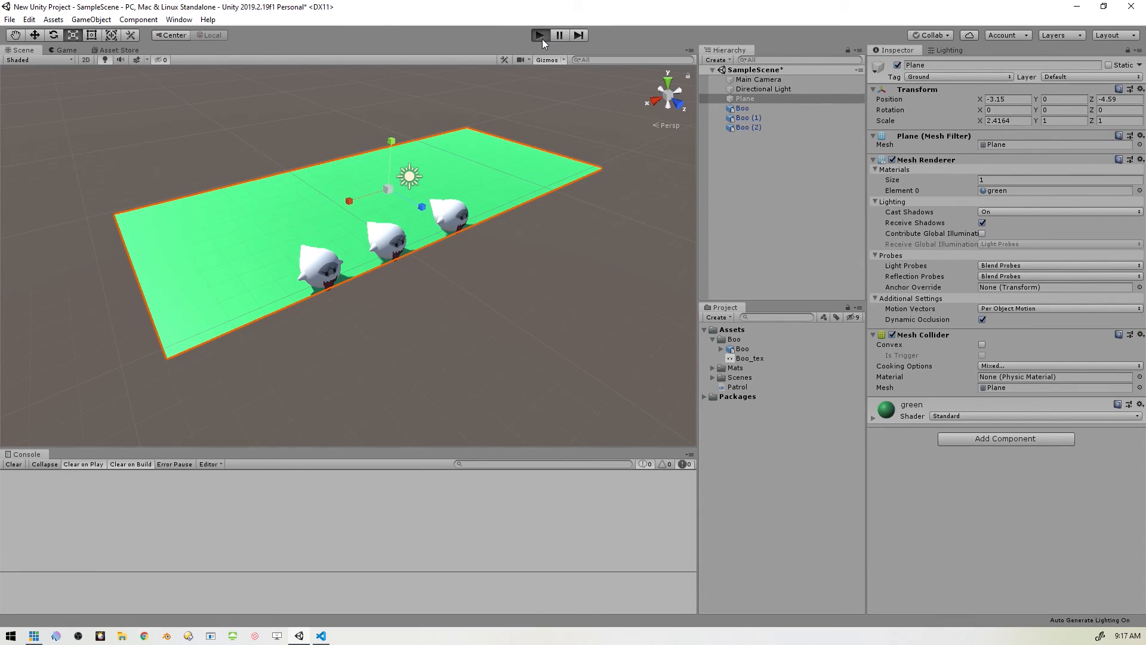
Step: Test play, reshape the Plane into a narrower strip twice as long in Z, and play again
{"action": "left_click", "coordinate": [538, 35]}
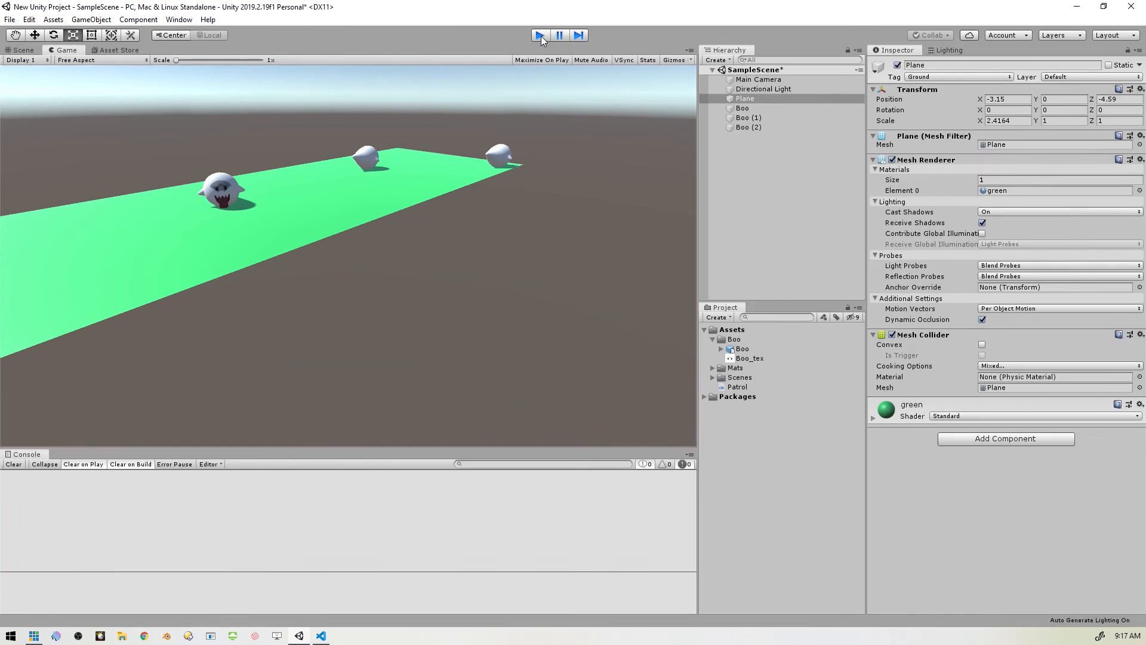
{"action": "left_click", "coordinate": [20, 50]}
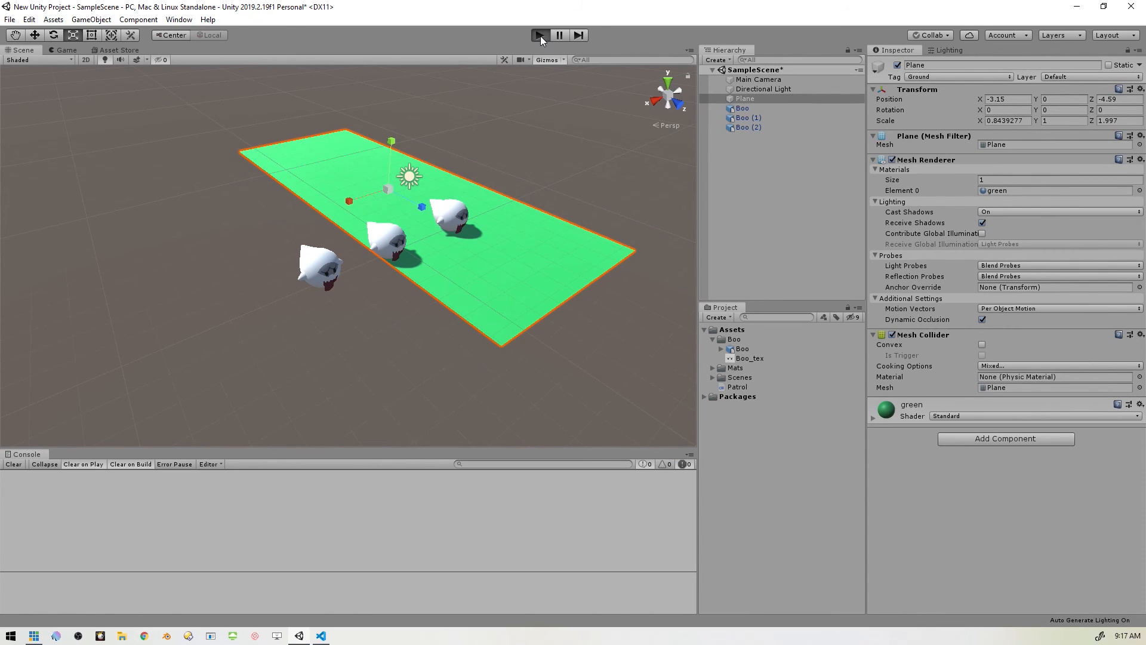
{"action": "left_click", "coordinate": [539, 34]}
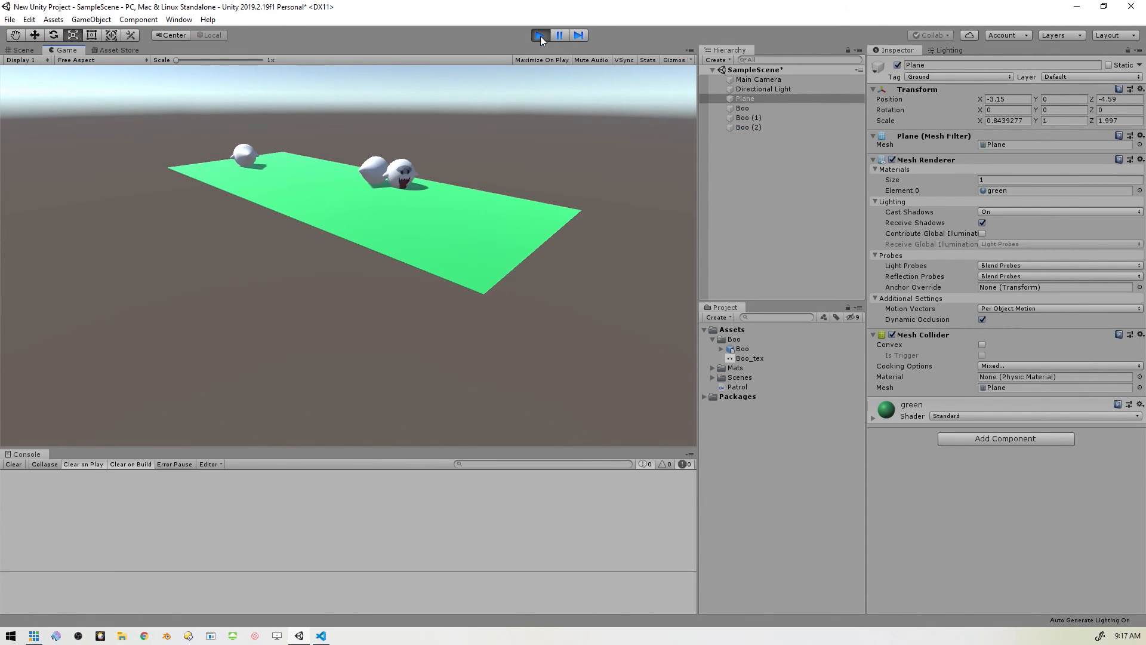